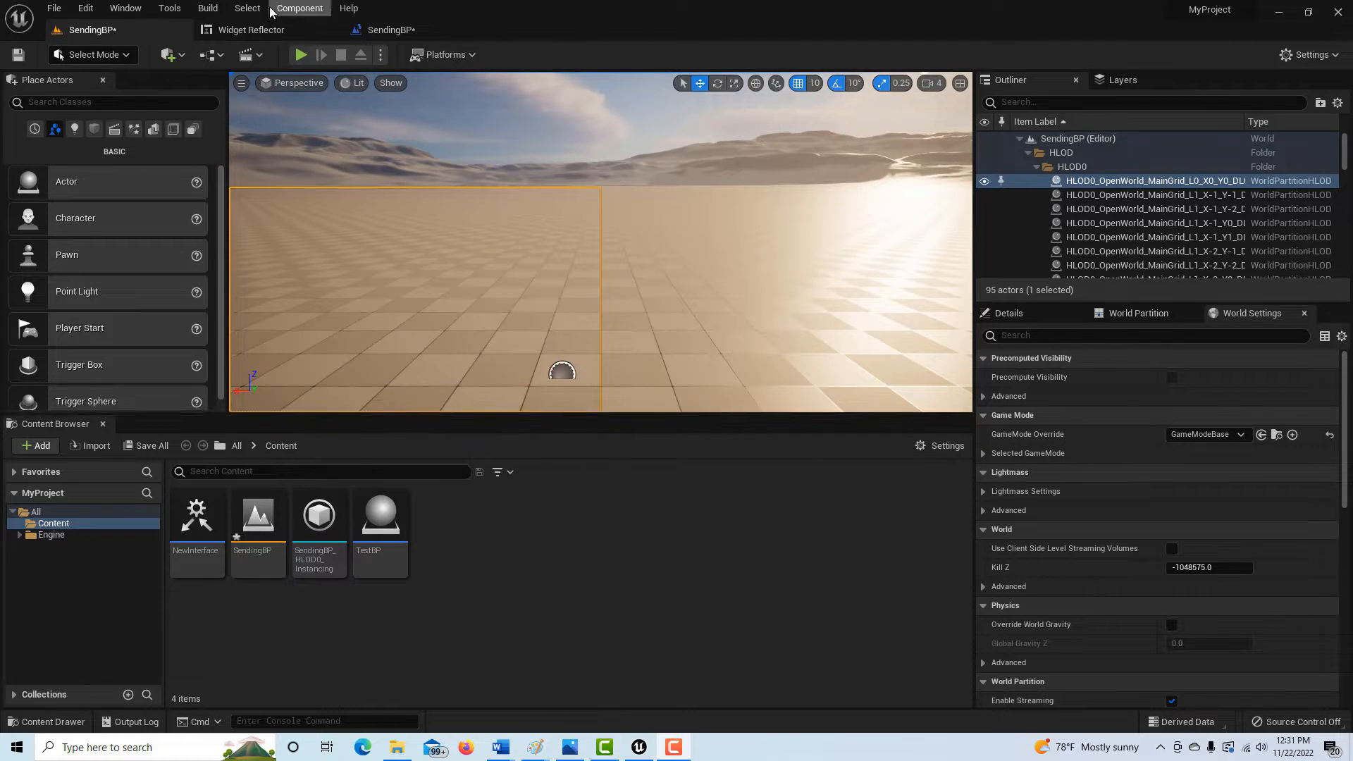
# Create a blank Blueprint project named BI_Test, saving the current level first
pyautogui.click(299, 55)
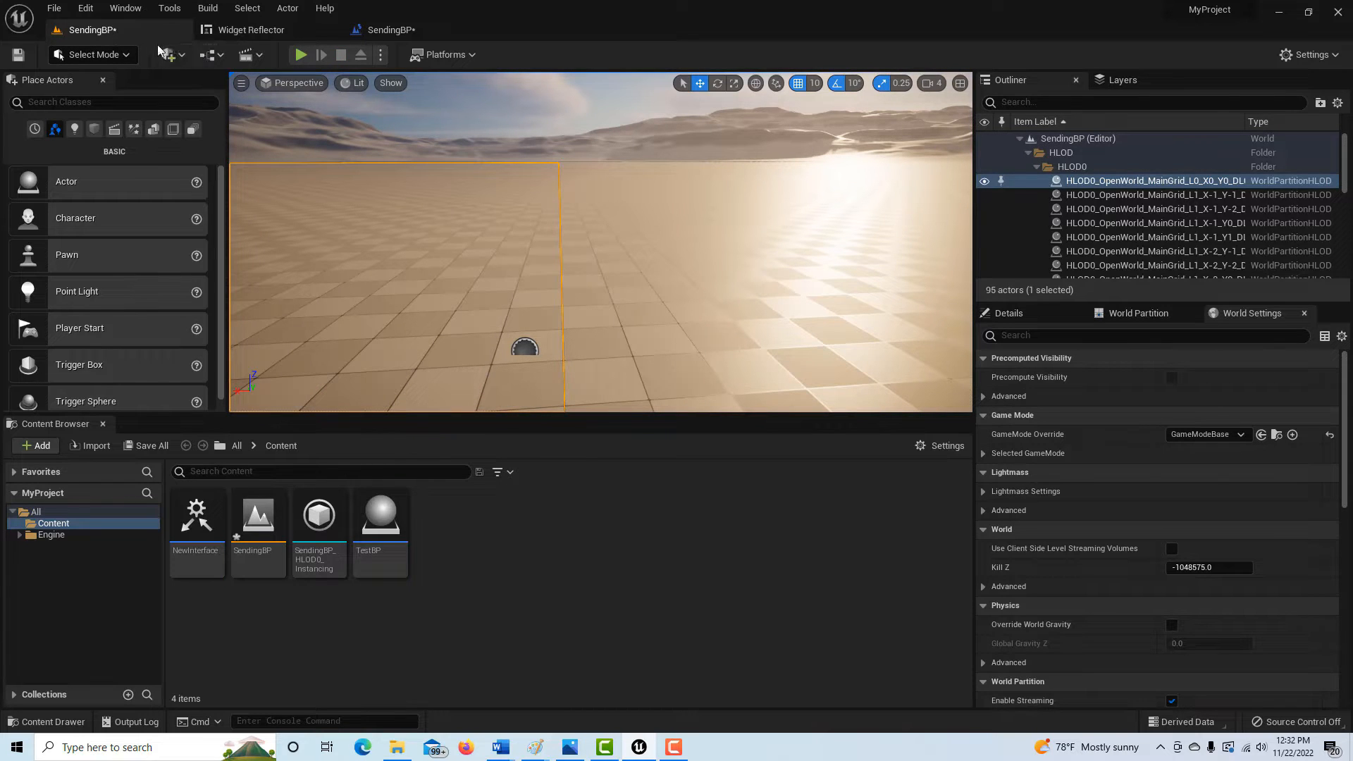
pyautogui.moveTo(168, 55)
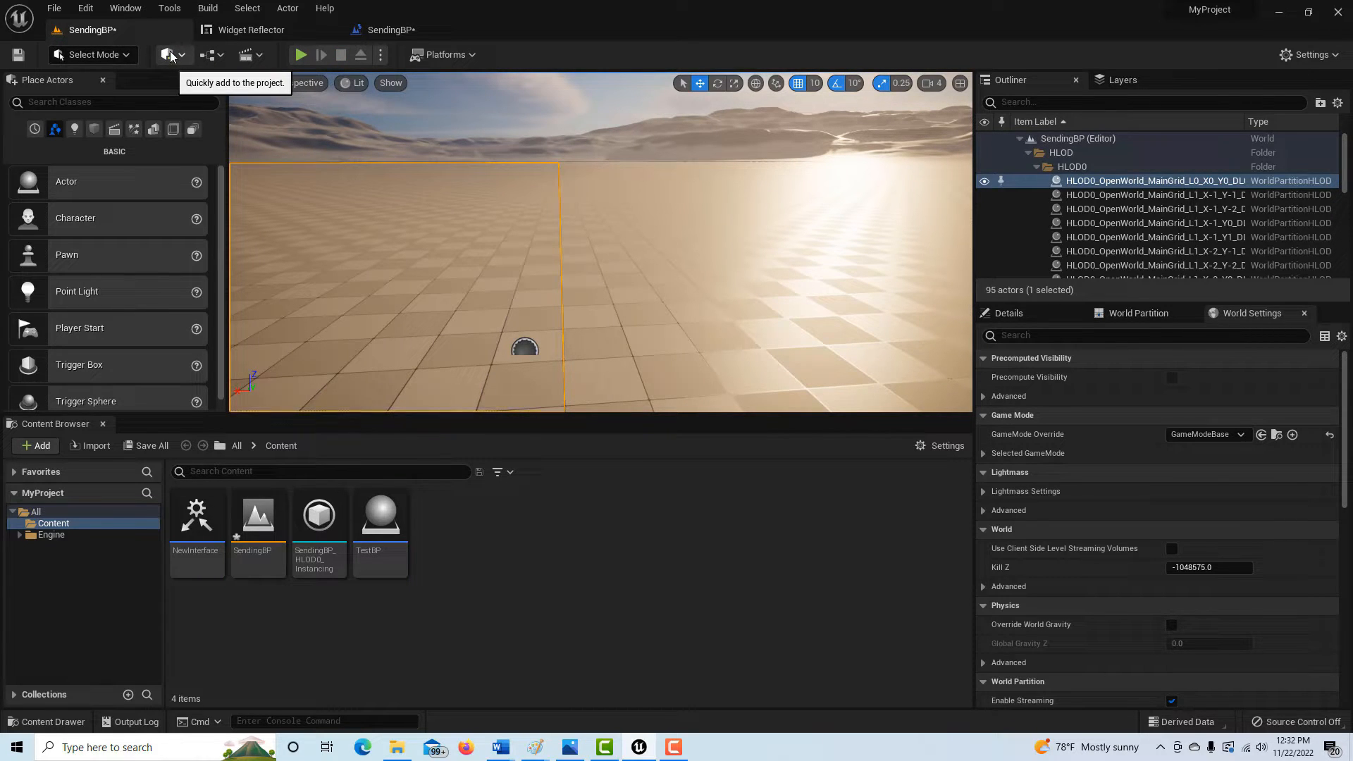
pyautogui.moveTo(85, 8)
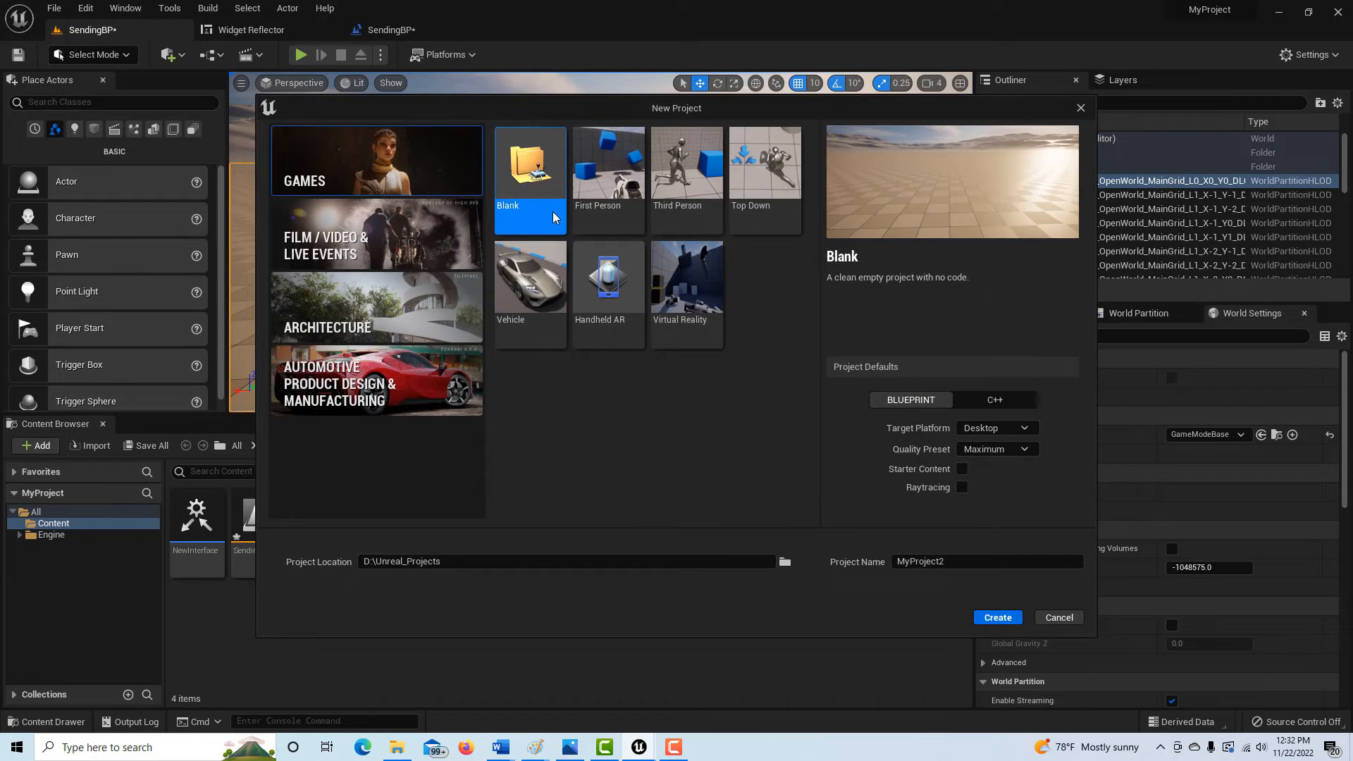
pyautogui.click(987, 561)
pyautogui.write('BI_Tes')
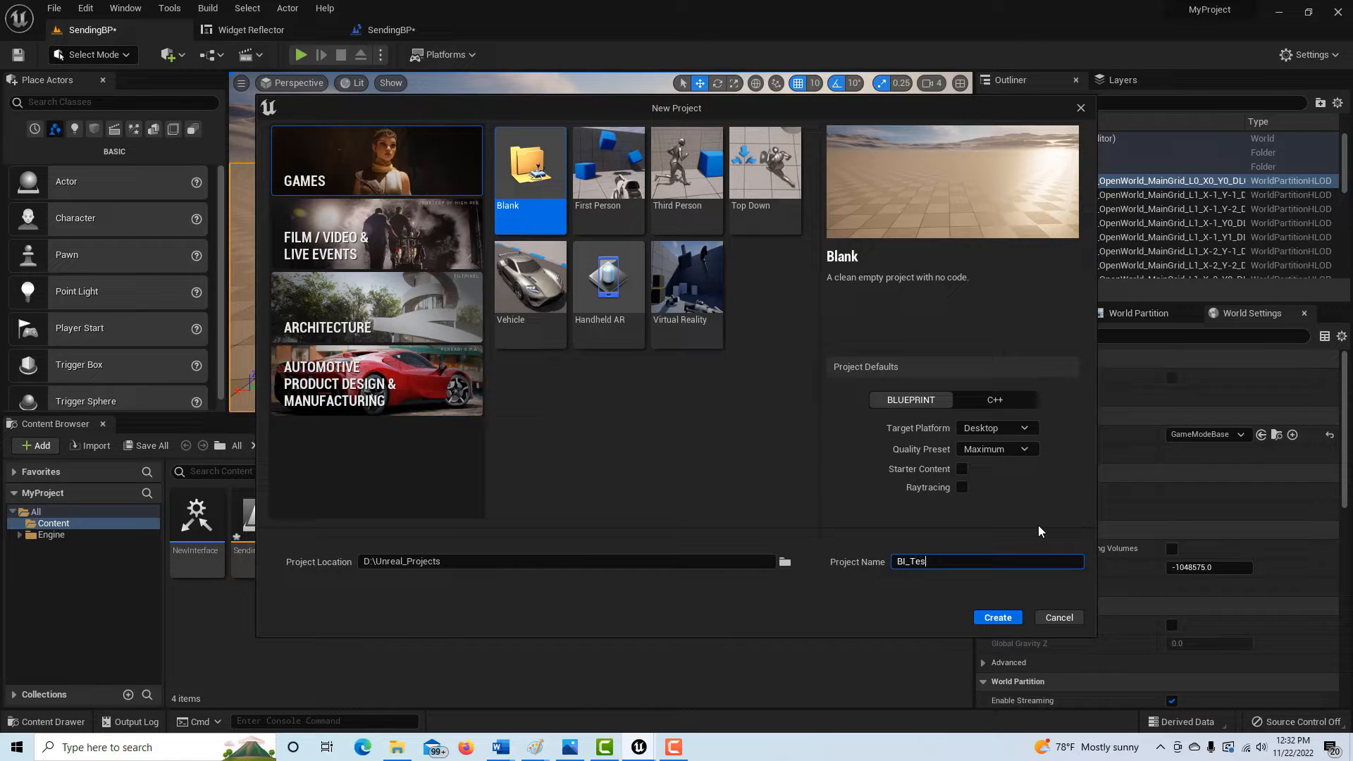
pyautogui.click(997, 617)
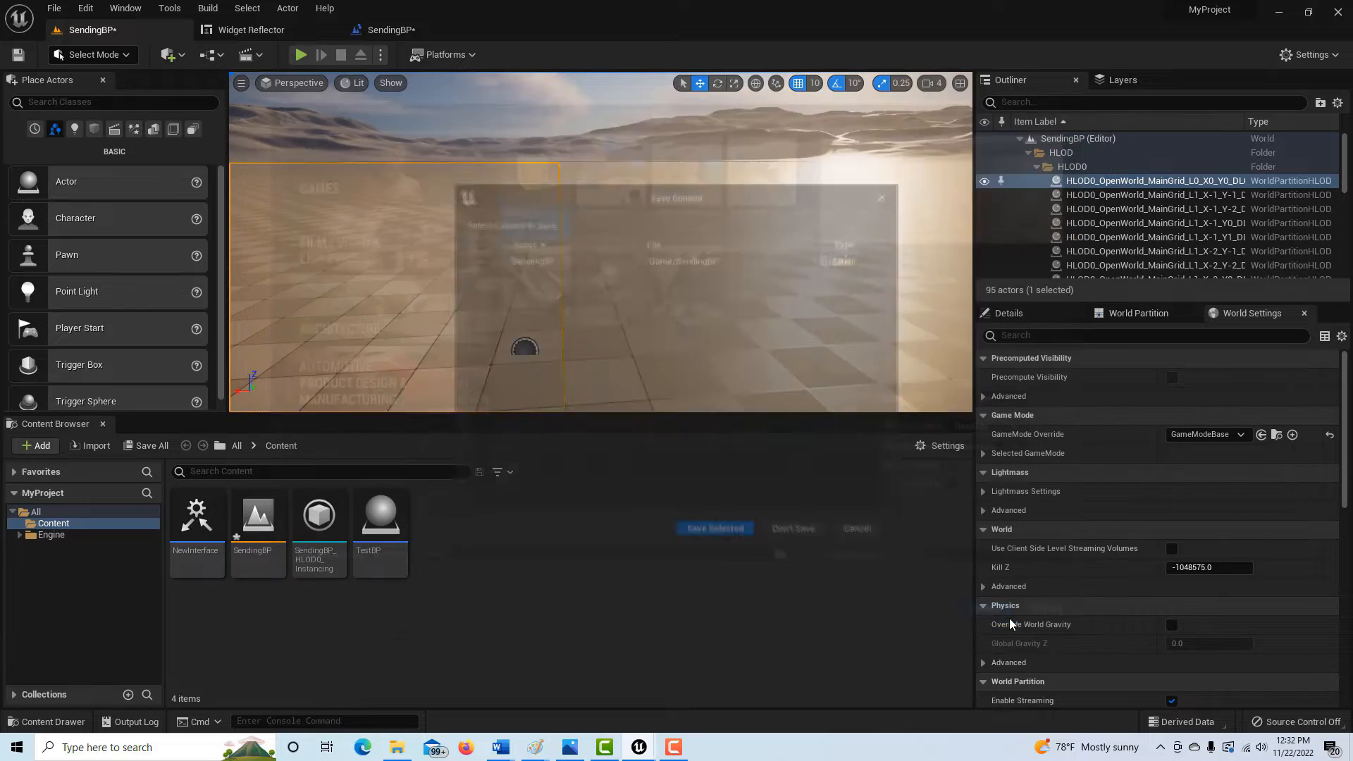
pyautogui.click(714, 527)
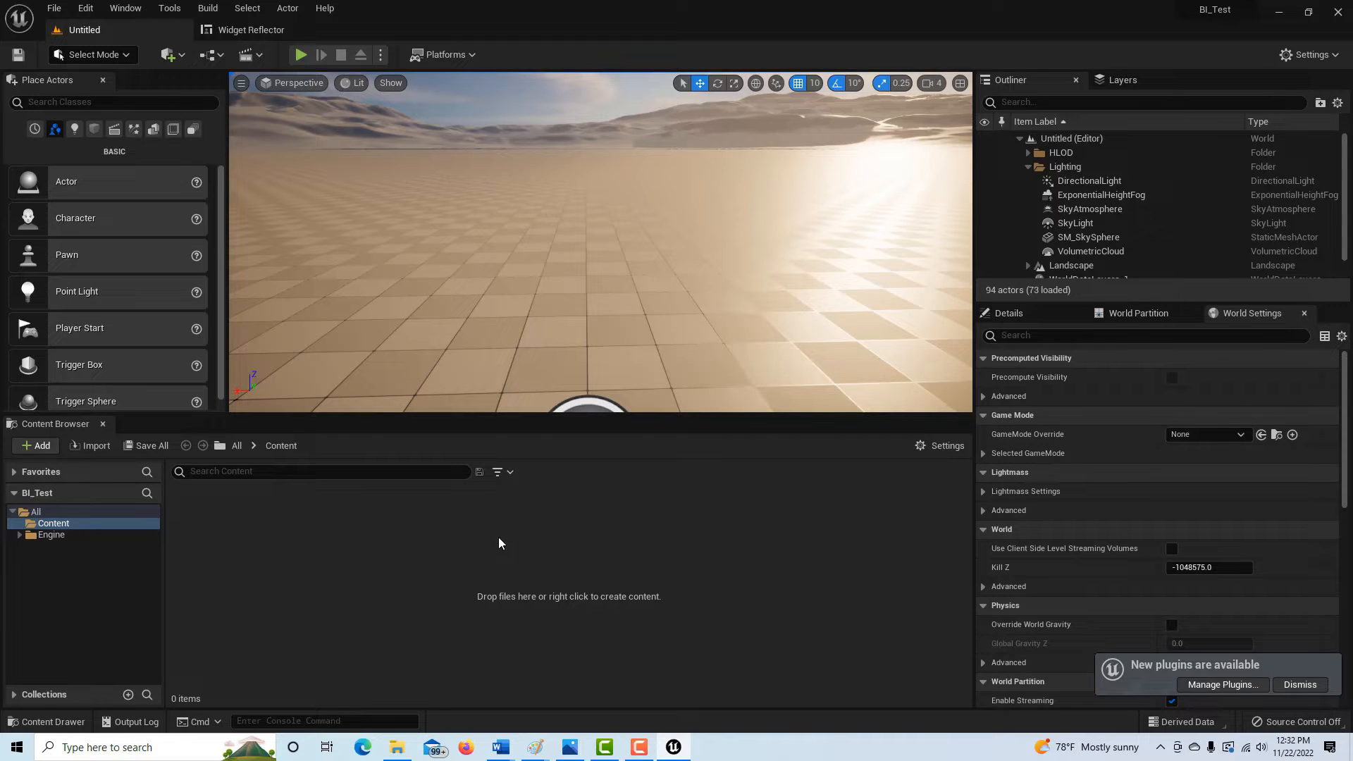
# Add a Blueprint Interface NewInterface and rename its function to MyFunction
pyautogui.rightClick(498, 544)
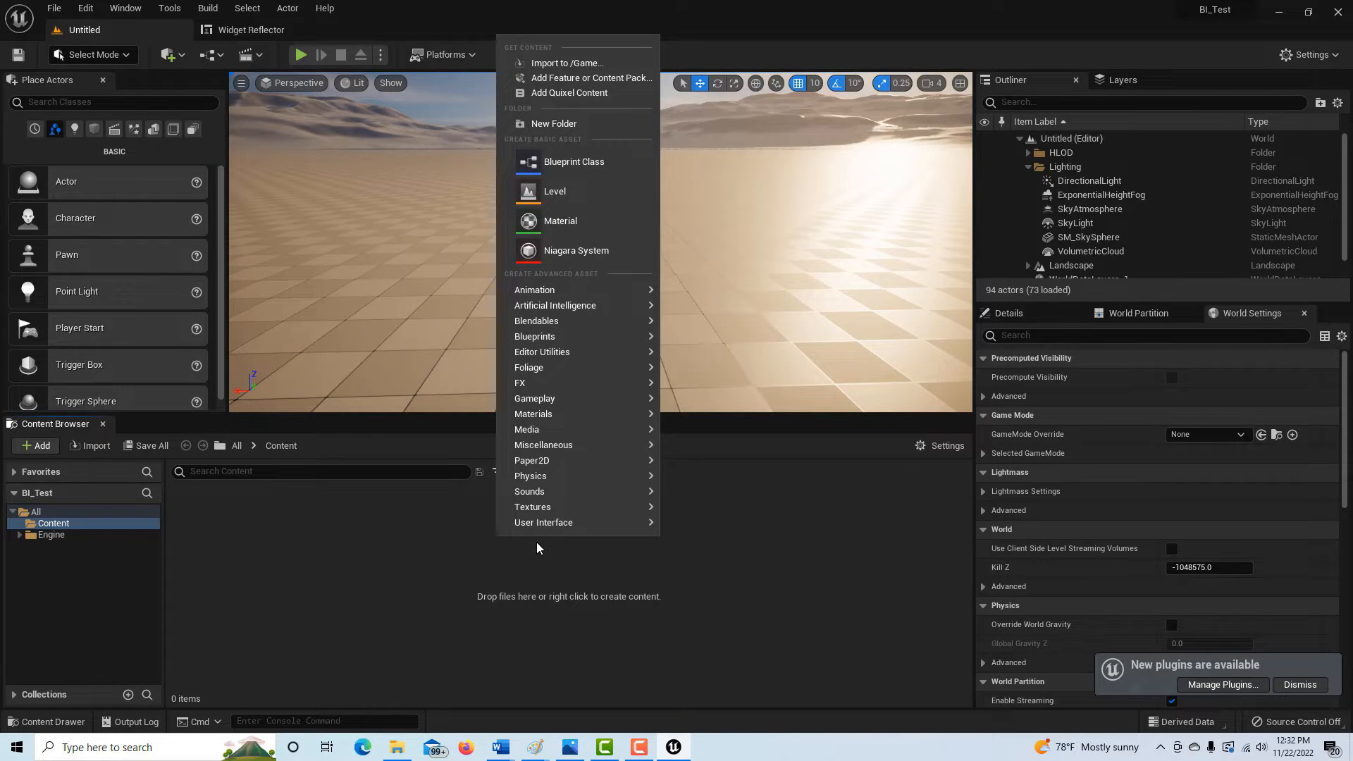
pyautogui.moveTo(535, 336)
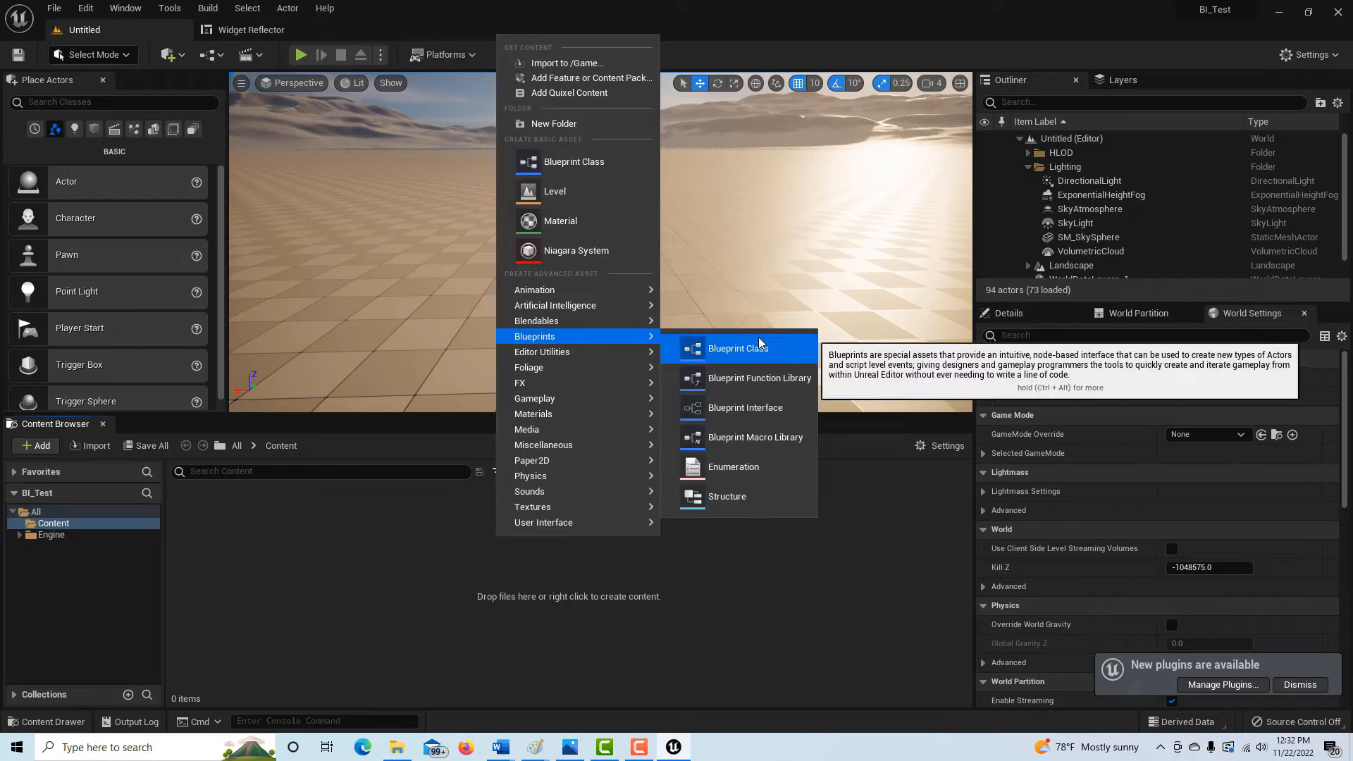
pyautogui.click(745, 408)
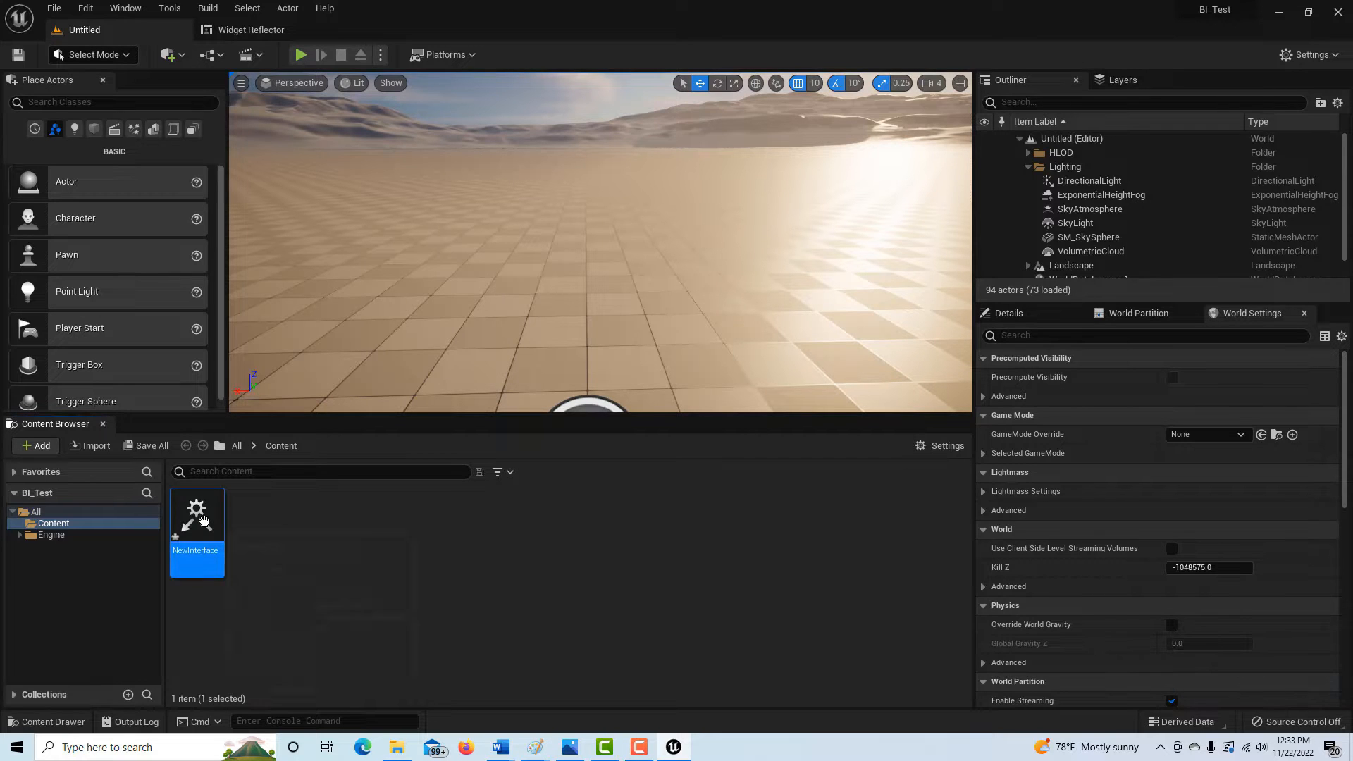
pyautogui.doubleClick(196, 516)
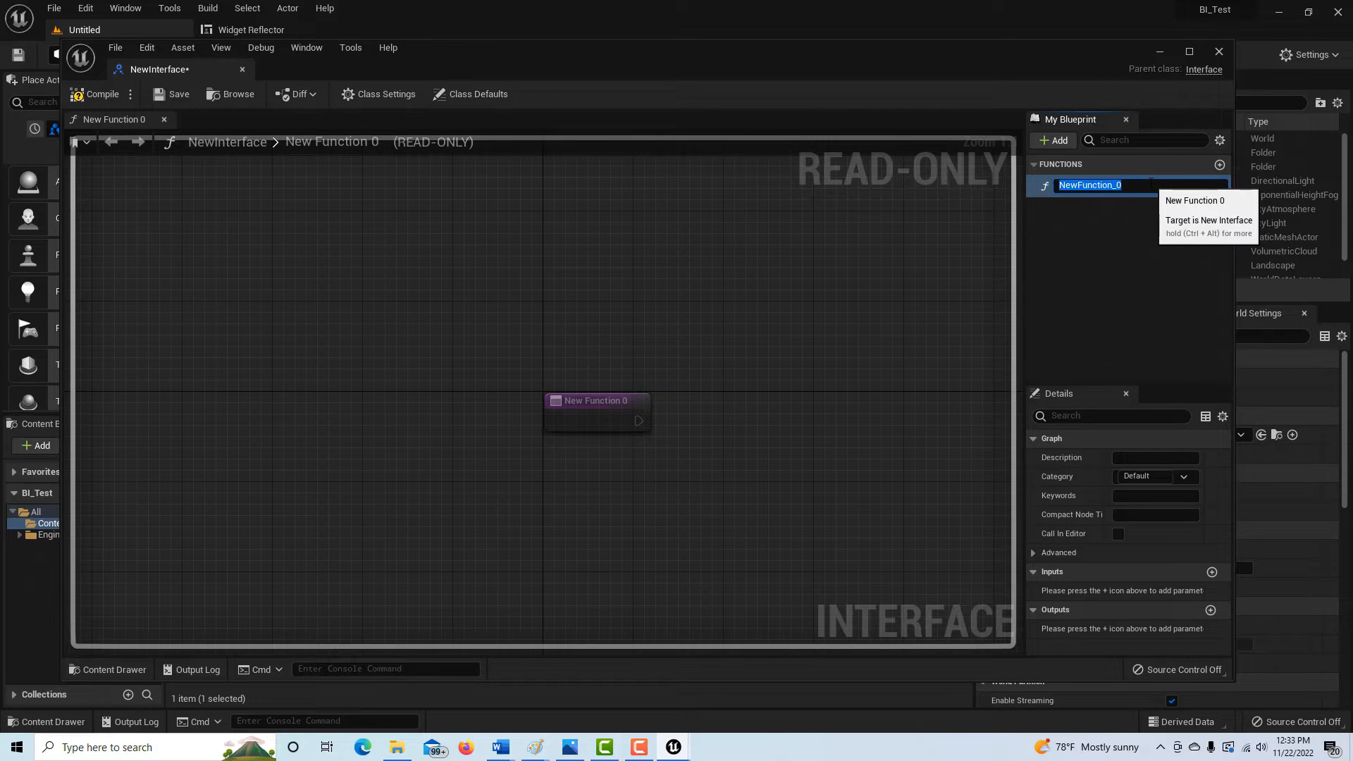
pyautogui.write('MyFu')
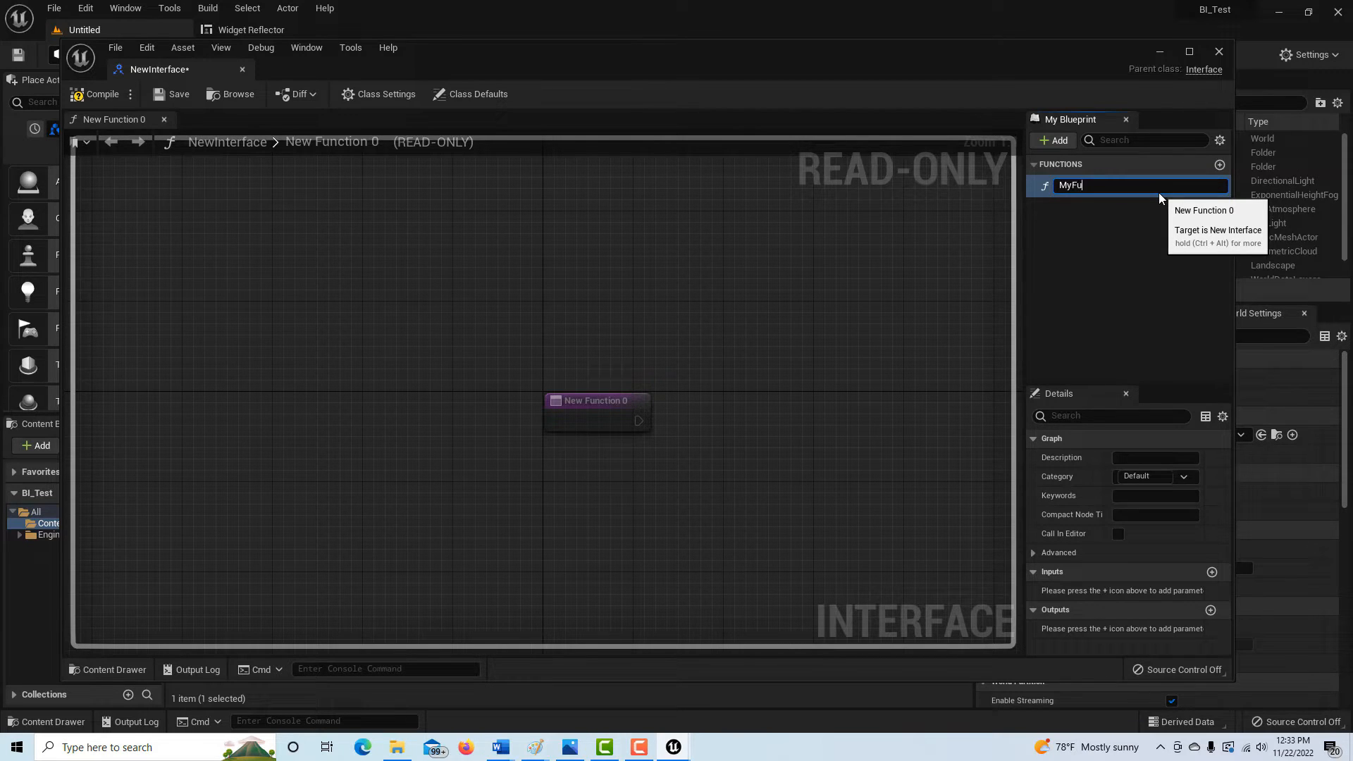
pyautogui.write('MyFunction')
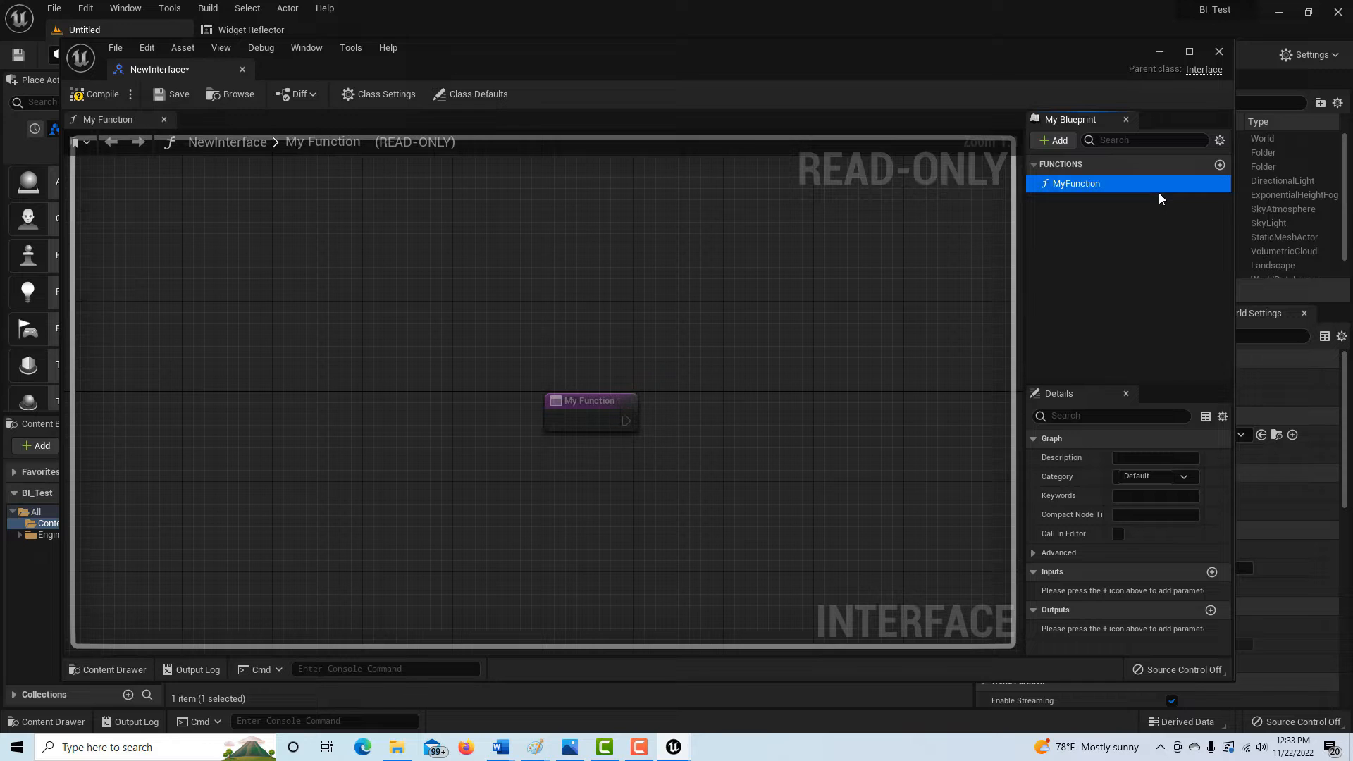
pyautogui.moveTo(101, 94)
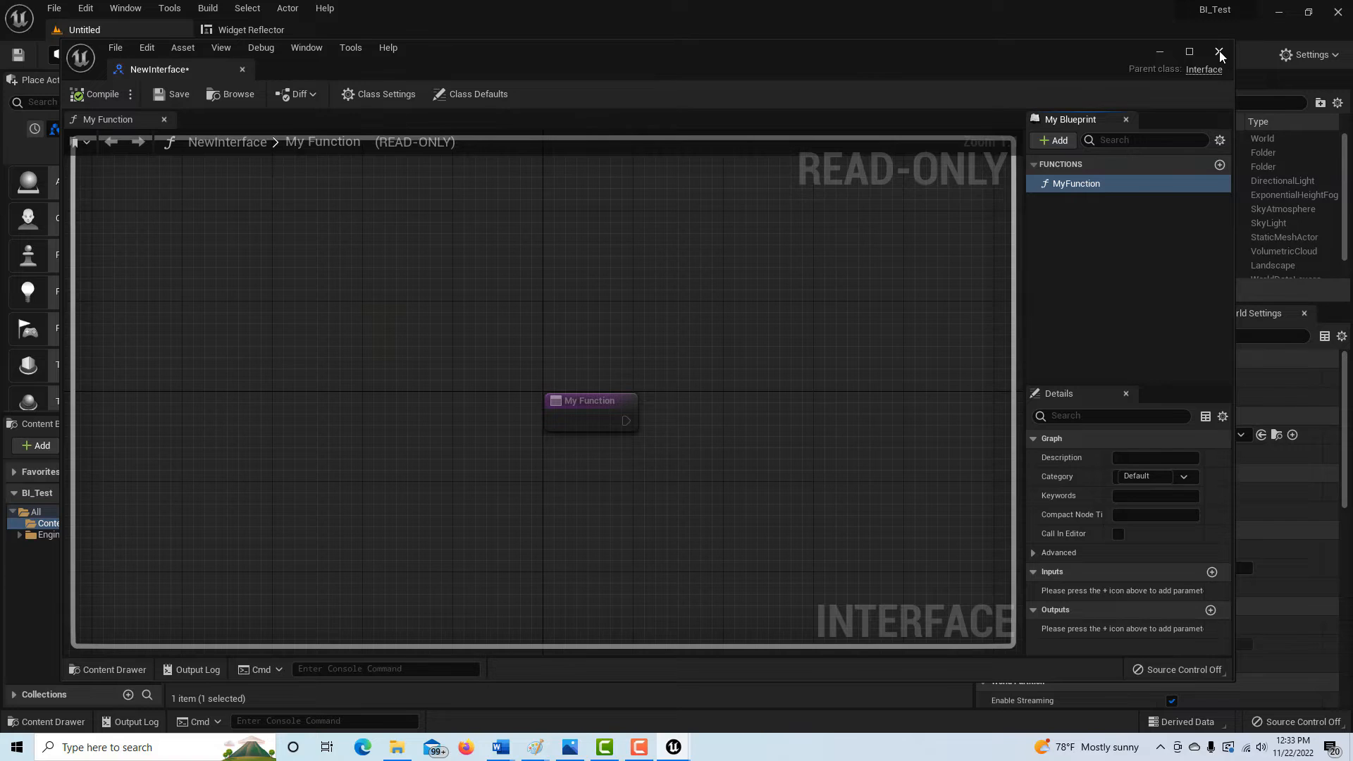
# Close the interface editor and add an Actor Blueprint class named ReceivingBP
pyautogui.click(1221, 52)
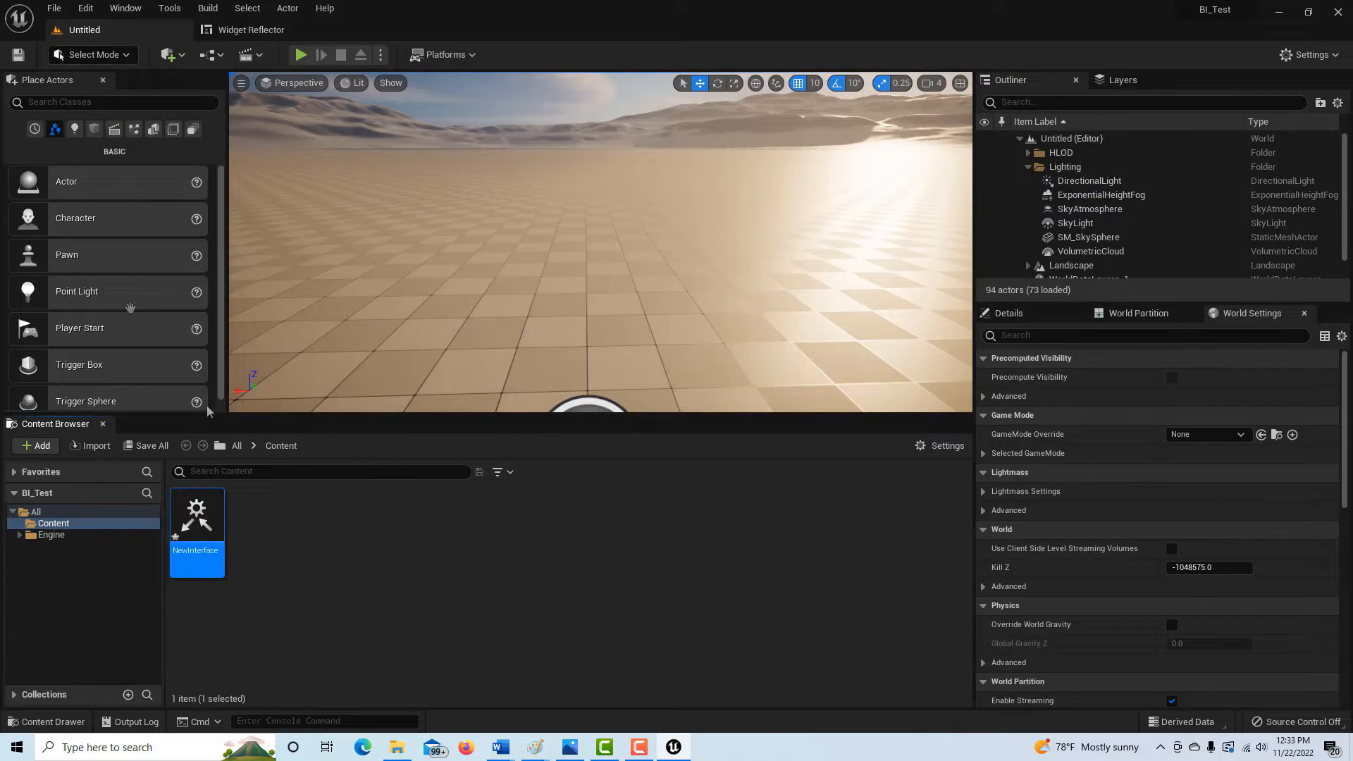
pyautogui.moveTo(270, 289)
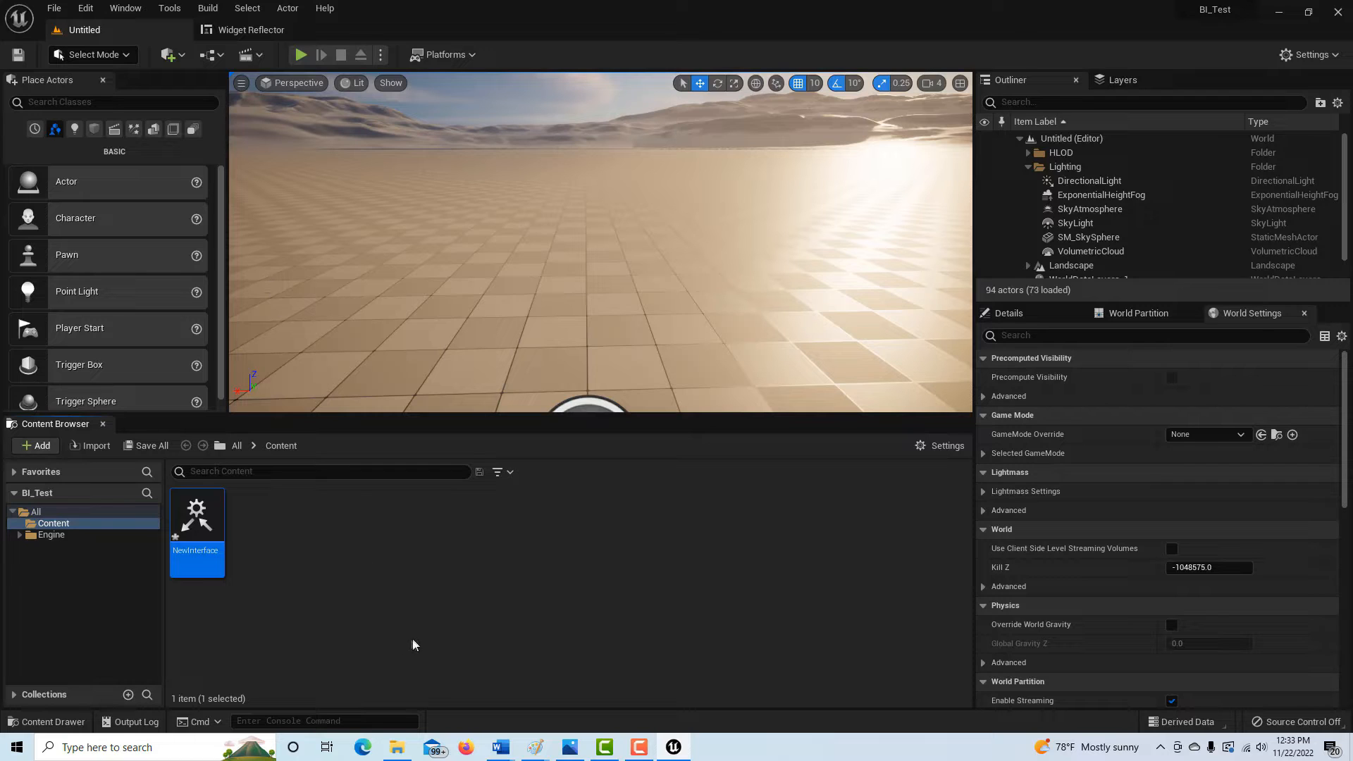
pyautogui.moveTo(409, 547)
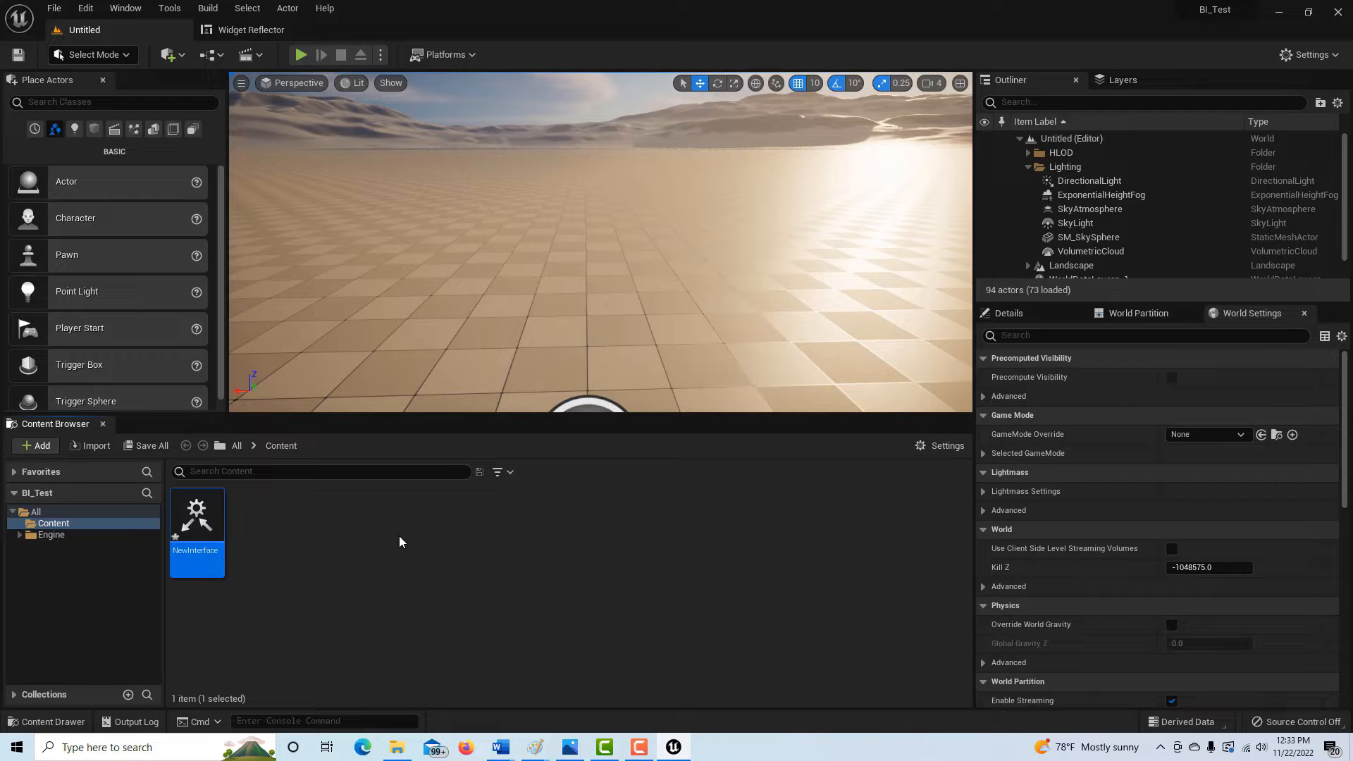
pyautogui.click(34, 446)
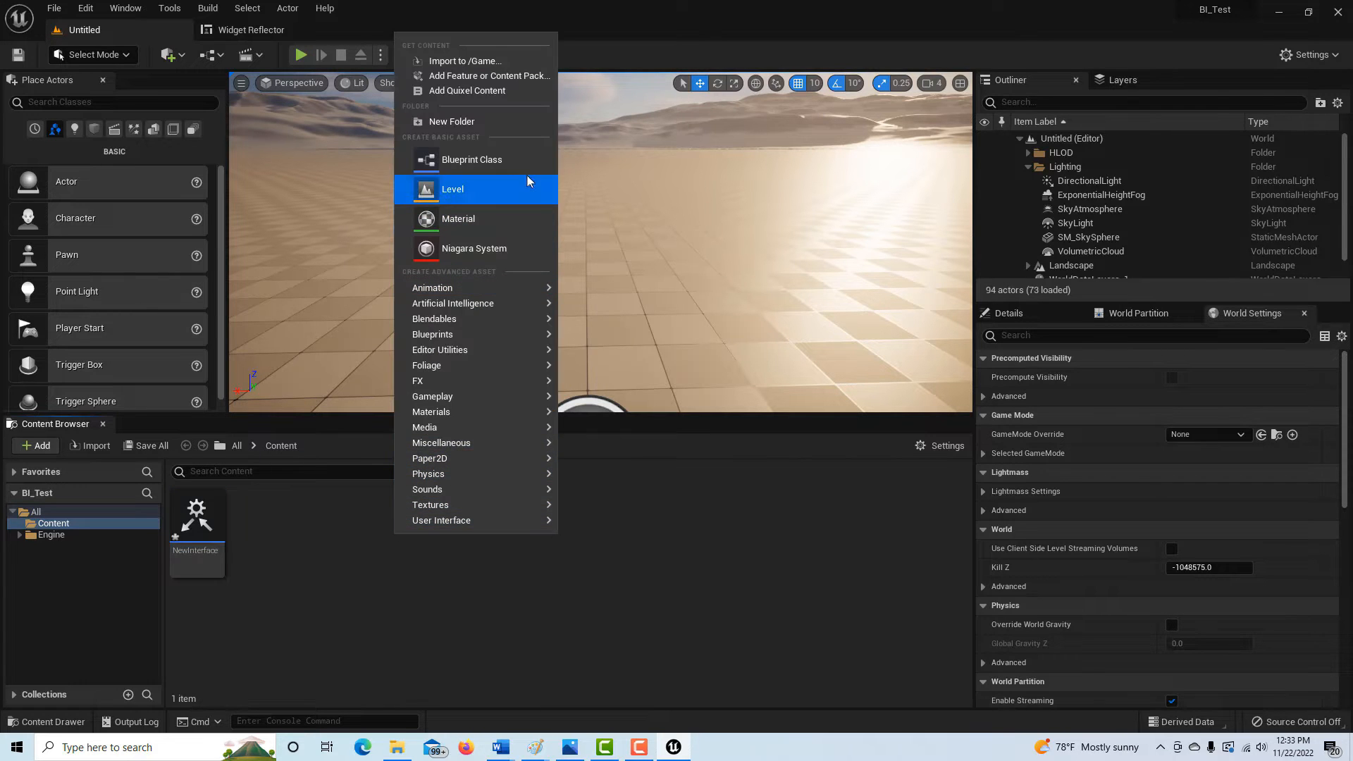
pyautogui.click(470, 160)
pyautogui.write('ReceivingBP')
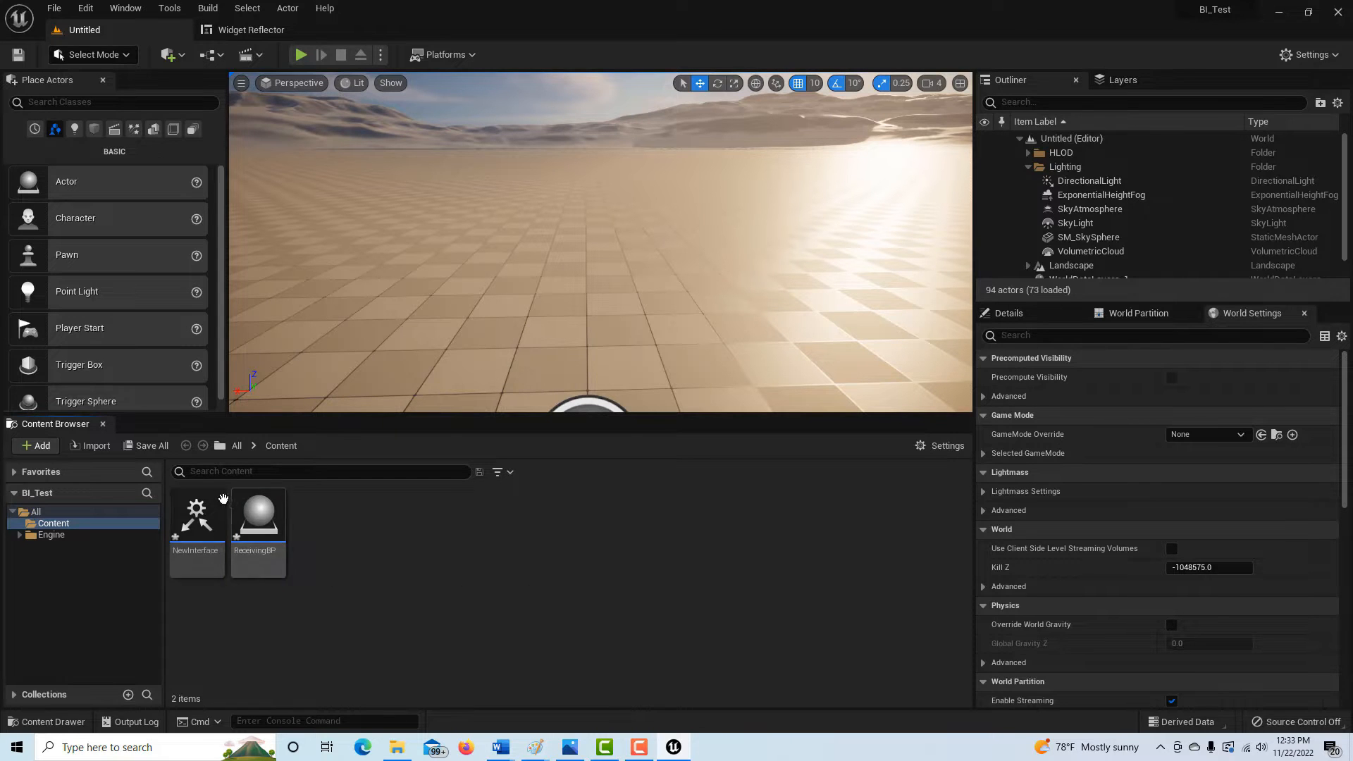
# Add NewInterface to ReceivingBP's Implemented Interfaces via Class Settings and compile
pyautogui.doubleClick(256, 516)
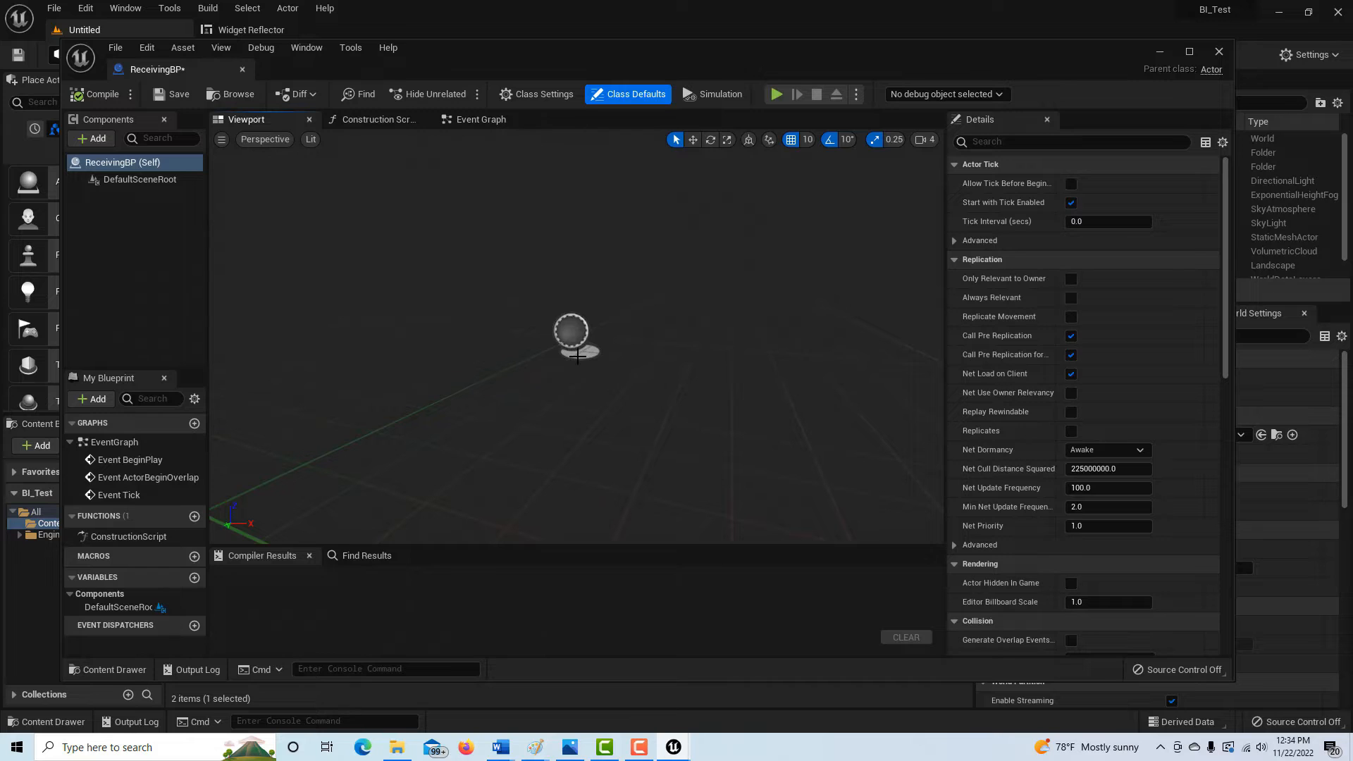
pyautogui.moveTo(520, 71)
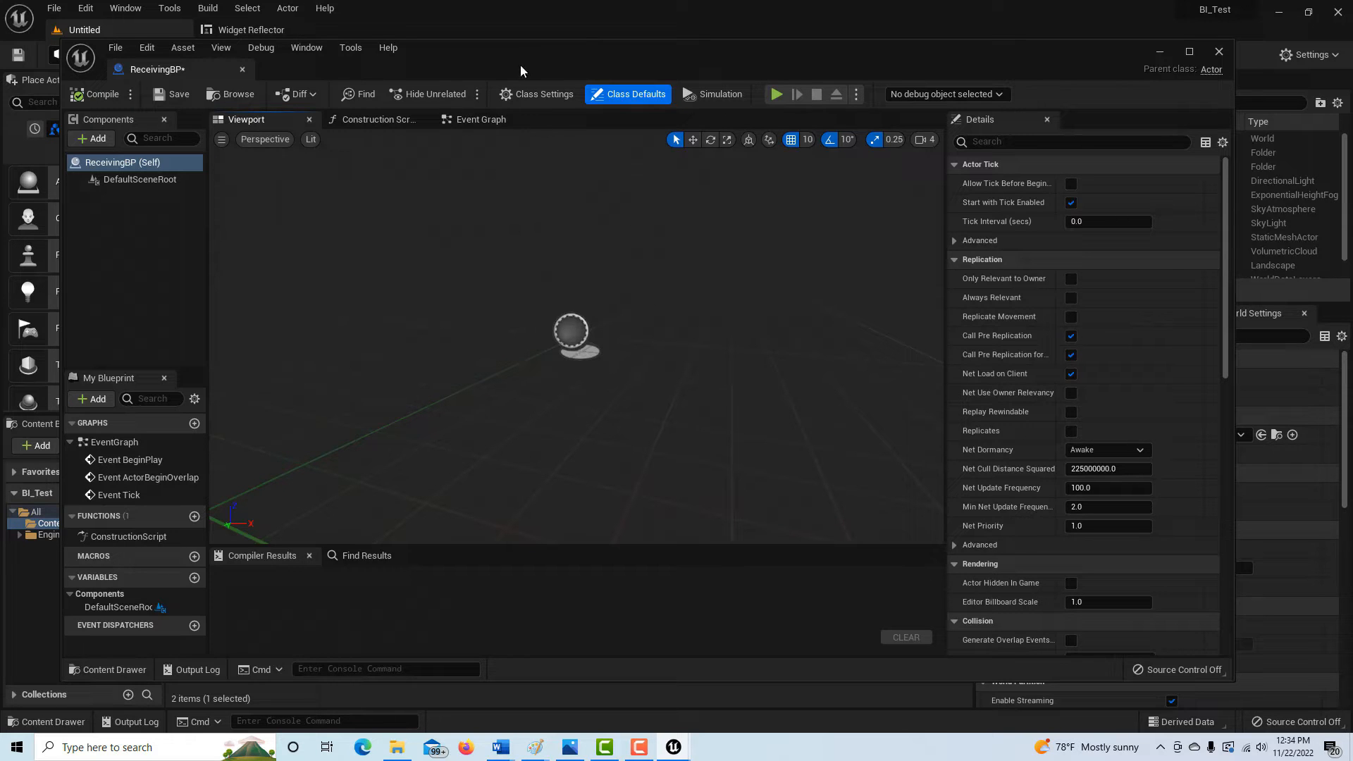
pyautogui.click(536, 95)
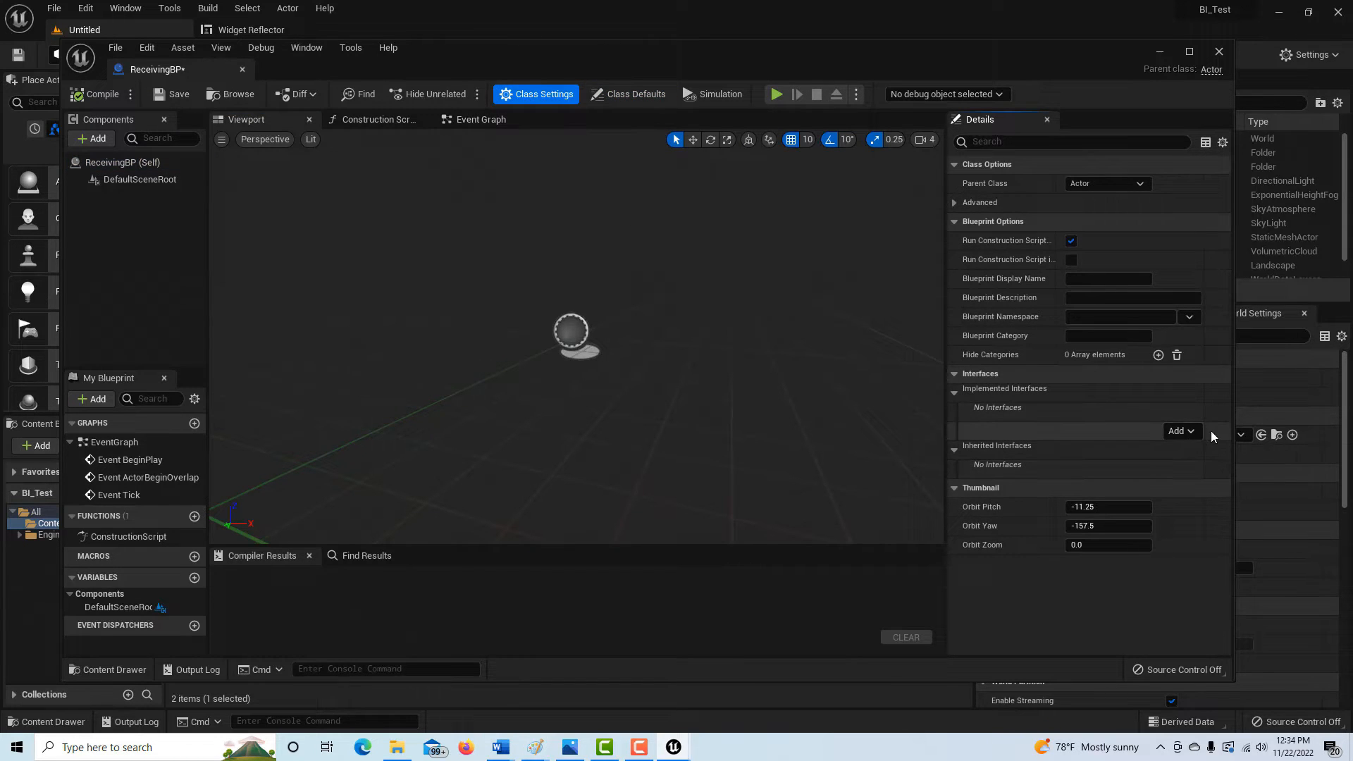
pyautogui.click(1178, 431)
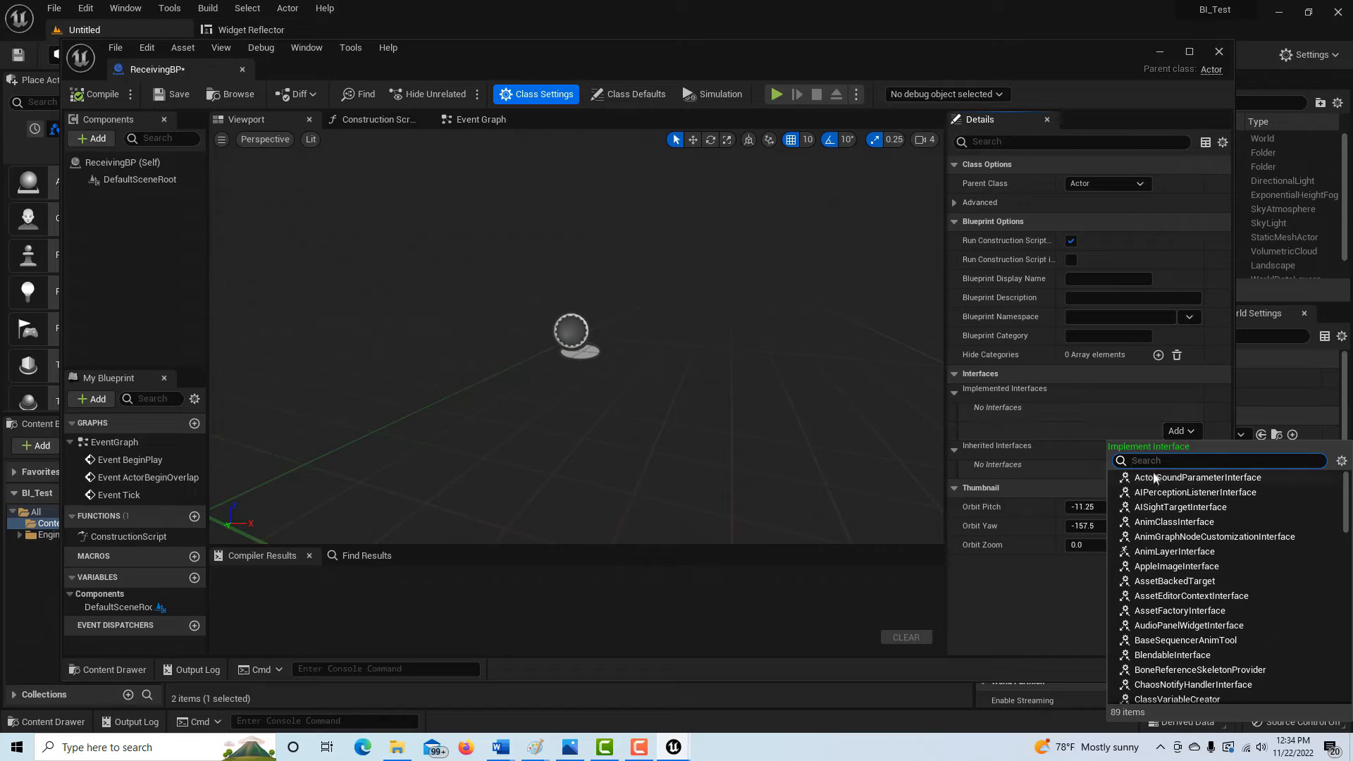
pyautogui.write('new')
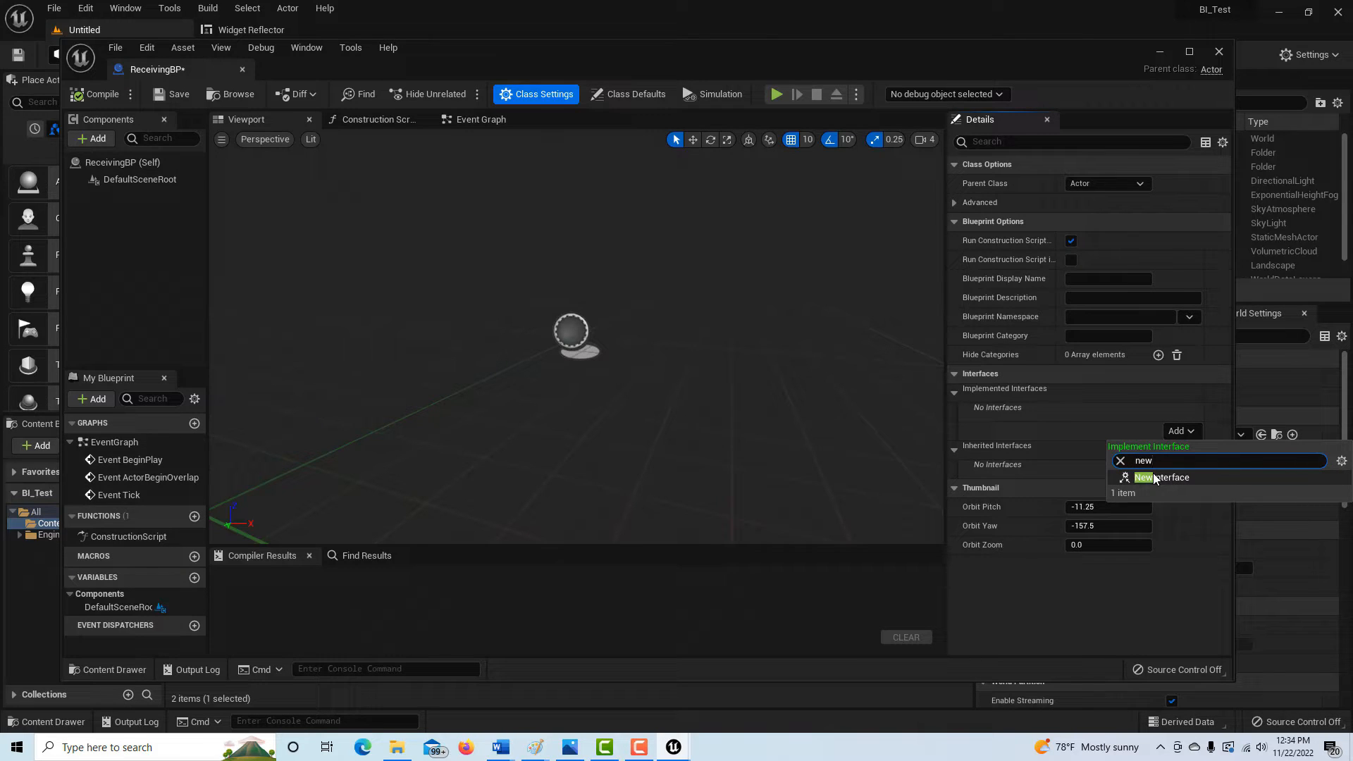
pyautogui.click(1167, 478)
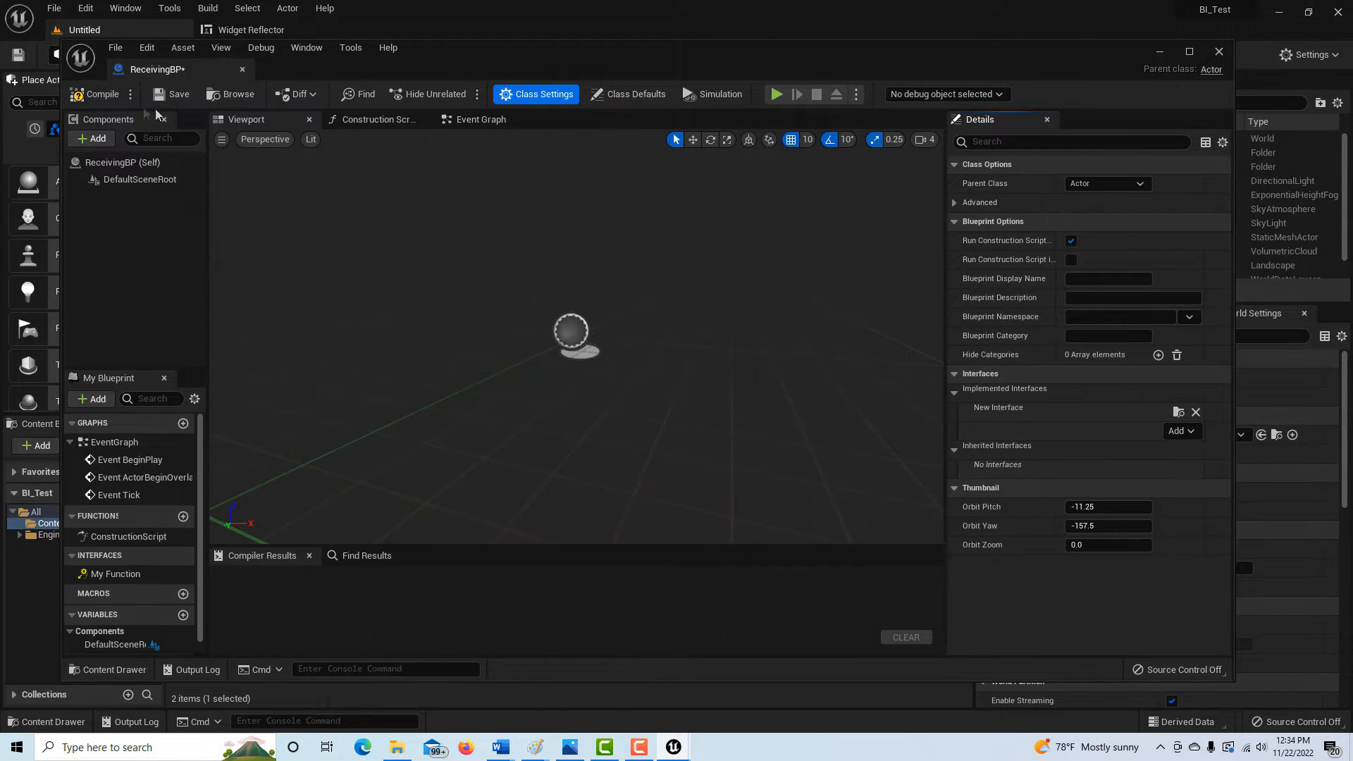
pyautogui.click(102, 94)
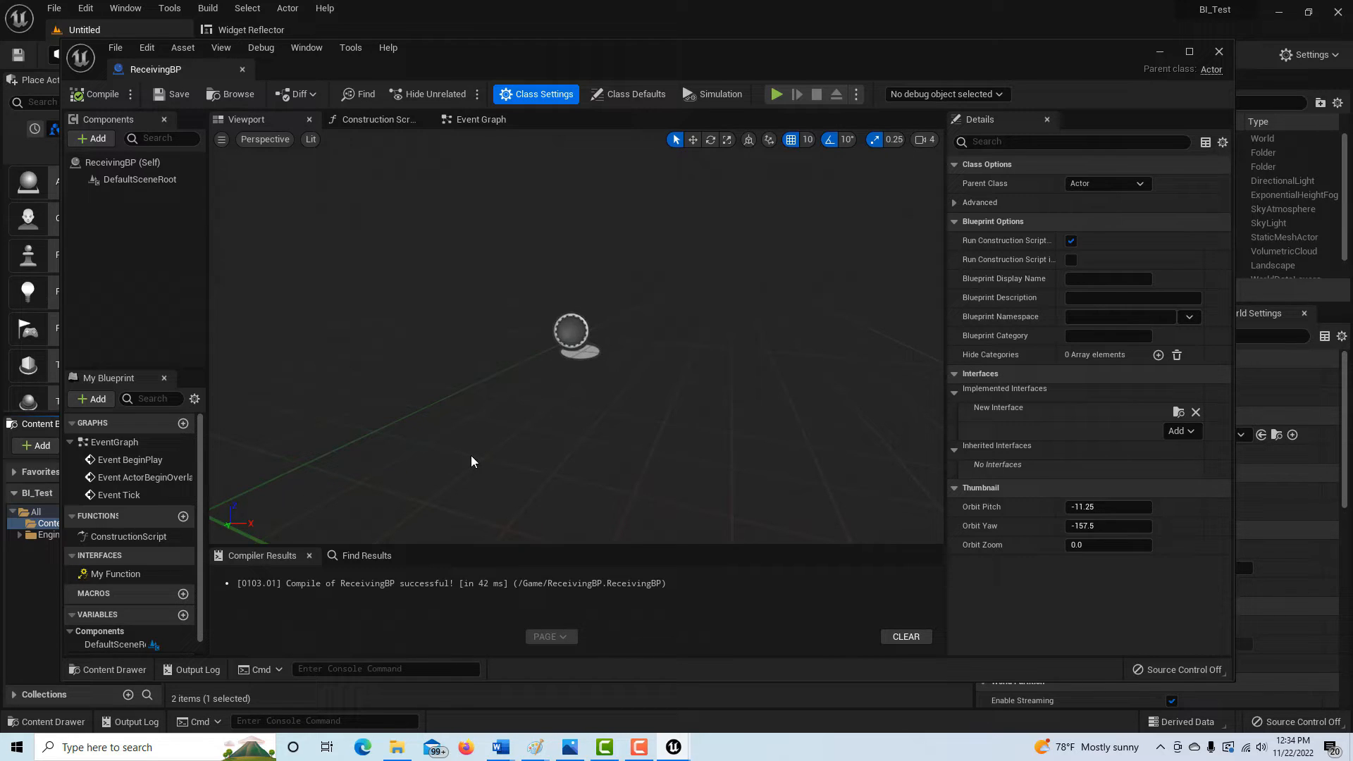
pyautogui.moveTo(488, 464)
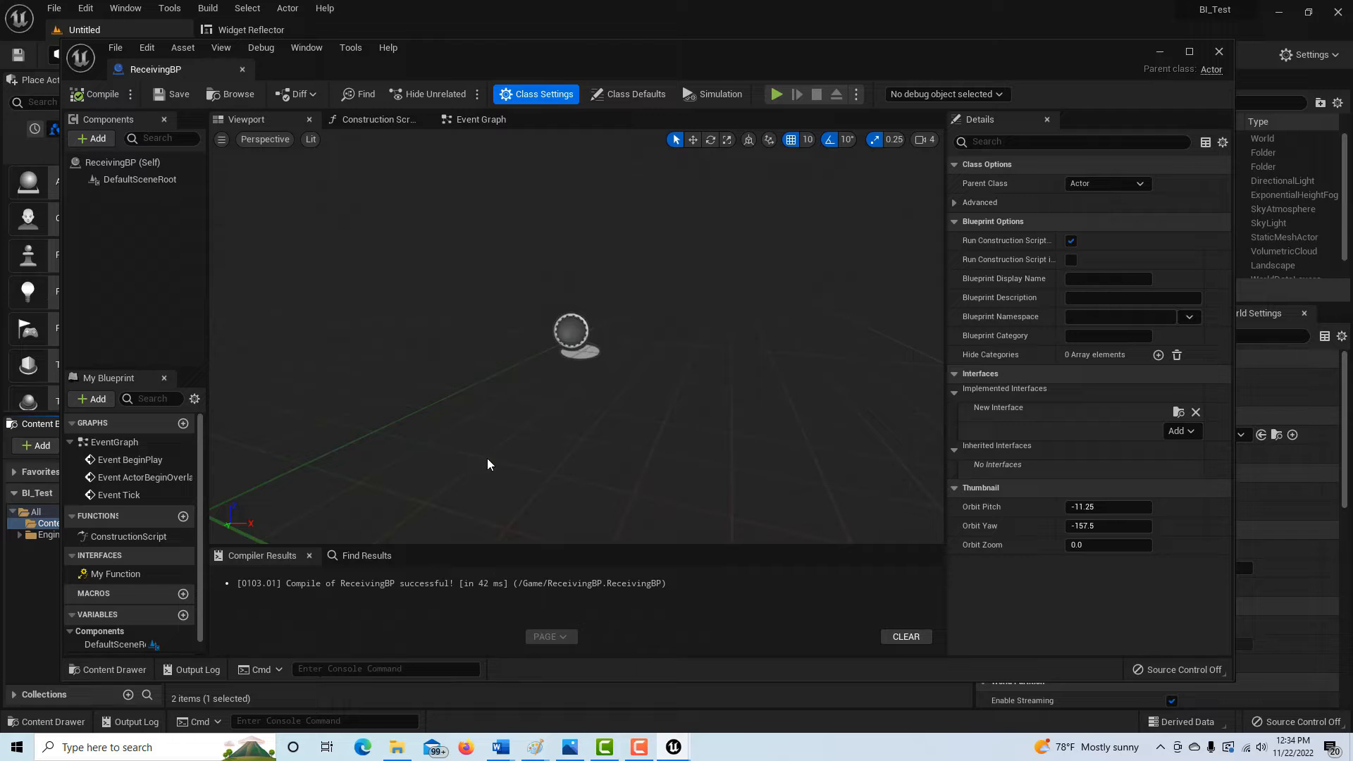
pyautogui.moveTo(551, 480)
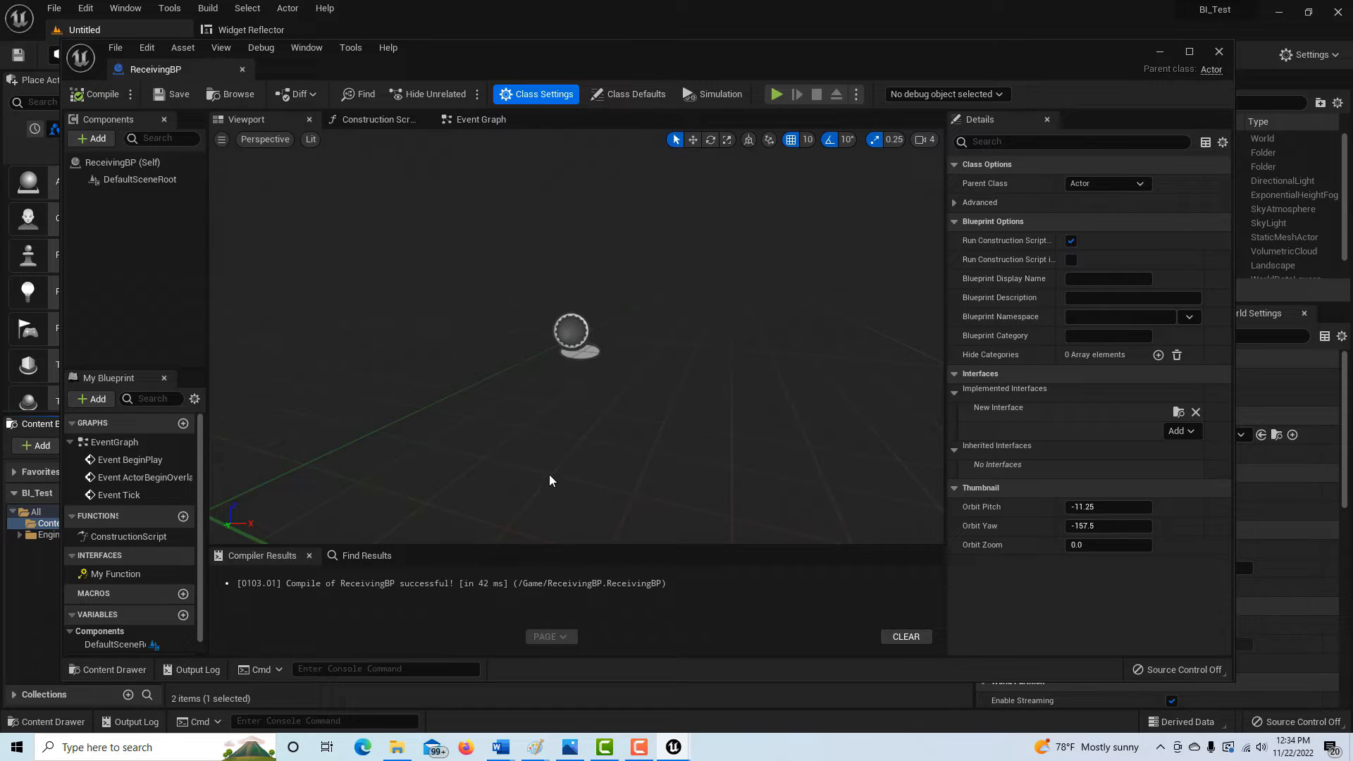
pyautogui.moveTo(114, 574)
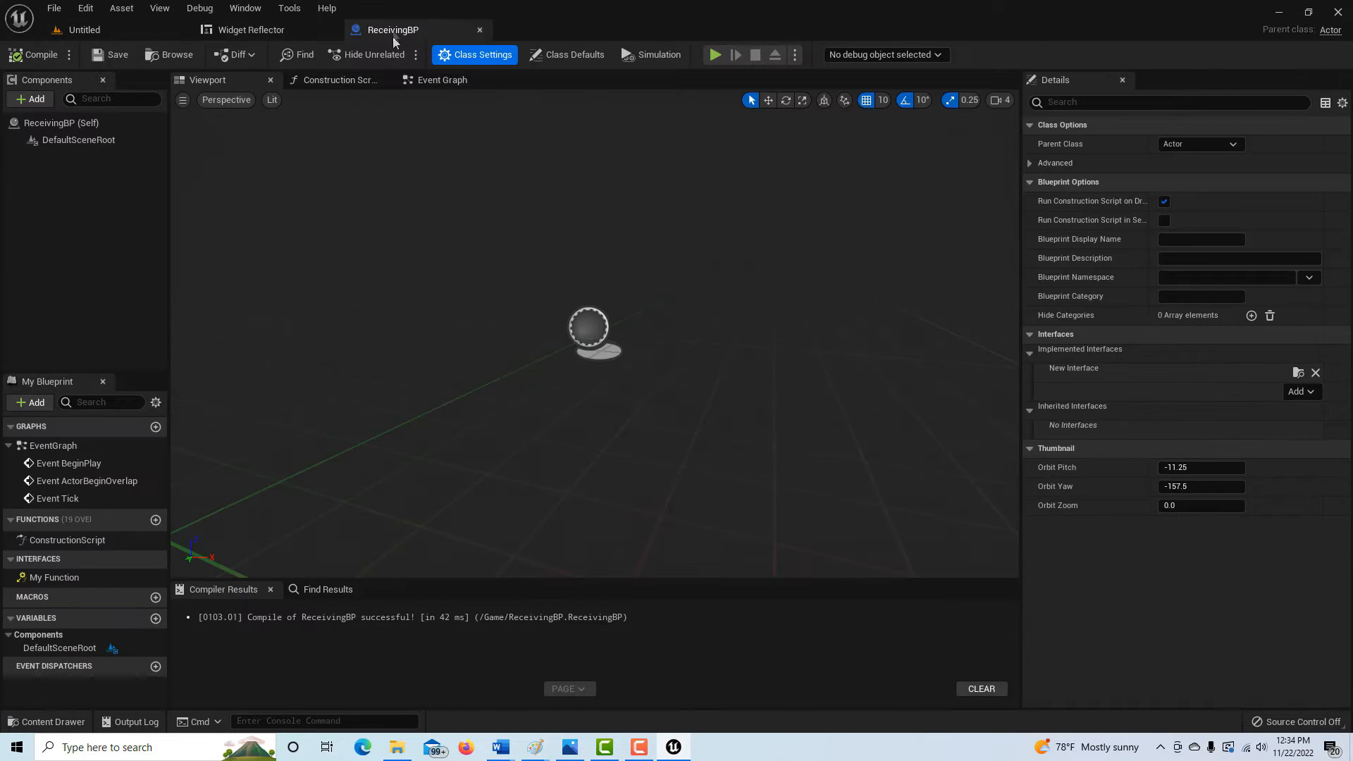
pyautogui.moveTo(52, 577)
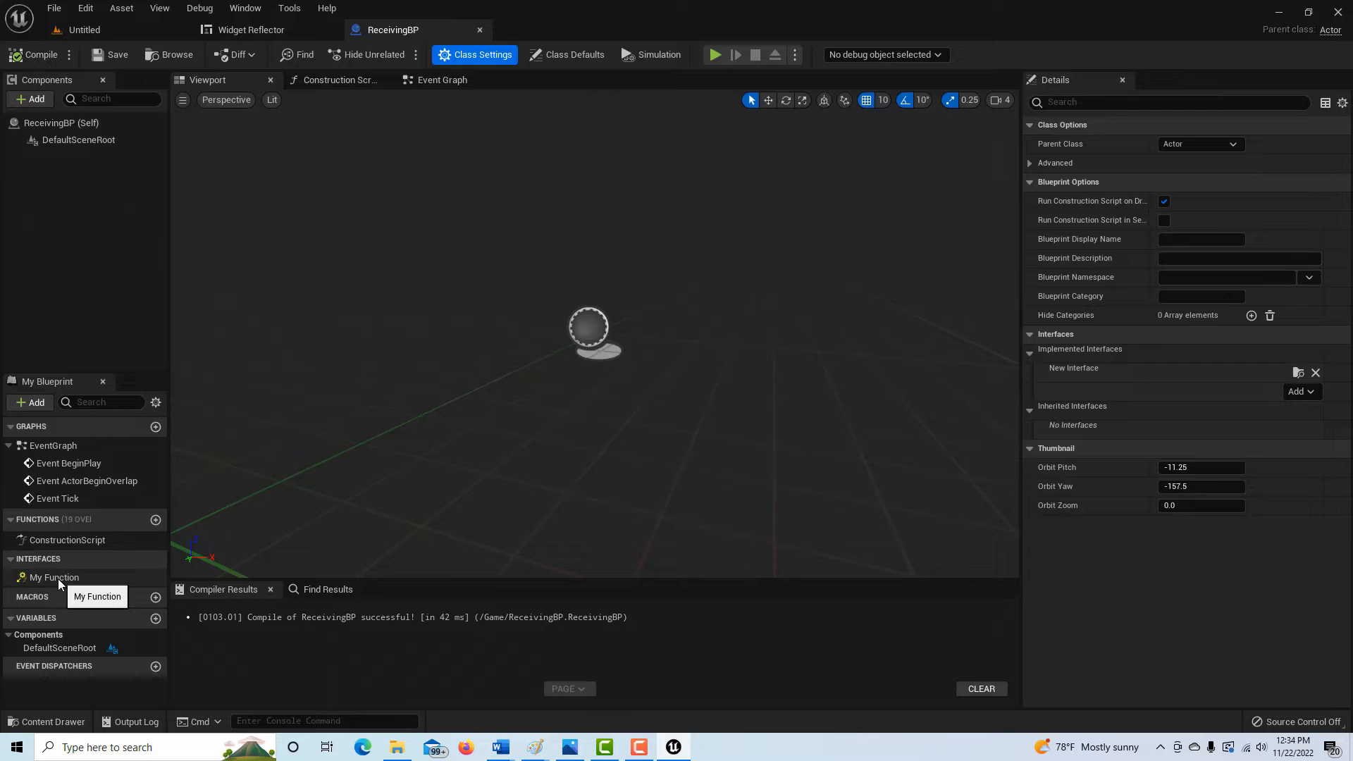
# Implement the My Function event with a Print String of "I can't believe this took so long to figure out." and save
pyautogui.rightClick(52, 576)
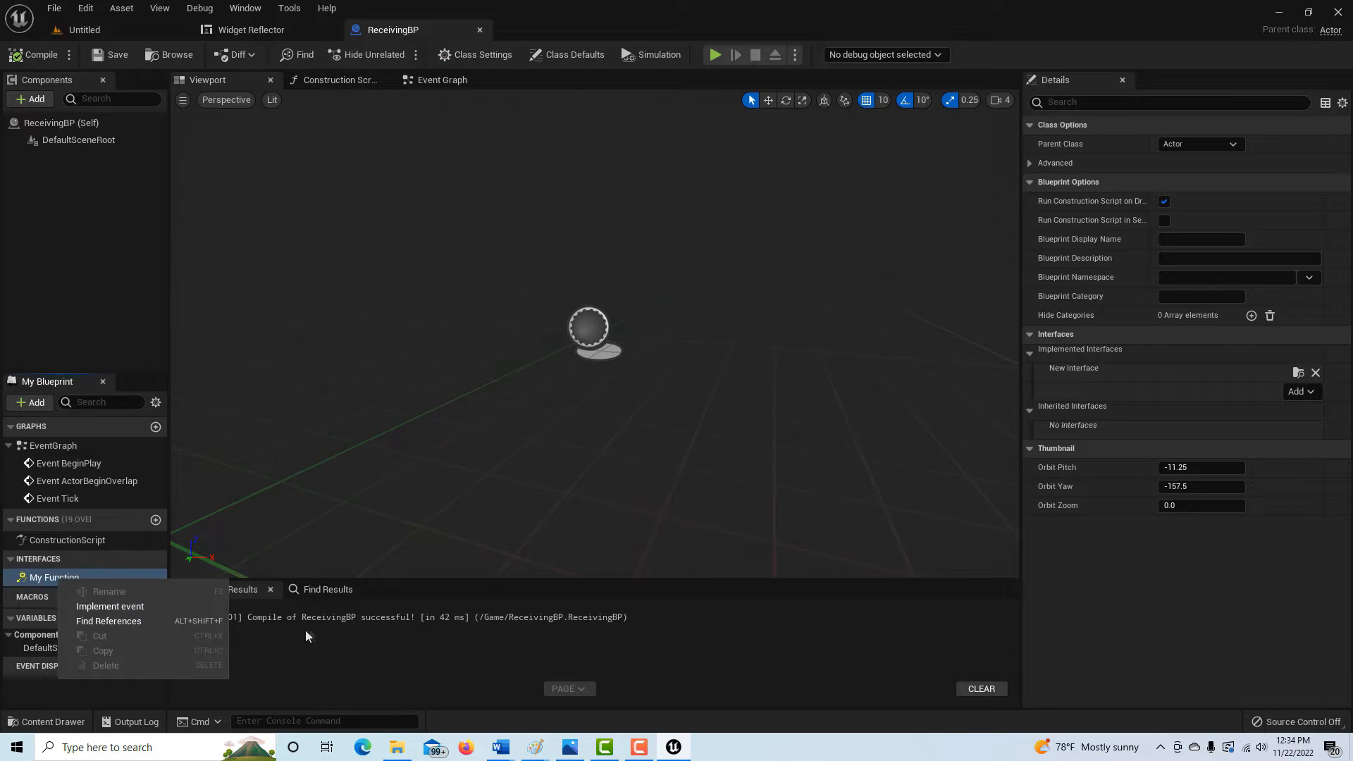
pyautogui.moveTo(110, 606)
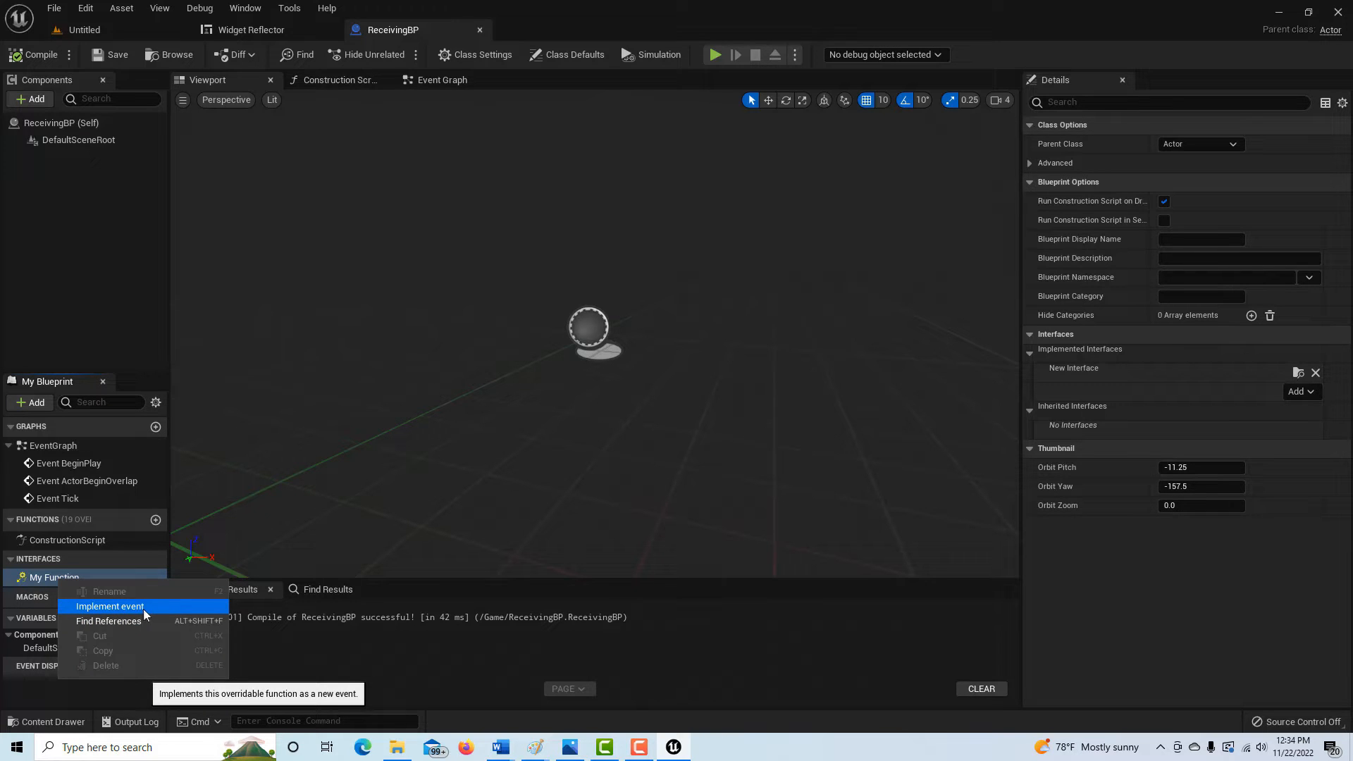
pyautogui.click(110, 606)
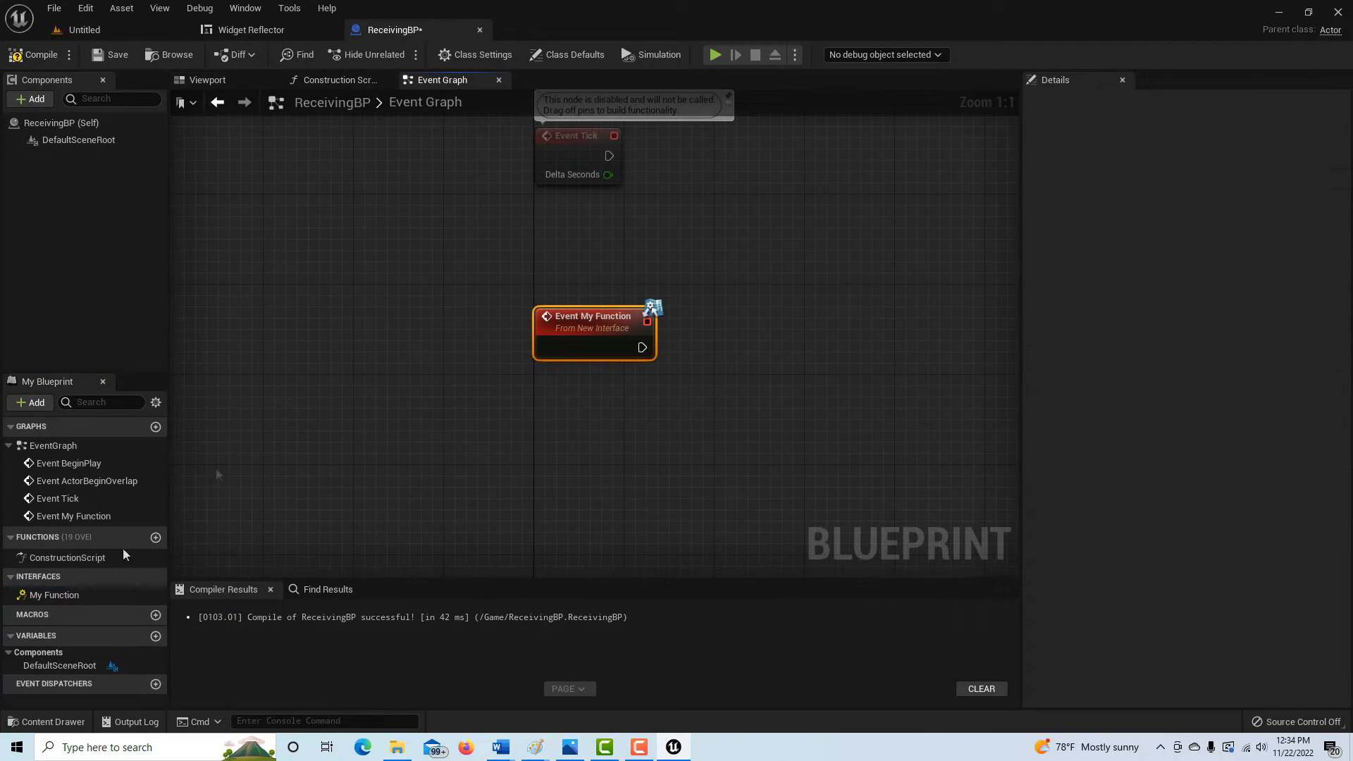
pyautogui.moveTo(464, 125)
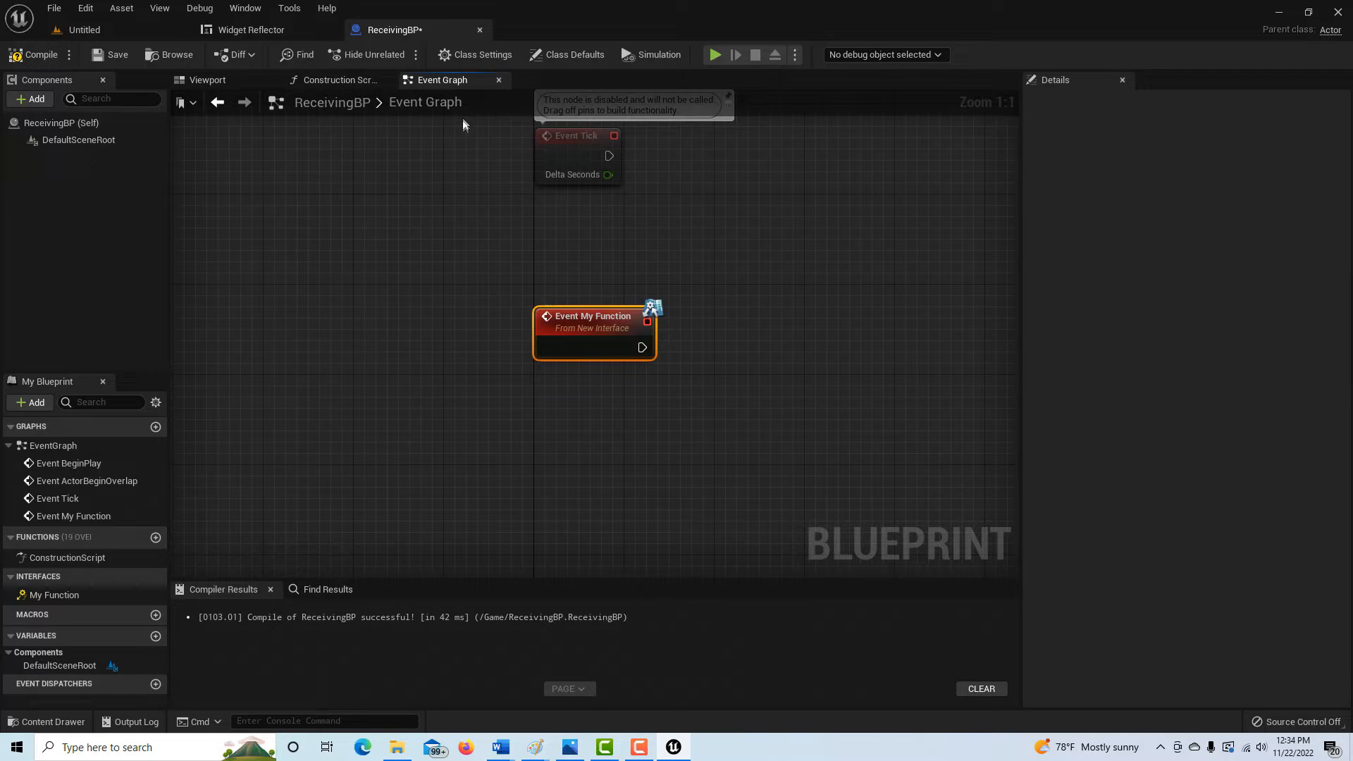
pyautogui.moveTo(648, 301)
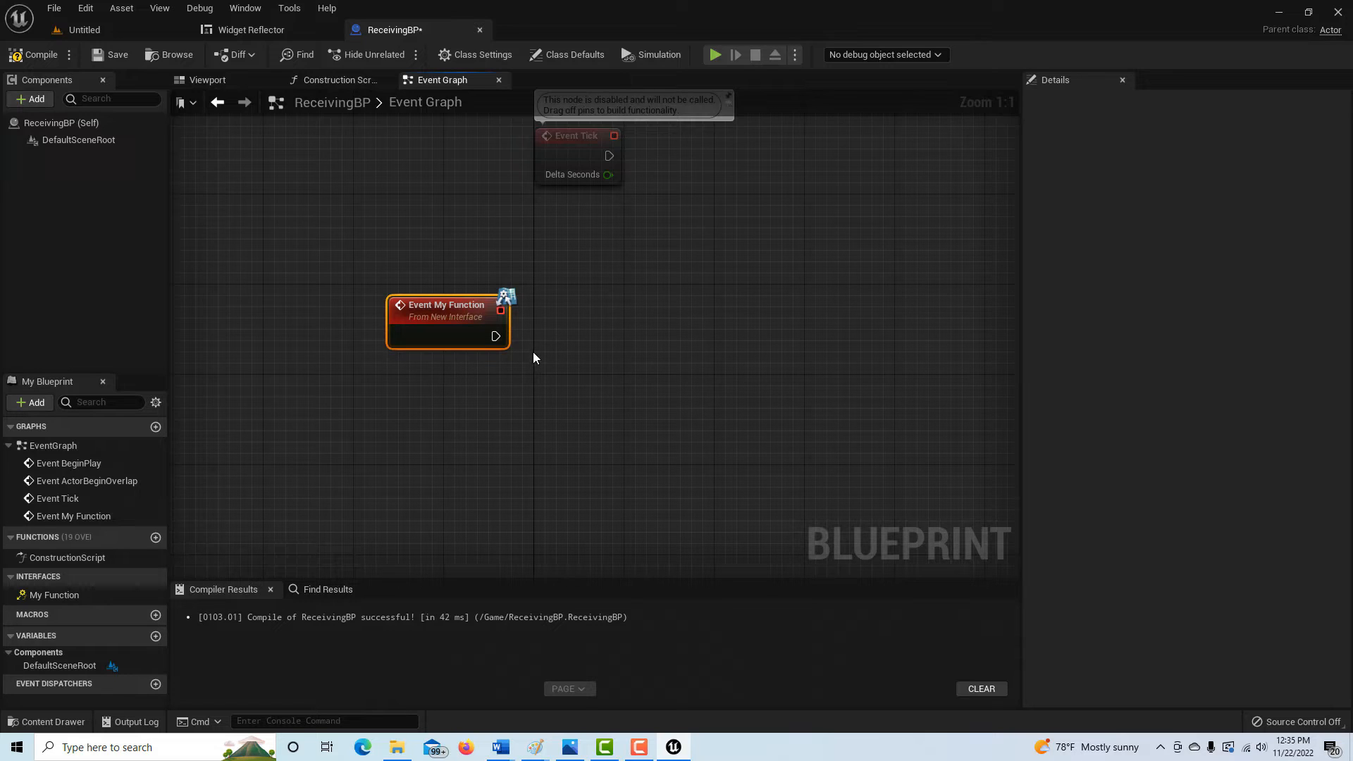
pyautogui.moveTo(495, 336); pyautogui.dragTo(647, 380)
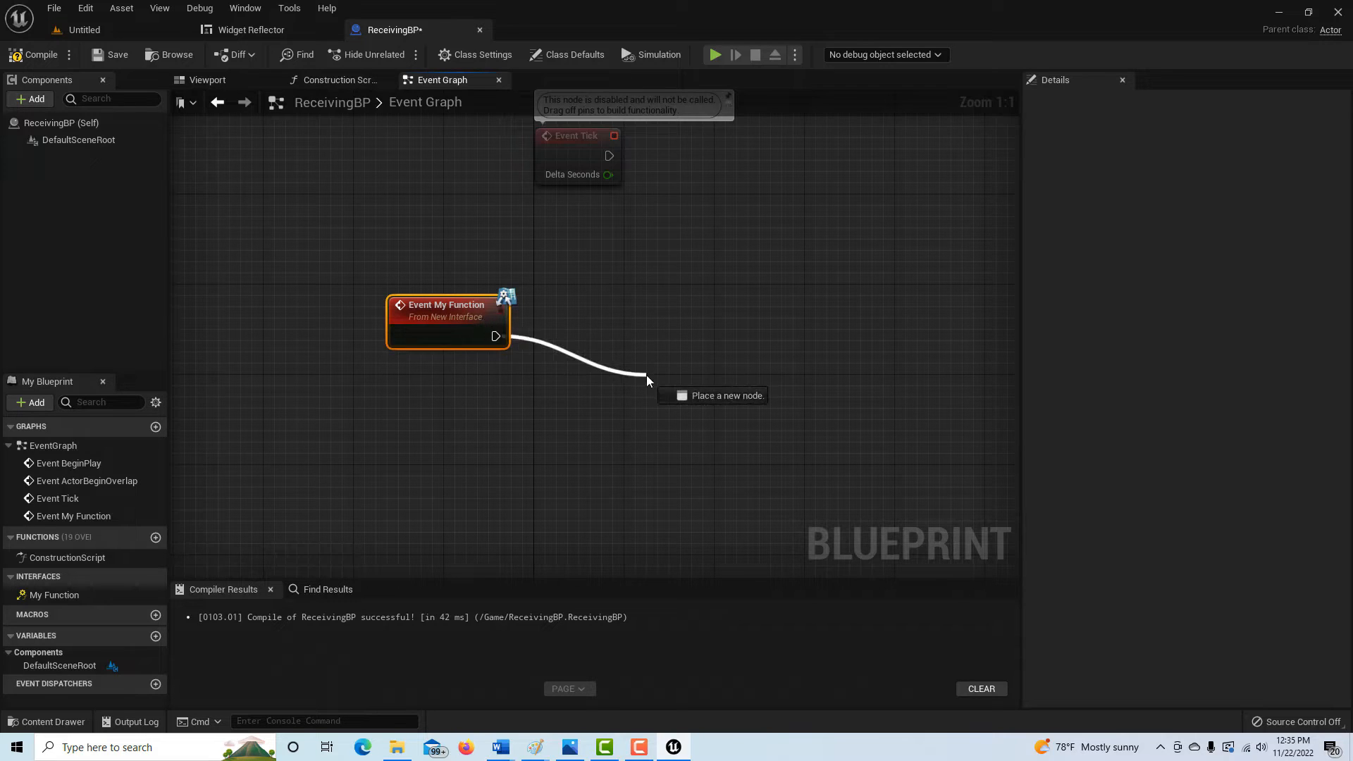
pyautogui.write('p')
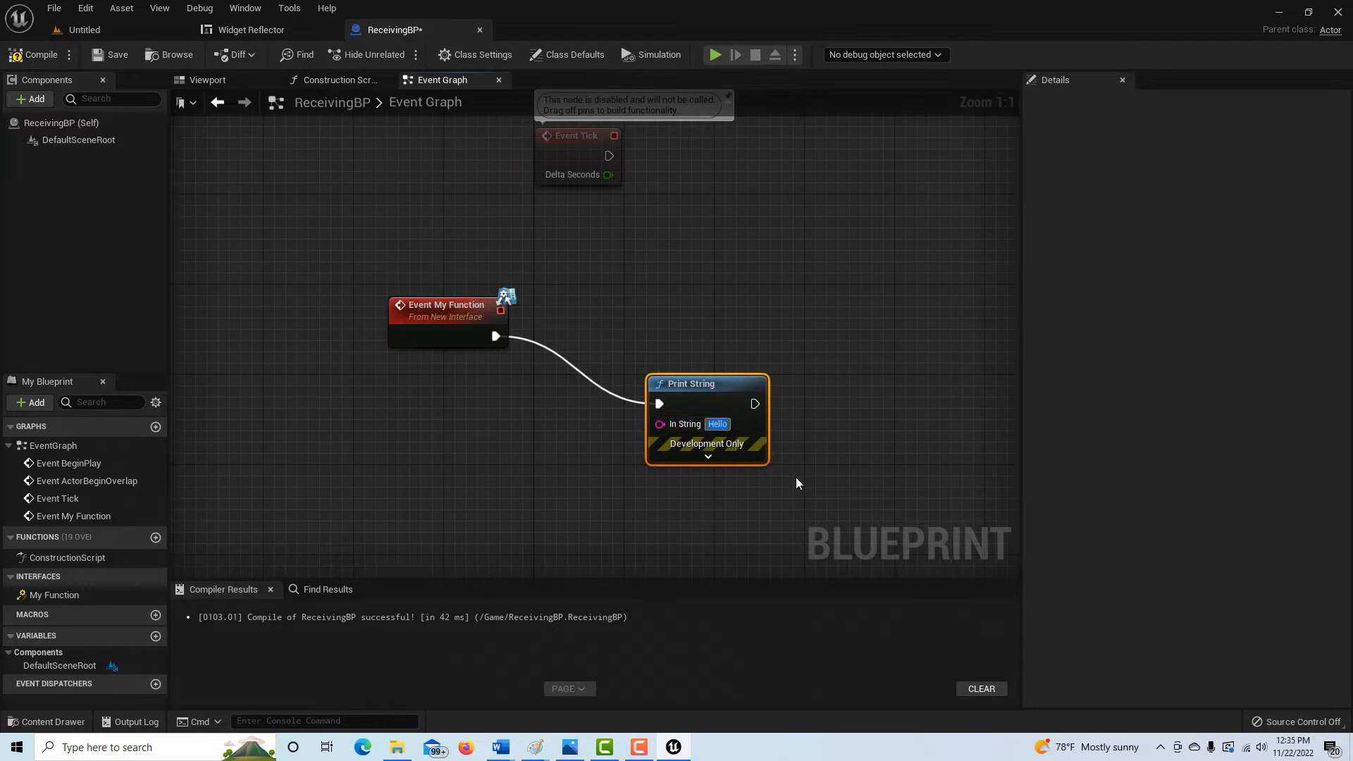
pyautogui.write('I can')
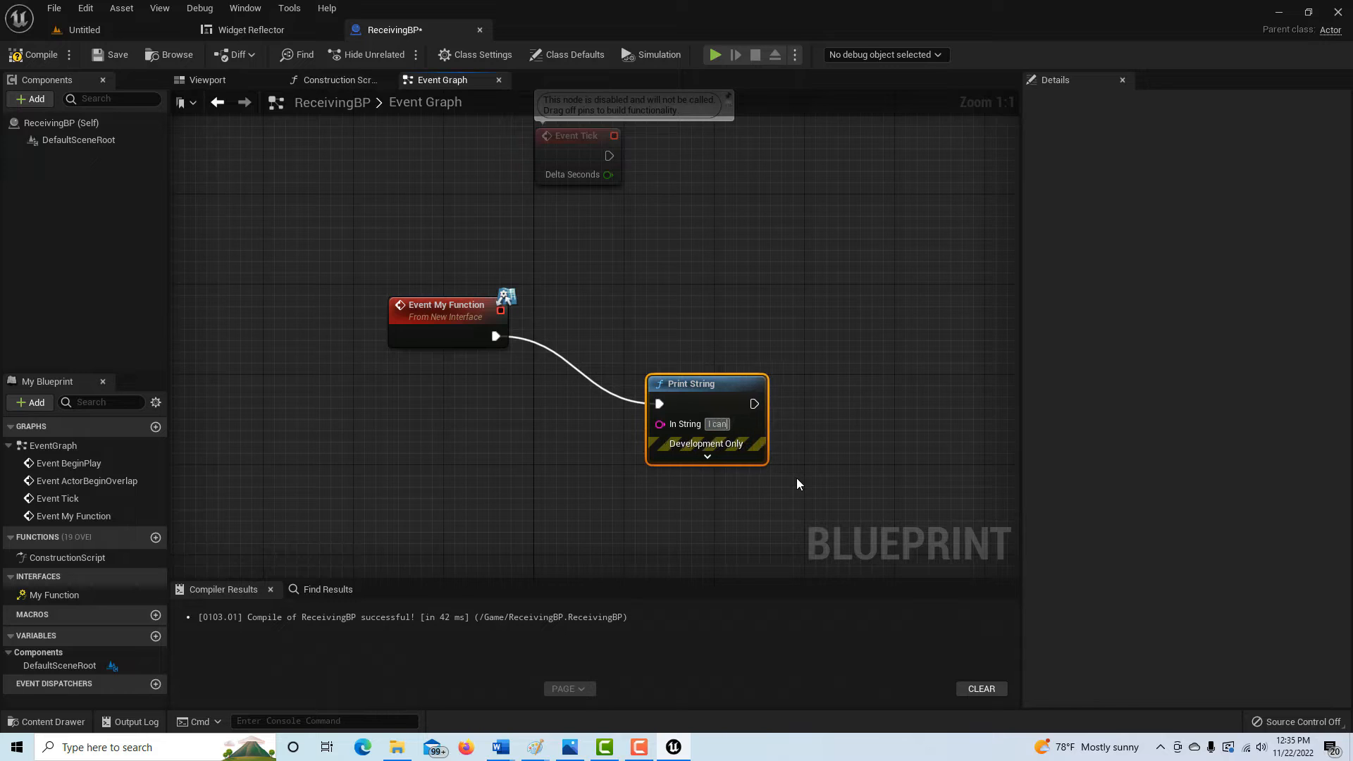
pyautogui.write("I can't believe this took so long to figure out.")
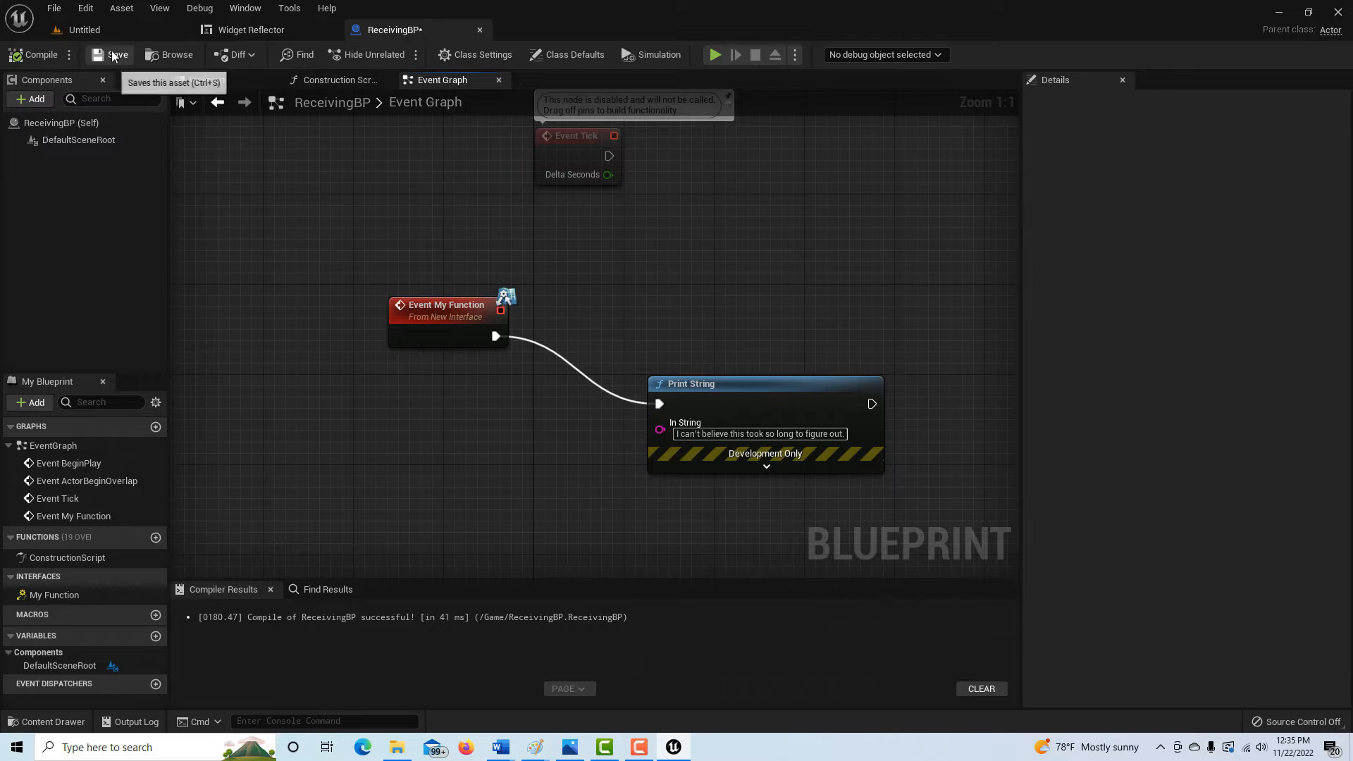
pyautogui.click(112, 55)
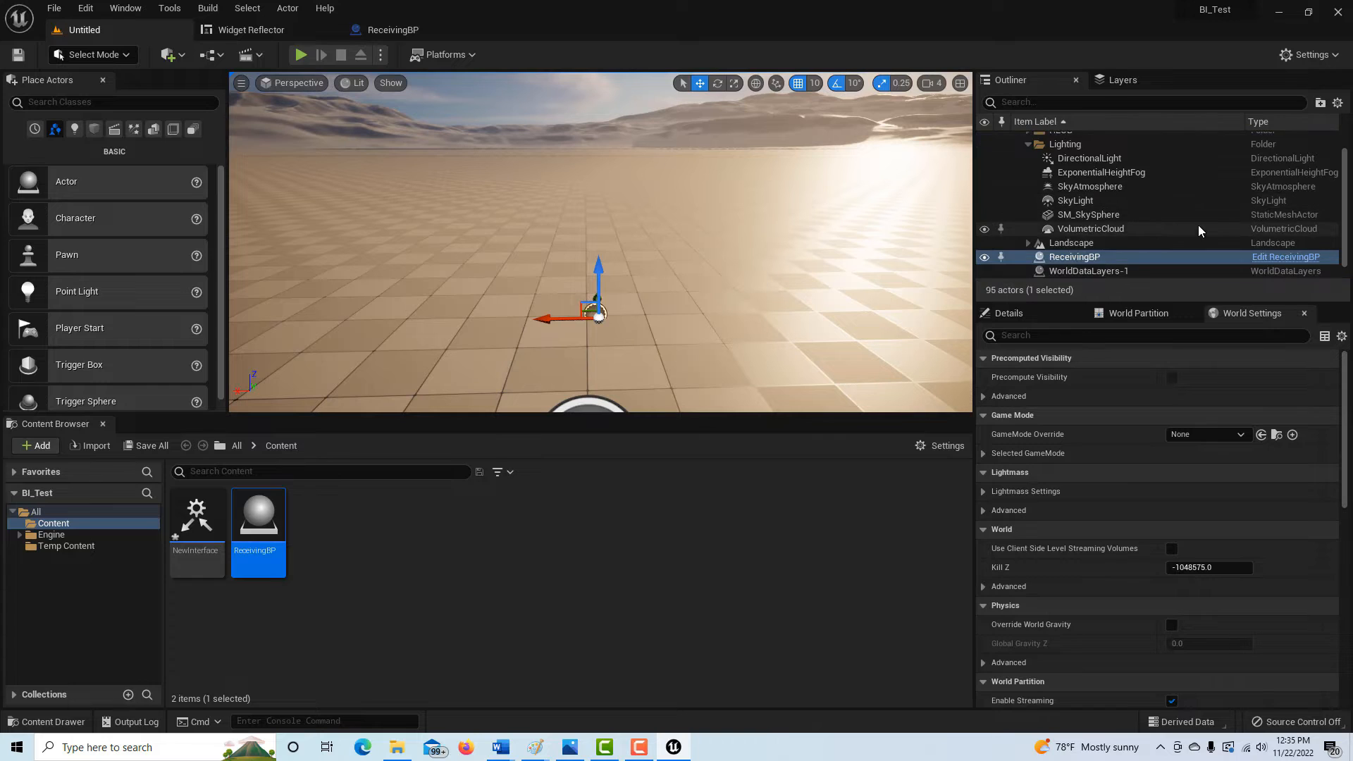
pyautogui.moveTo(1108, 263)
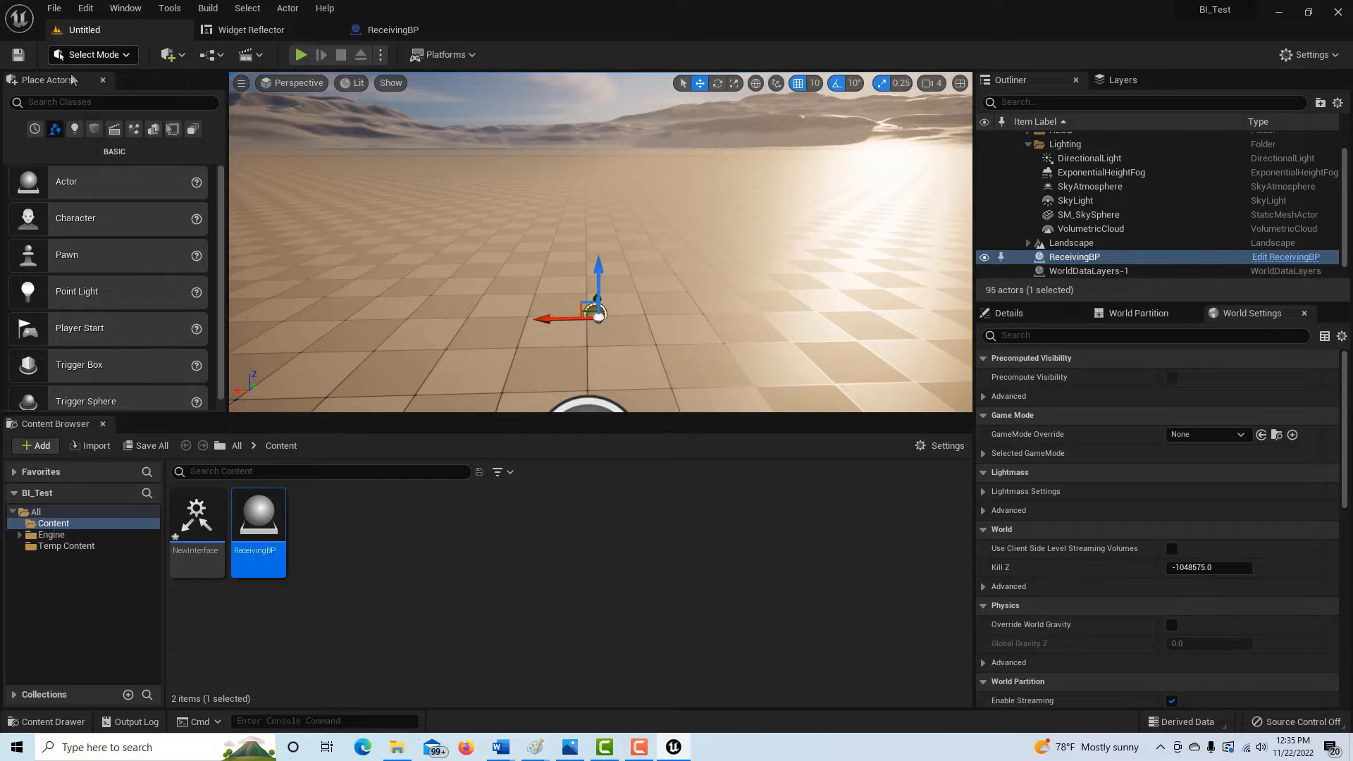
# Deselect ReceivingBP in the Content Browser of the level editor
pyautogui.click(411, 605)
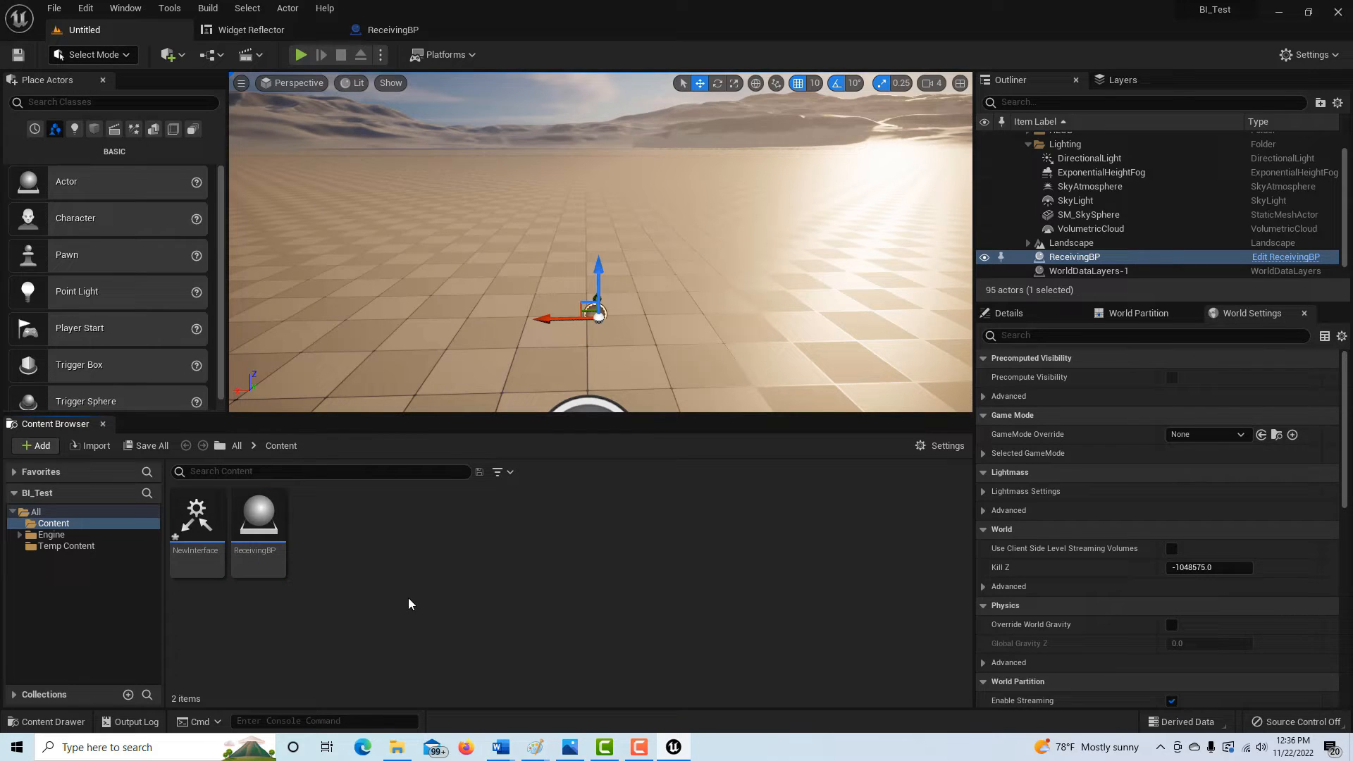
pyautogui.moveTo(420, 606)
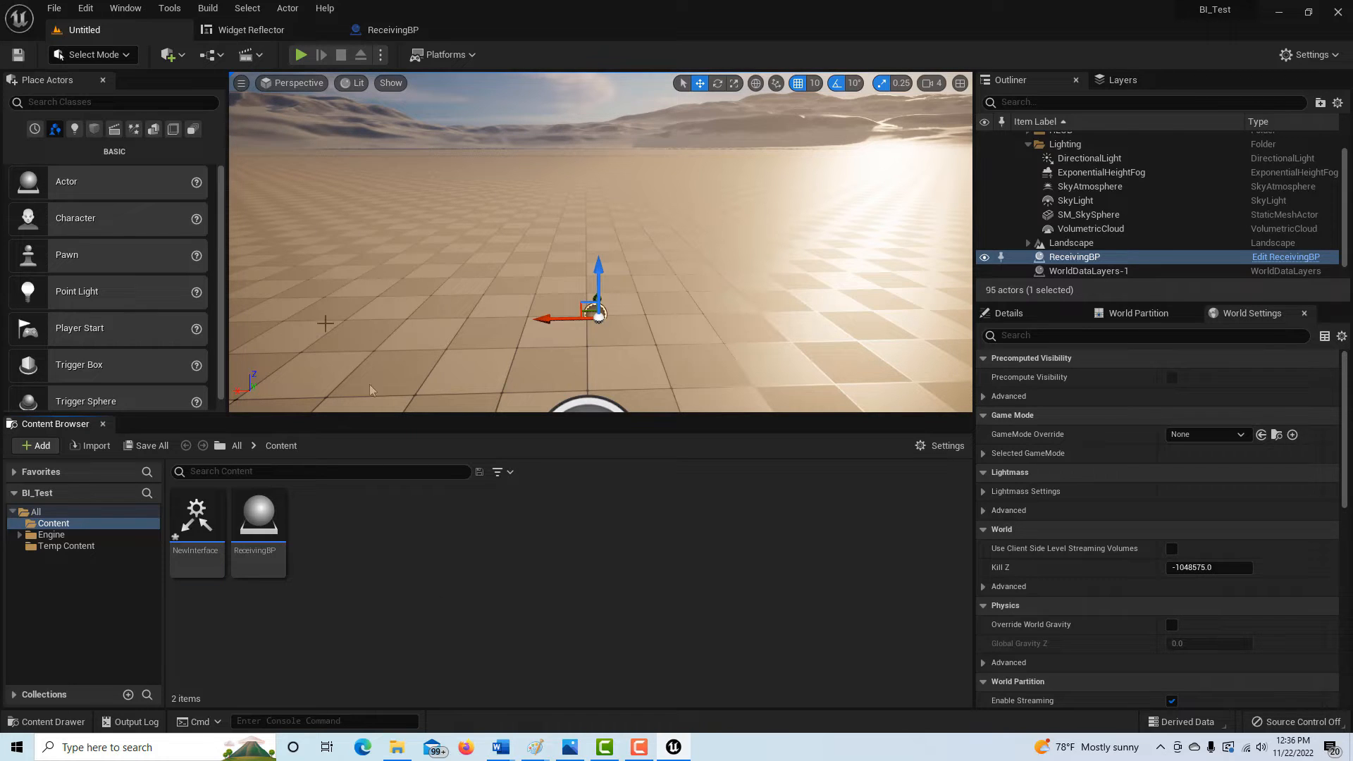
pyautogui.moveTo(210, 55)
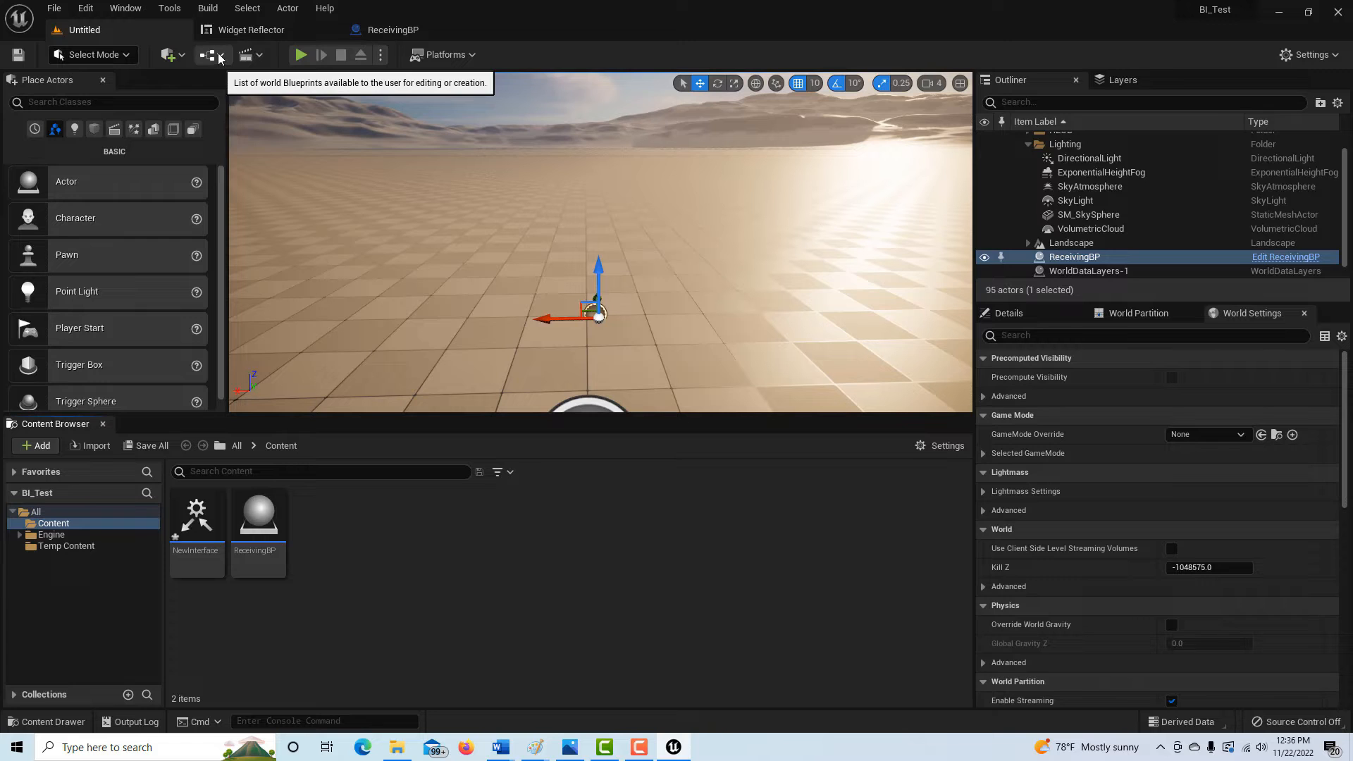
# From the Level Blueprint, save the untitled level as SendingBP
pyautogui.click(209, 55)
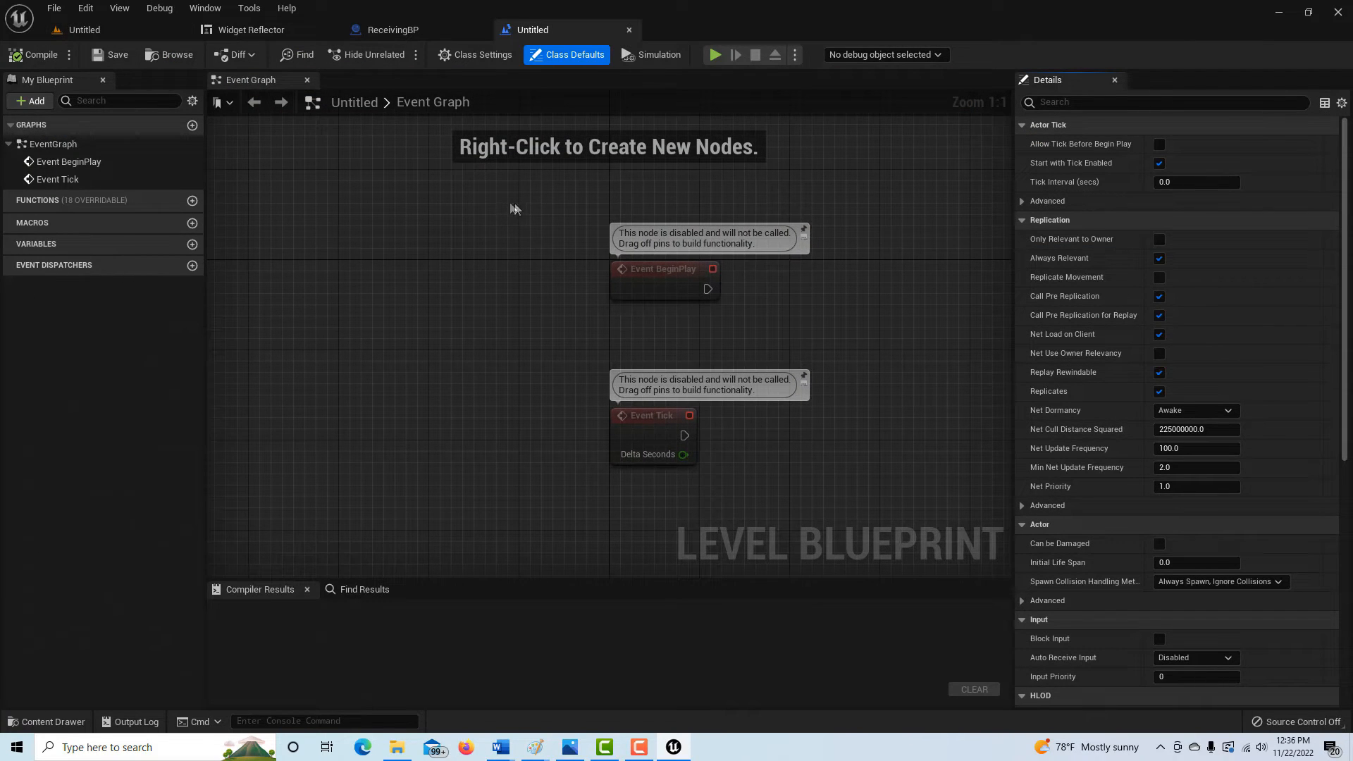
pyautogui.click(117, 55)
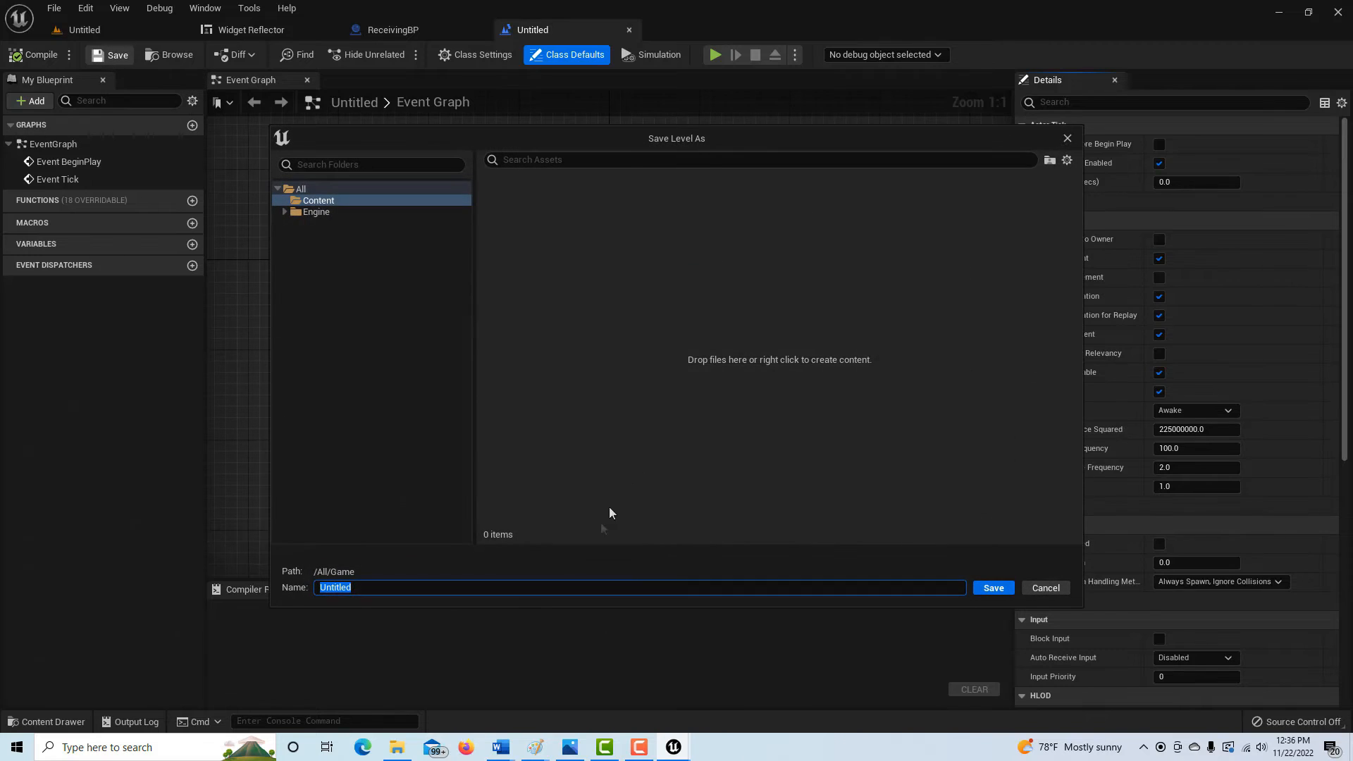
pyautogui.write('Re')
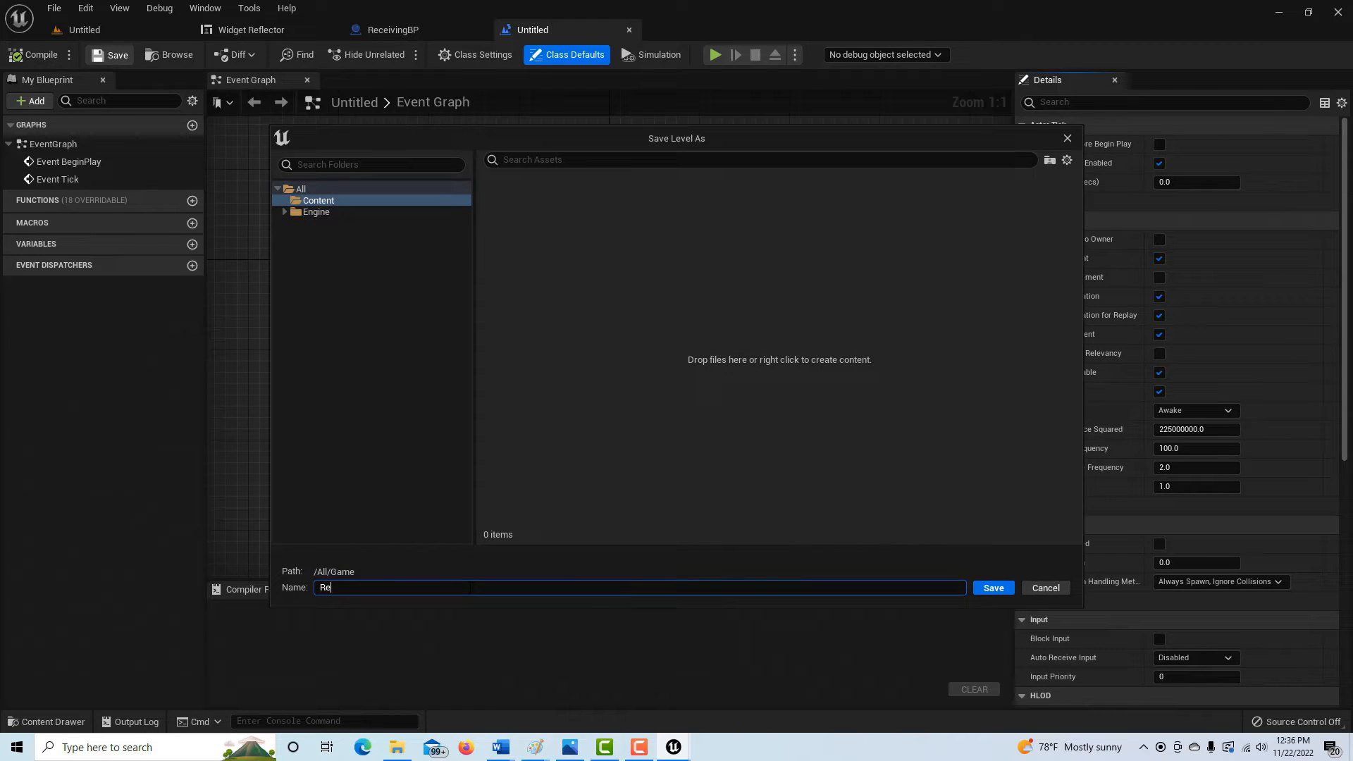
pyautogui.write('S')
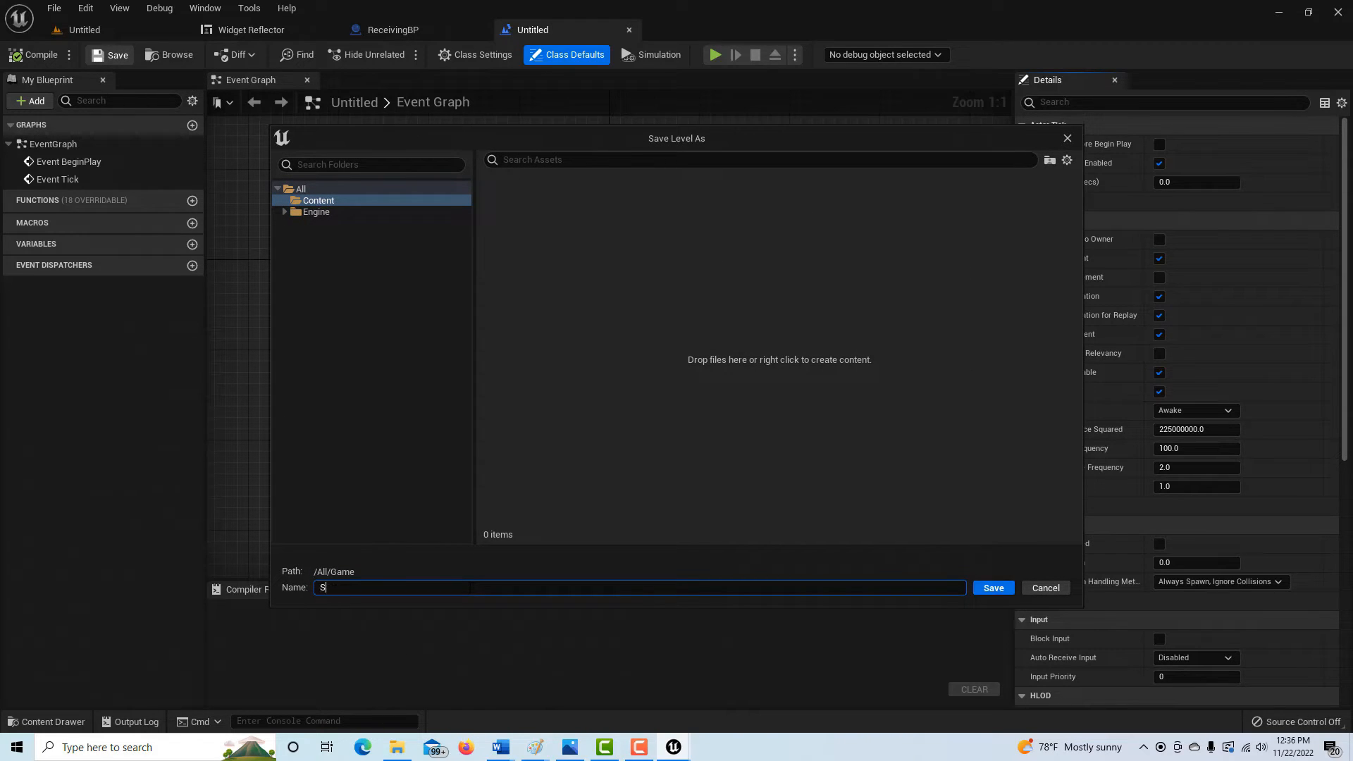
pyautogui.write('endingBP')
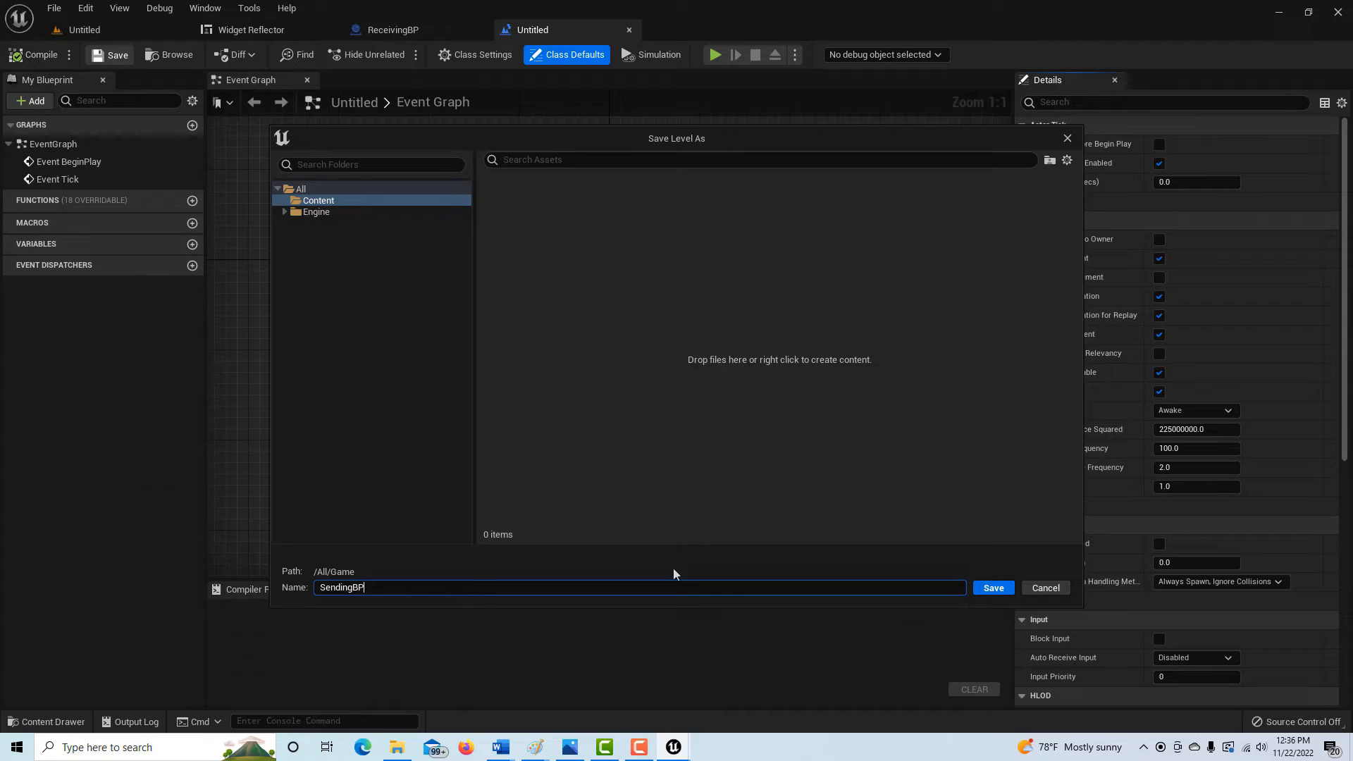
pyautogui.click(992, 588)
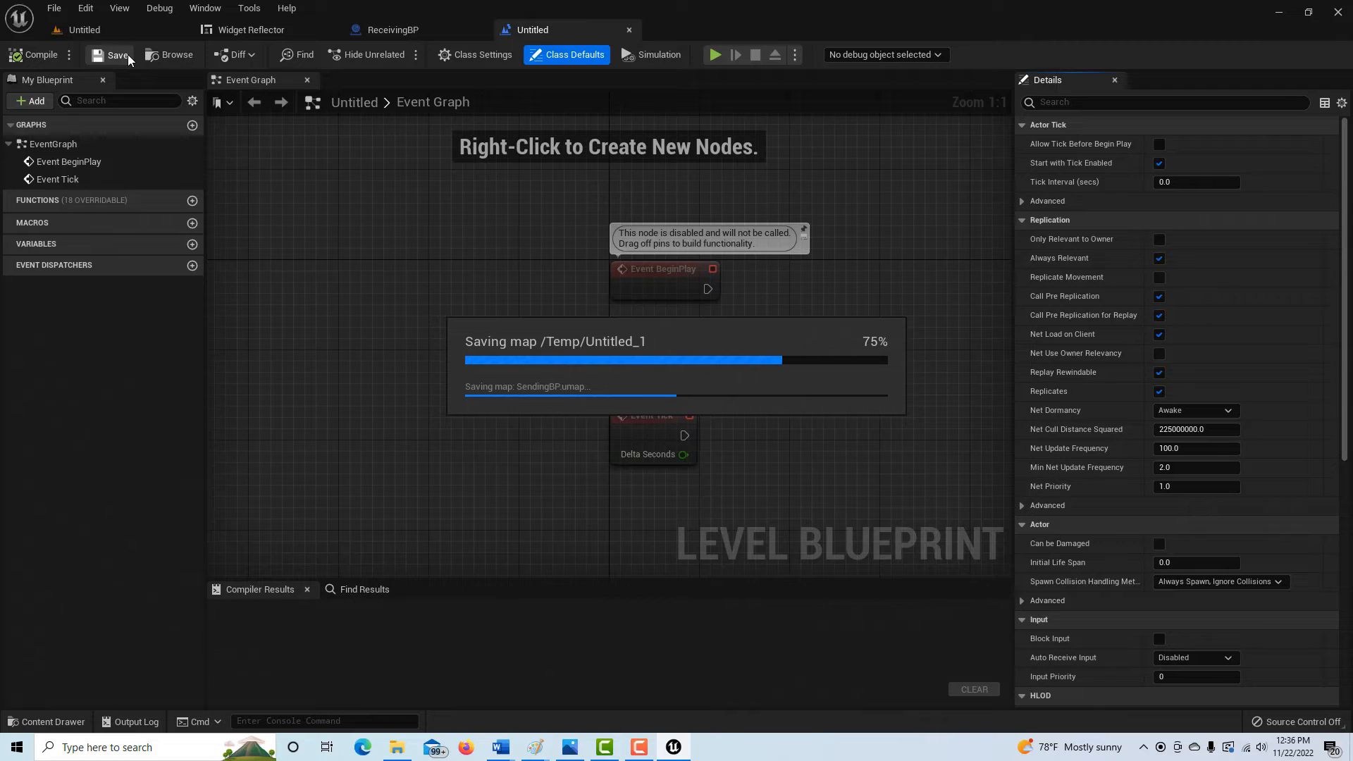
pyautogui.moveTo(898, 464)
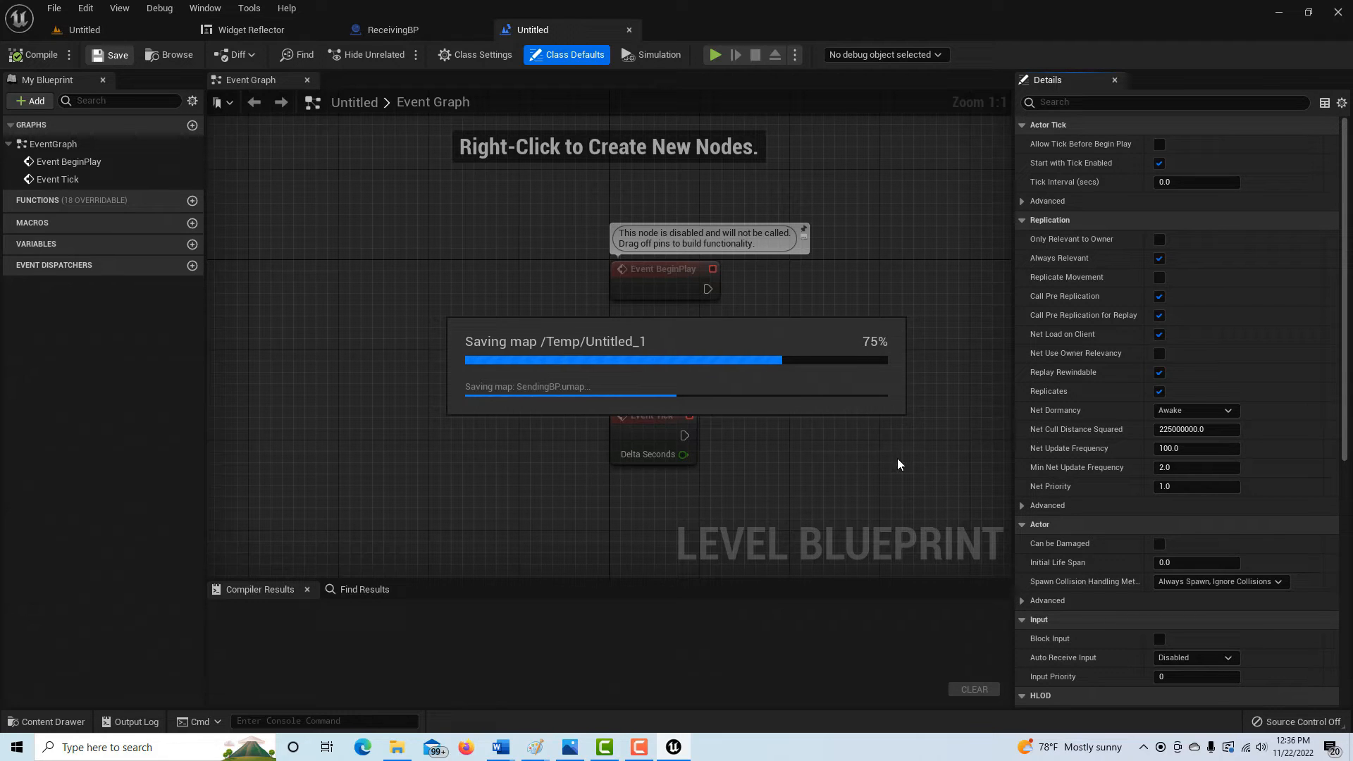
pyautogui.click(110, 55)
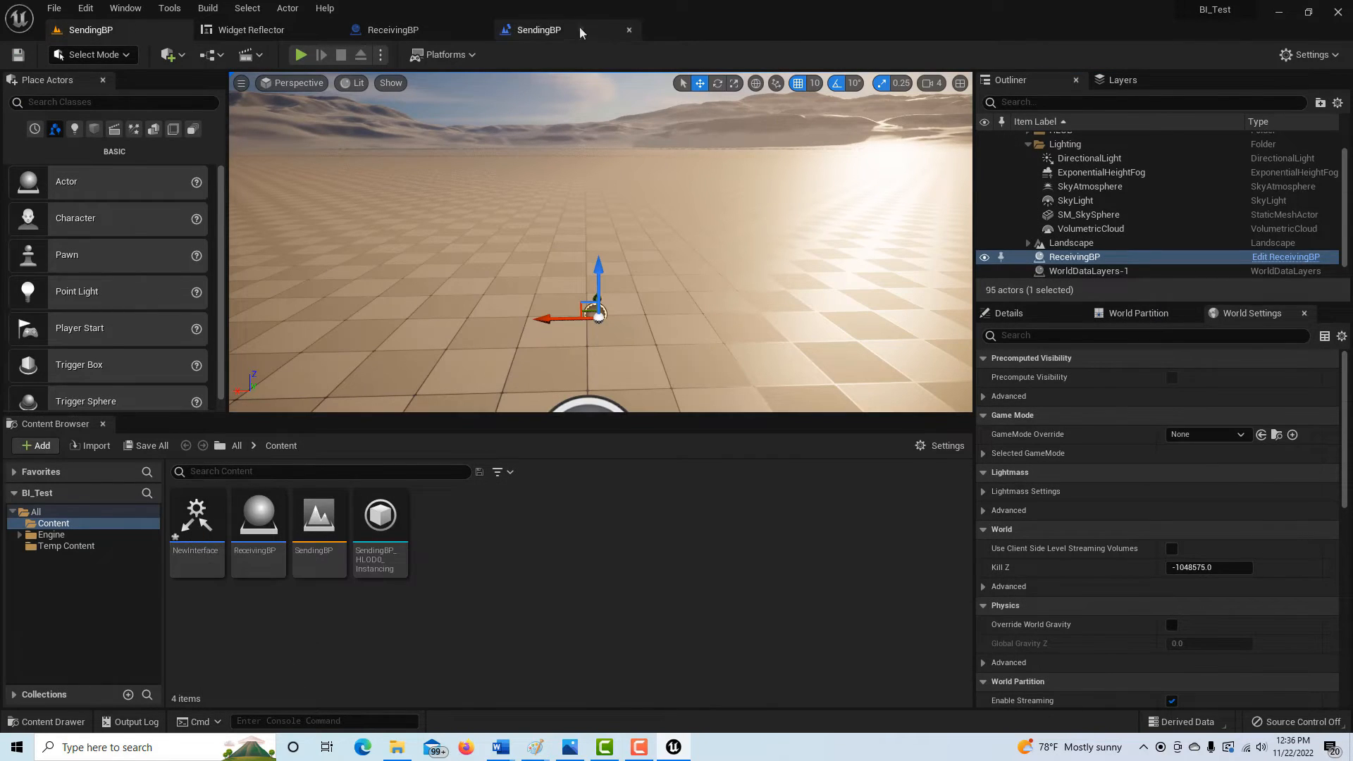
# Add NewInterface to the SendingBP level blueprint's Implemented Interfaces via Class Settings
pyautogui.click(539, 29)
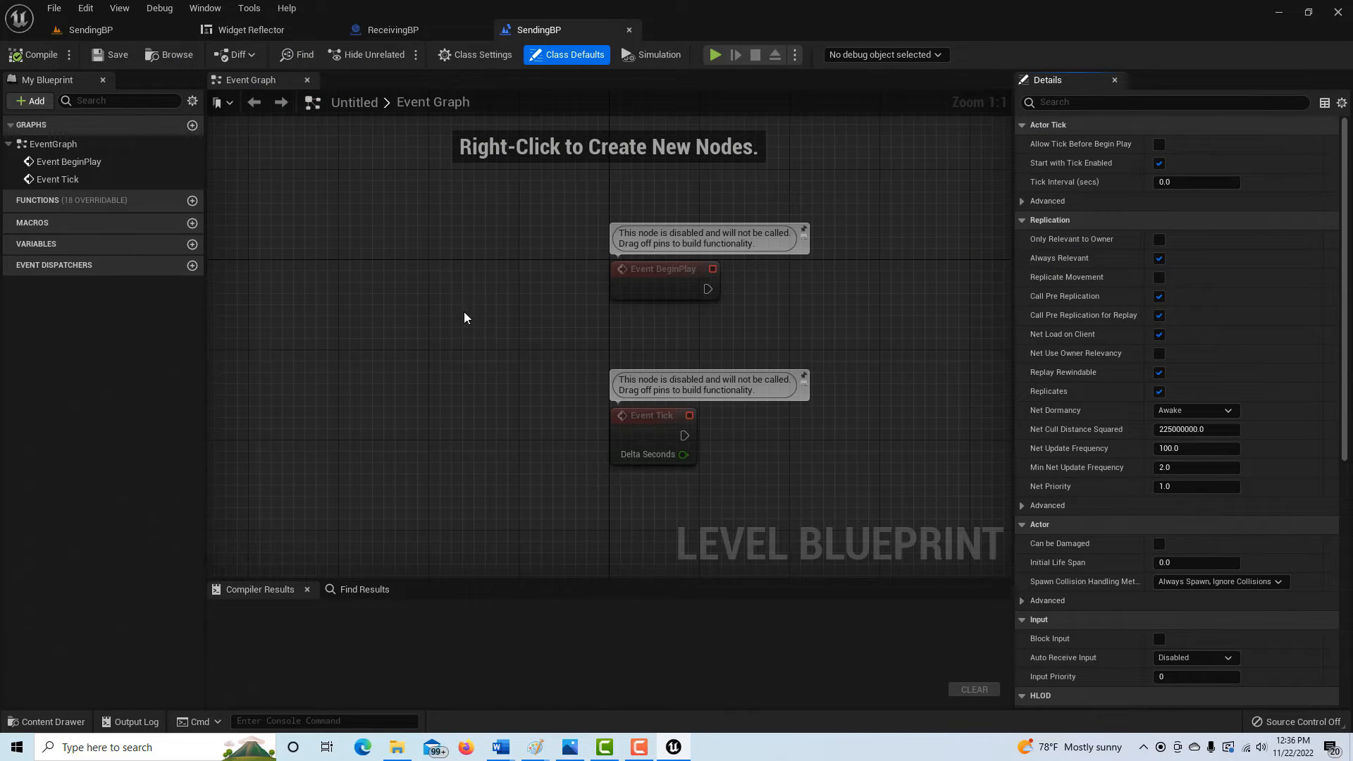
pyautogui.moveTo(474, 55)
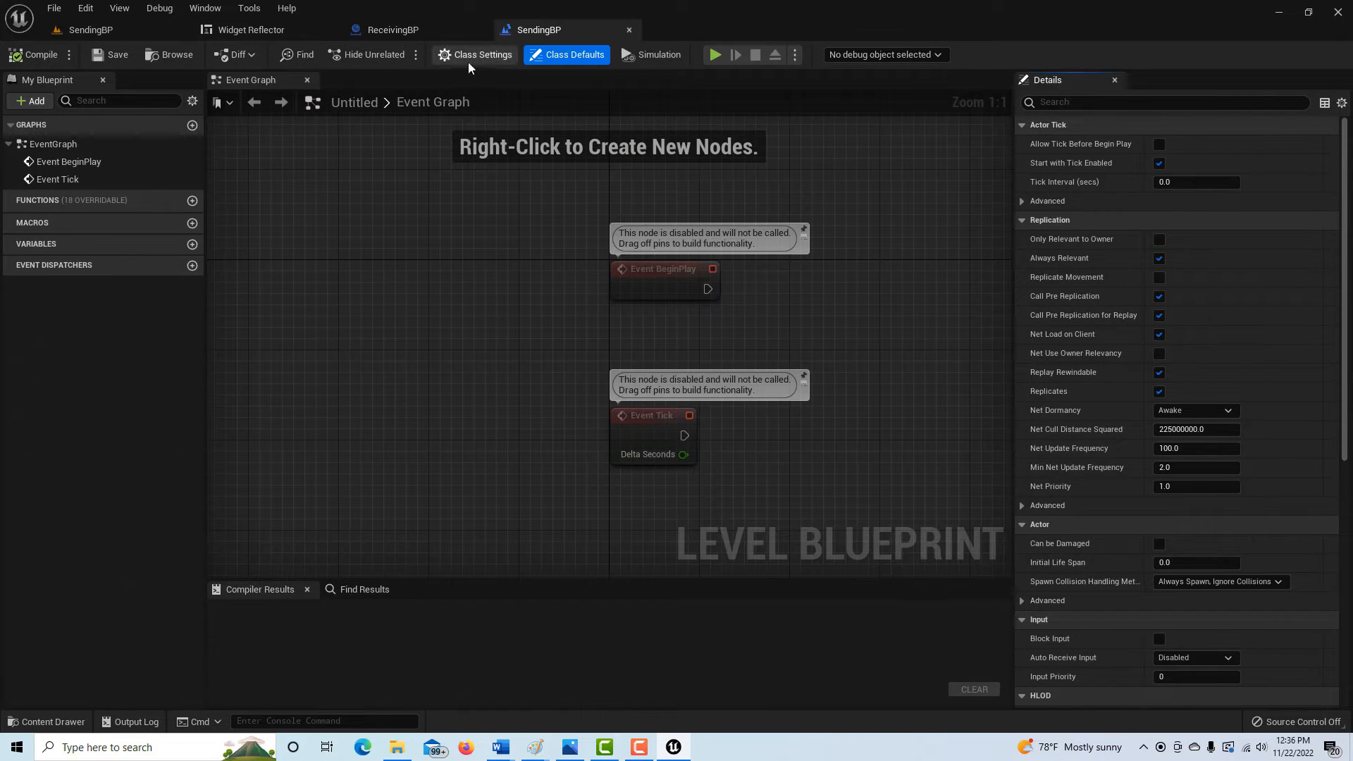
pyautogui.click(481, 55)
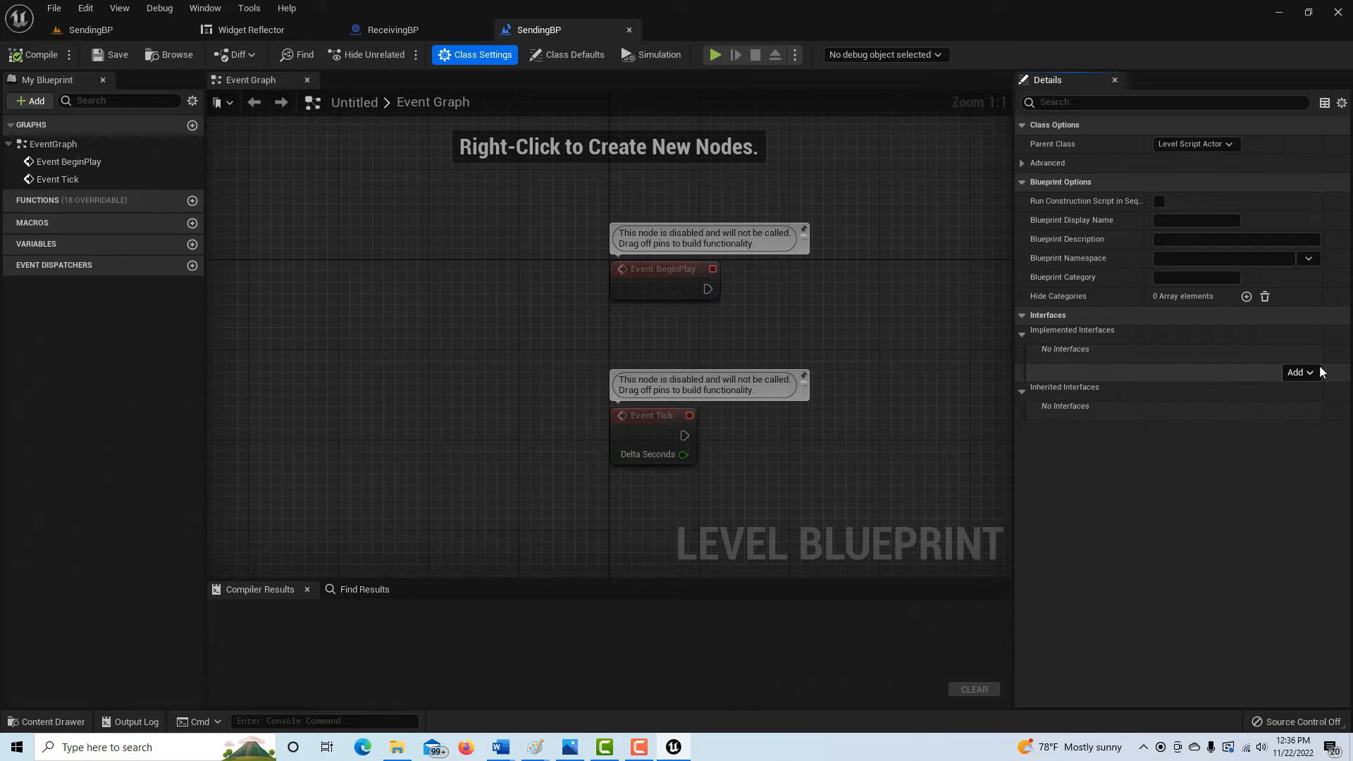
pyautogui.click(1298, 372)
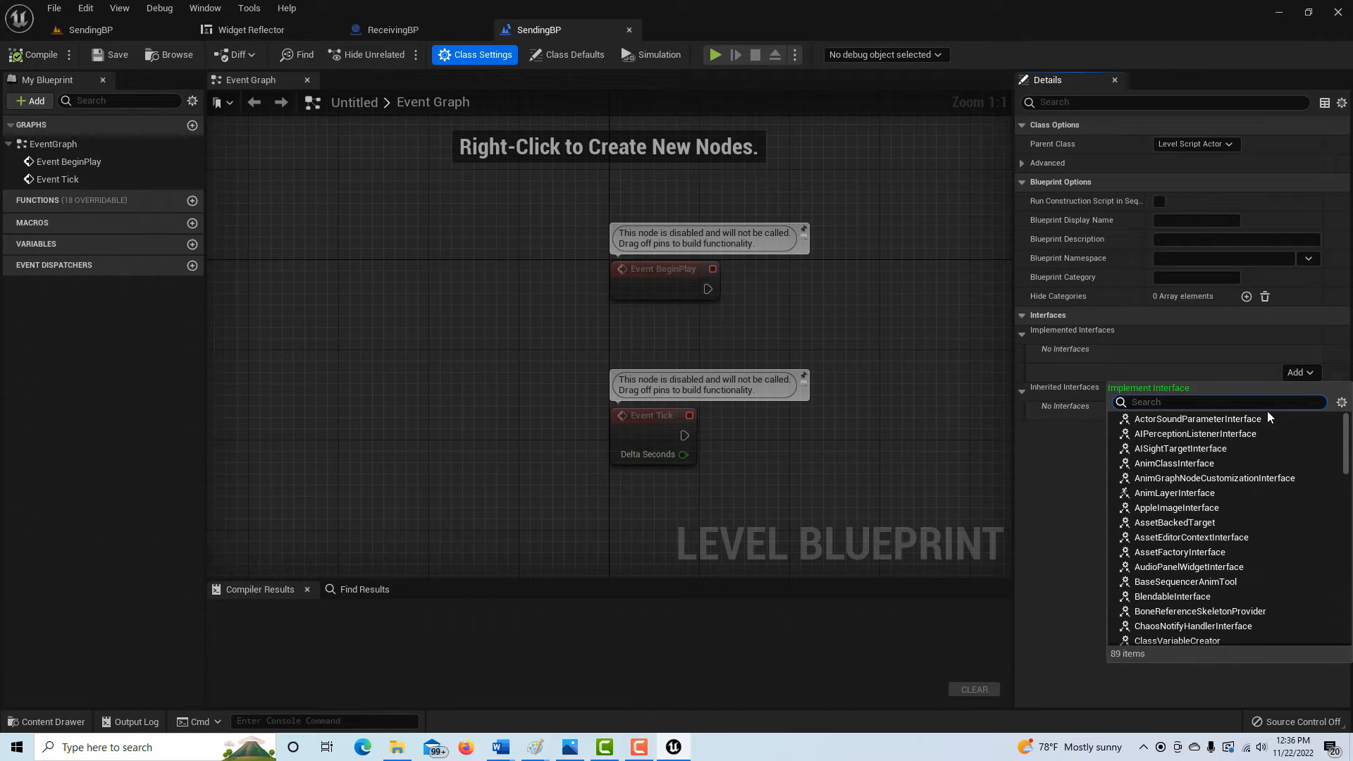
pyautogui.write('new')
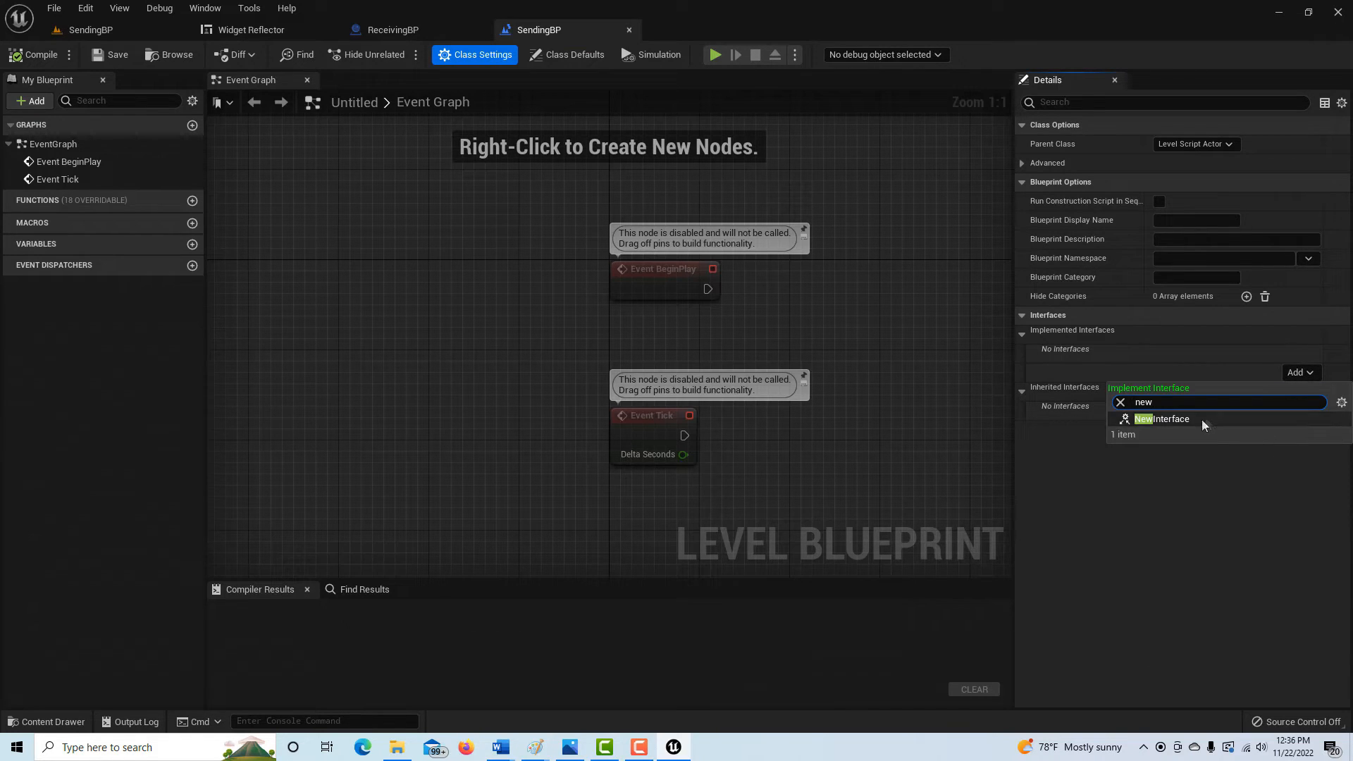
pyautogui.click(1162, 419)
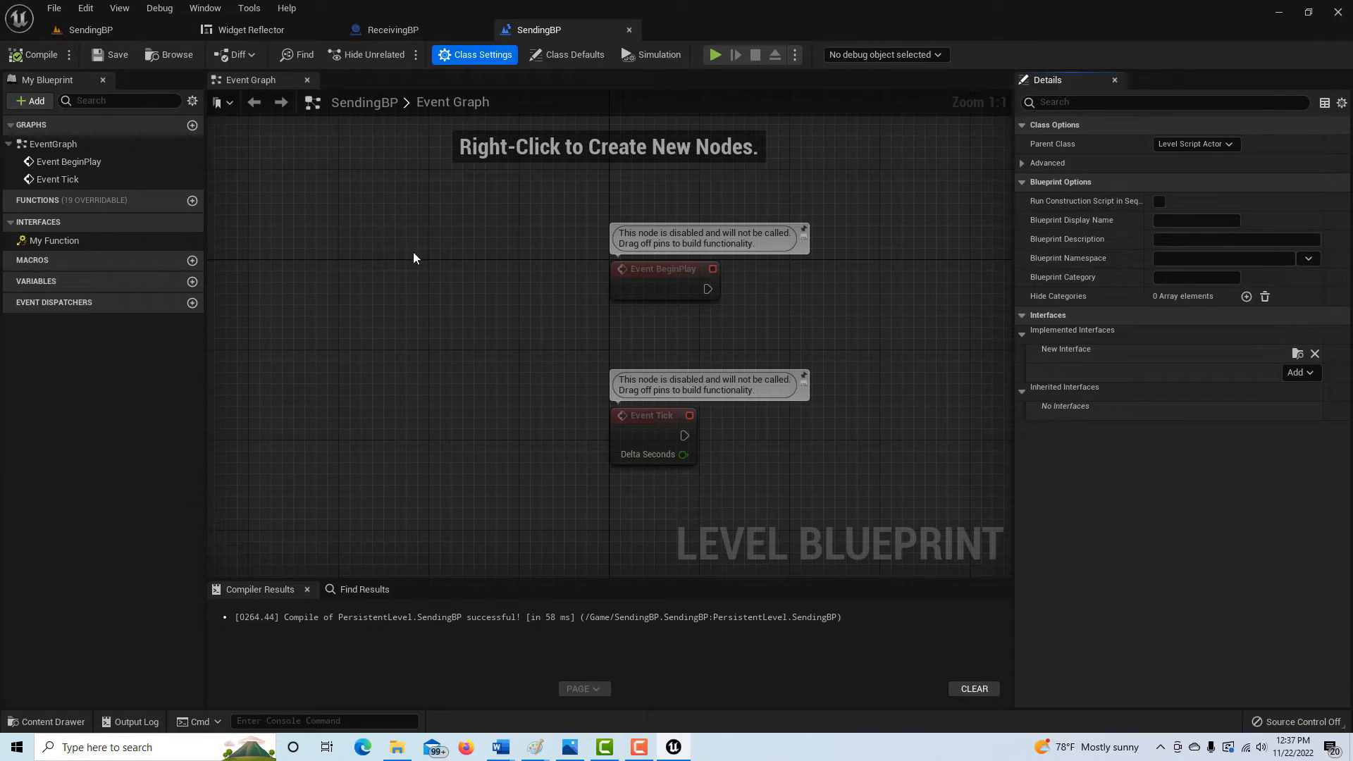
pyautogui.moveTo(418, 263)
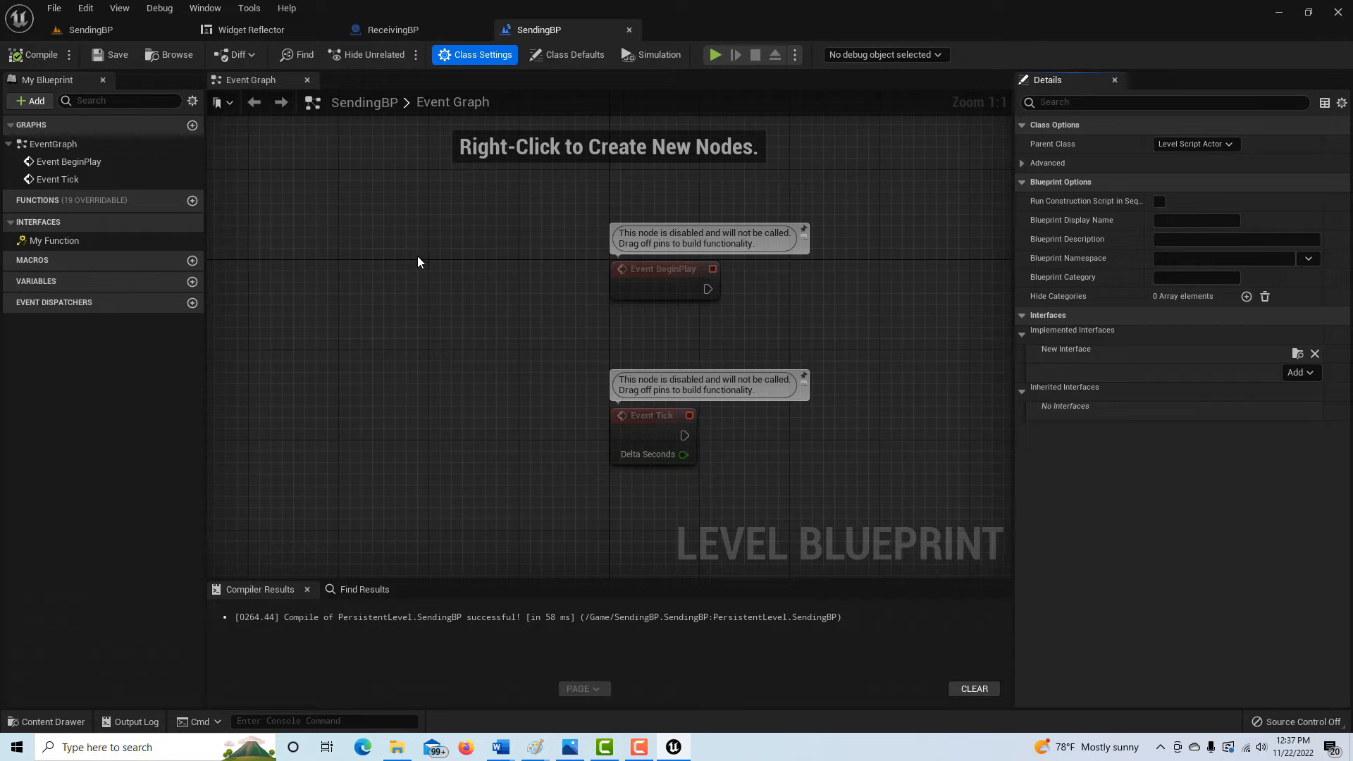
pyautogui.moveTo(288, 266)
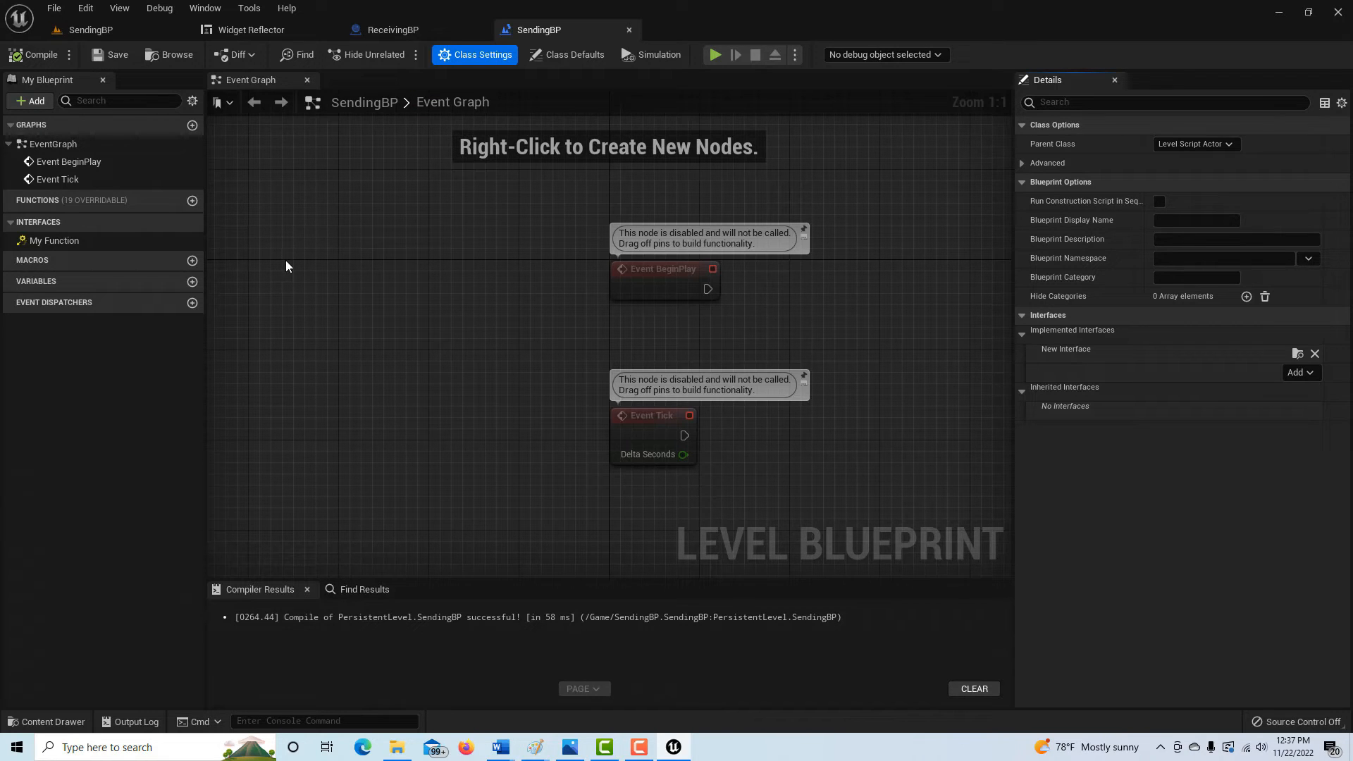
# Add a Keyboard 1 input event node to the SendingBP event graph
pyautogui.rightClick(288, 267)
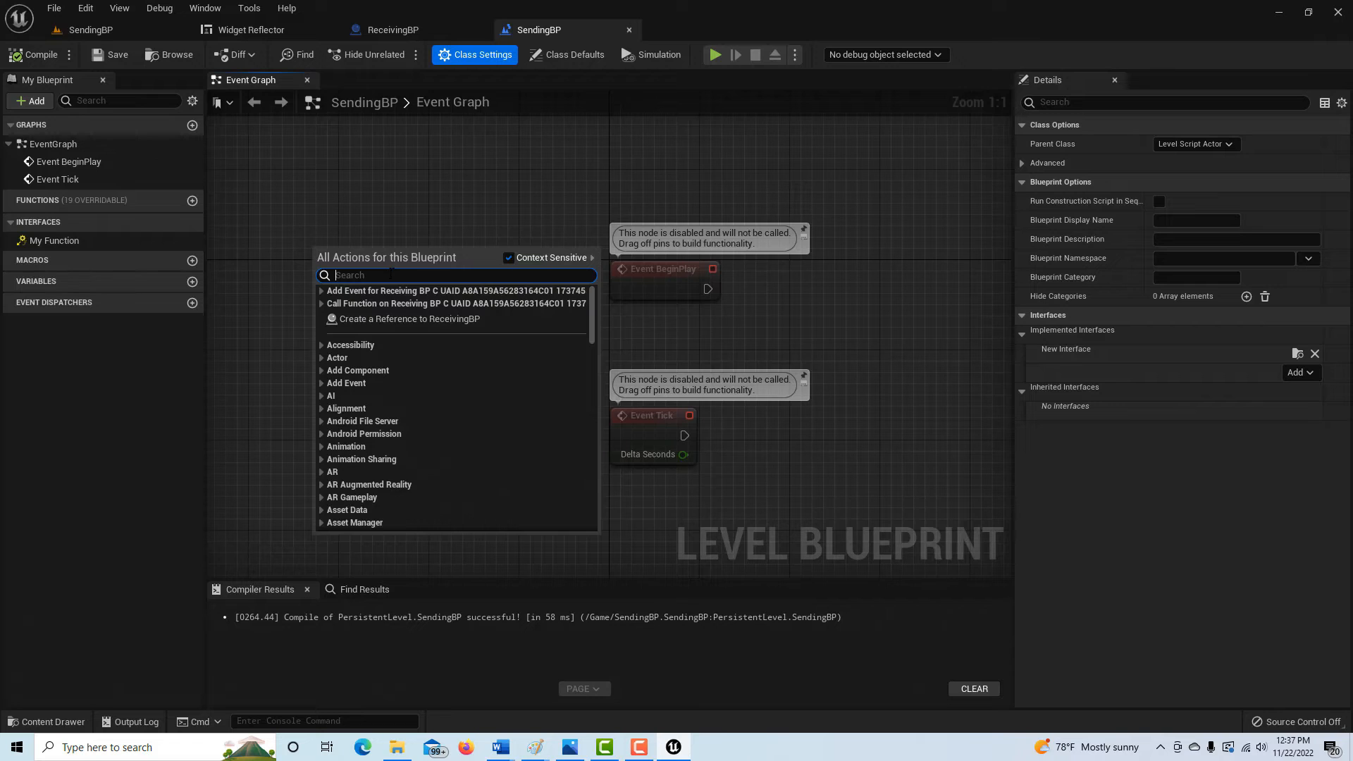
pyautogui.write('key')
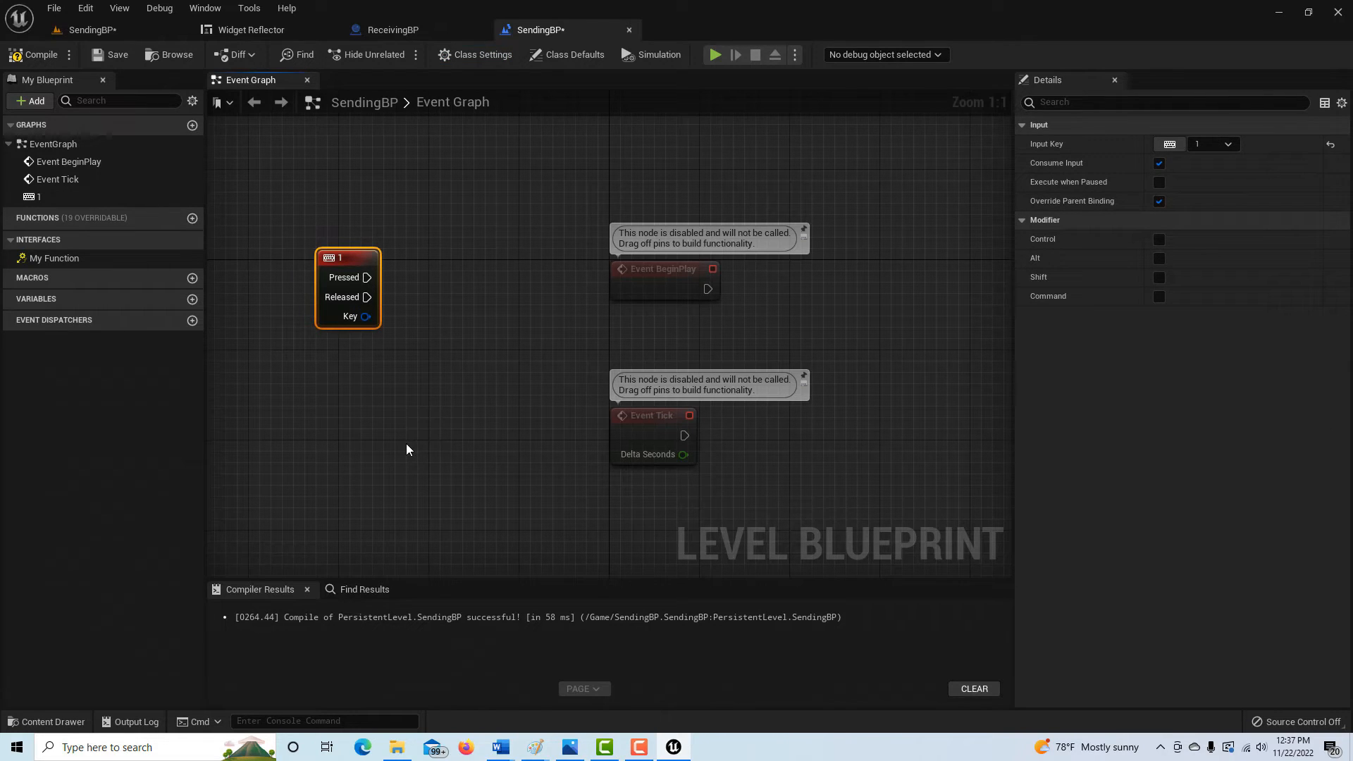
pyautogui.moveTo(410, 456)
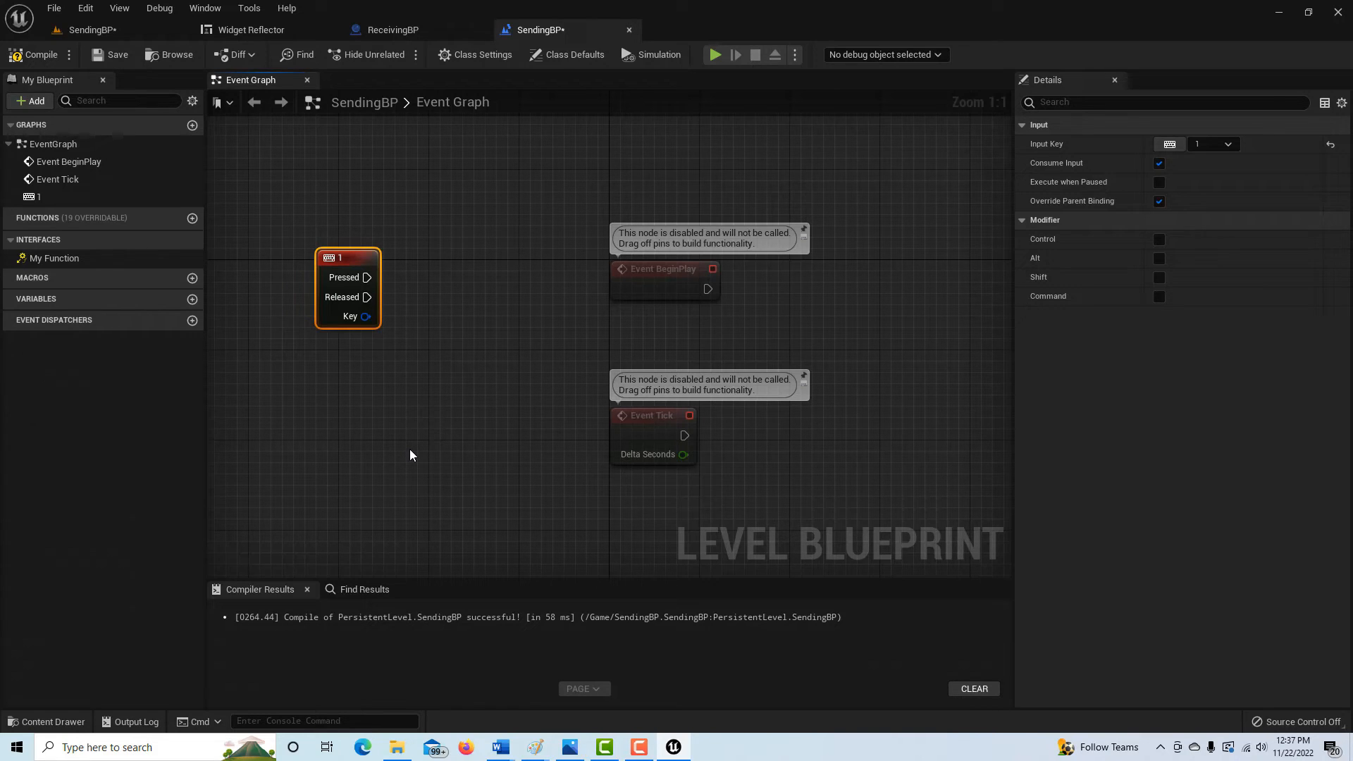
pyautogui.moveTo(193, 302)
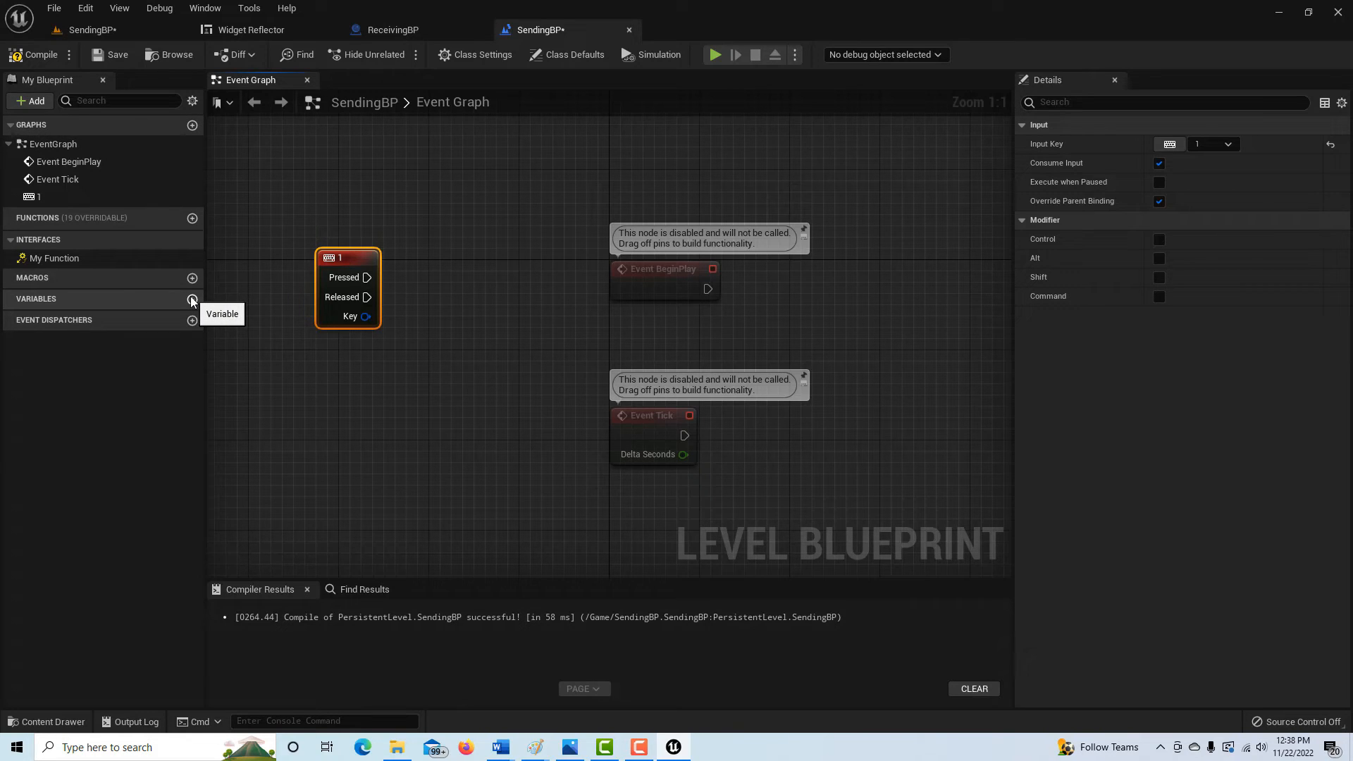
# Create an instance-editable Actor object reference variable named TestBP_Variable
pyautogui.click(194, 299)
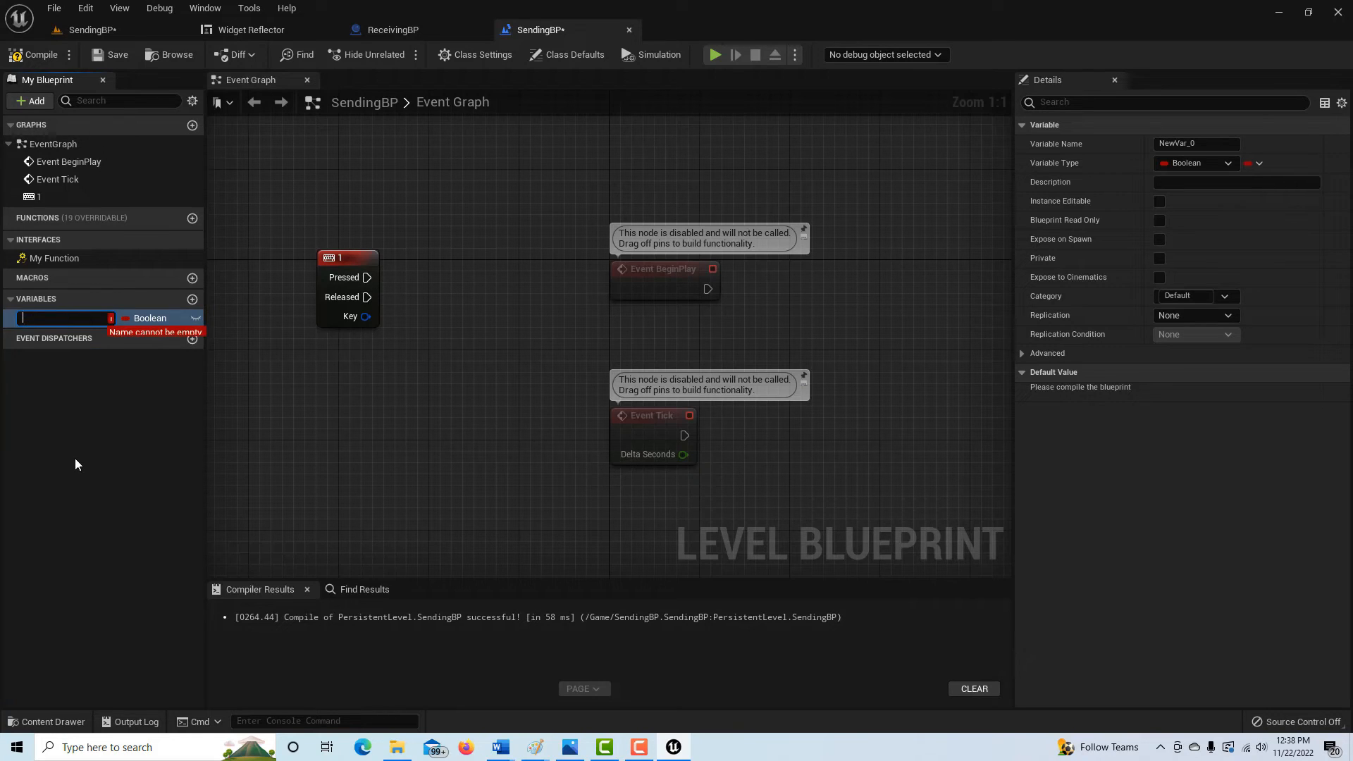
pyautogui.write('TestBP_Variable')
pyautogui.write('actor')
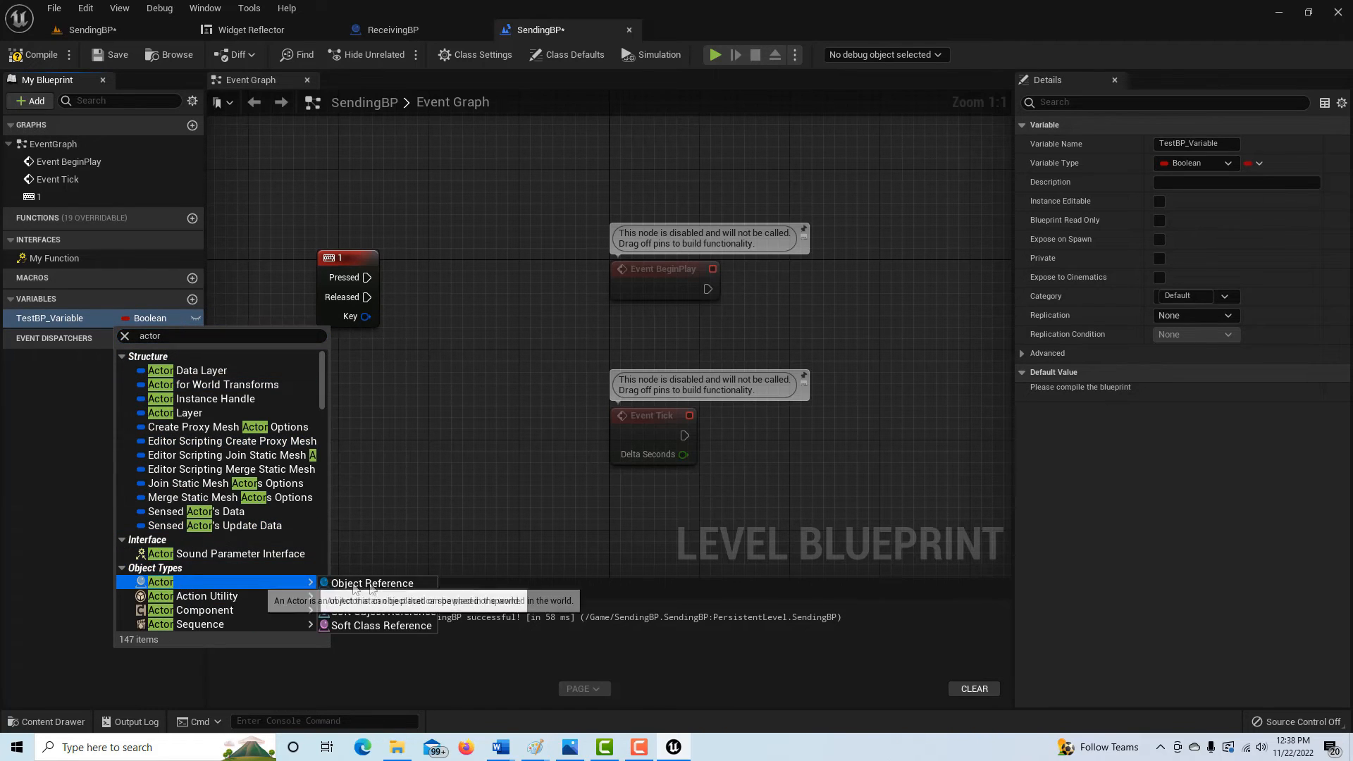
pyautogui.click(371, 582)
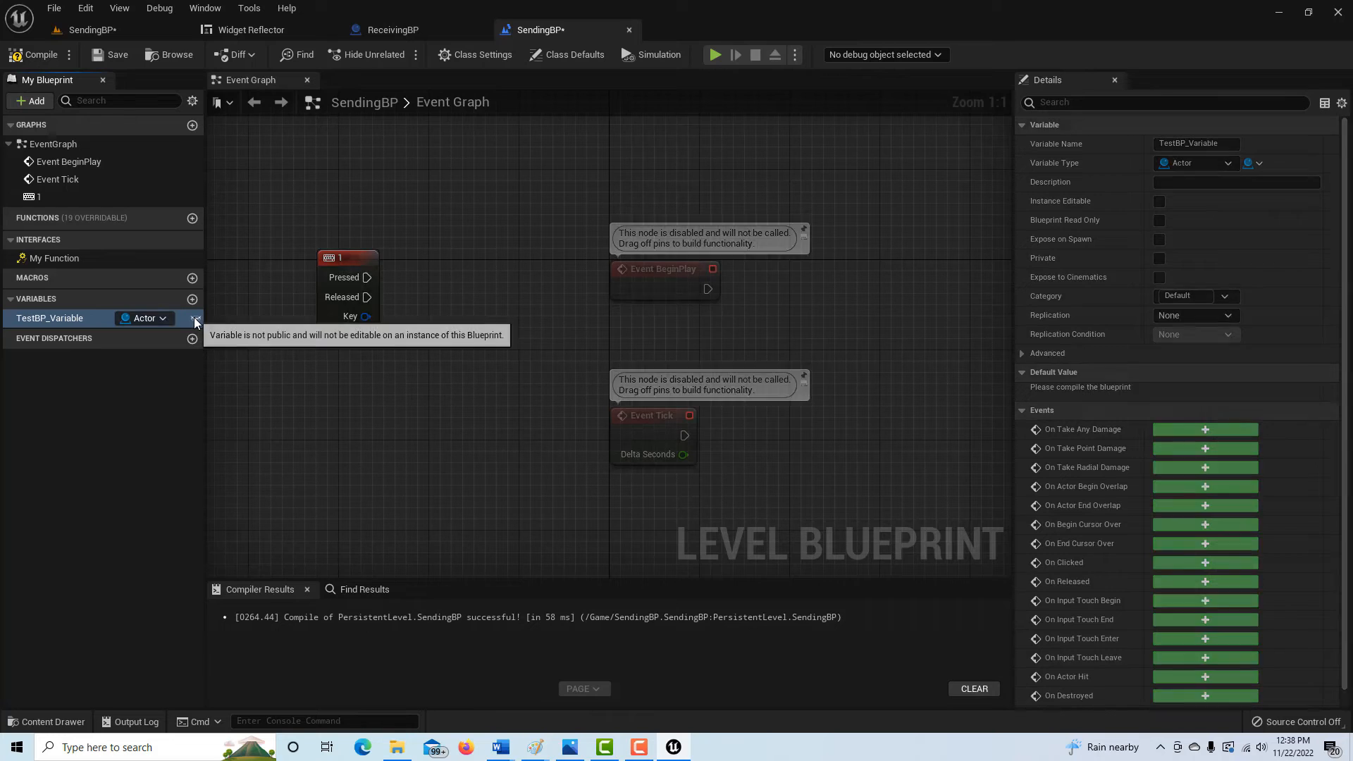
pyautogui.click(196, 318)
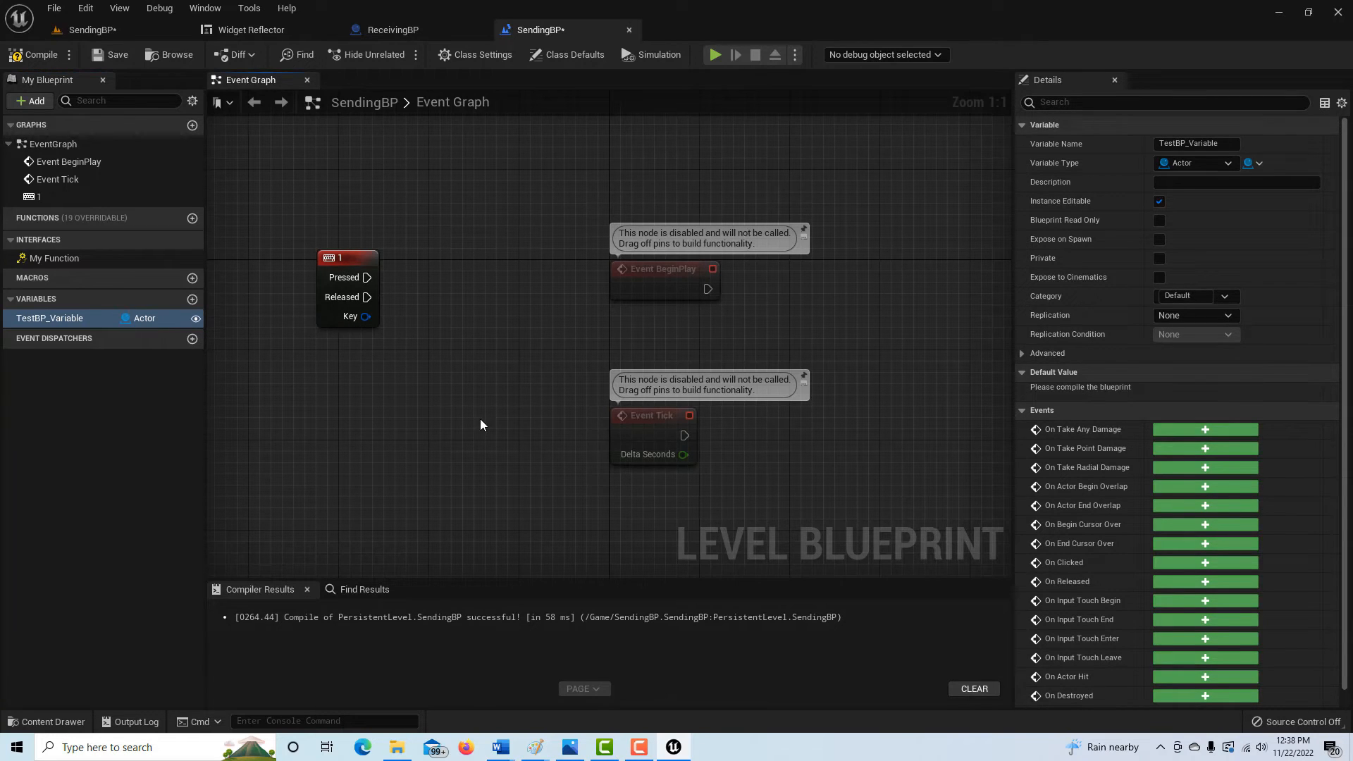
pyautogui.click(347, 256)
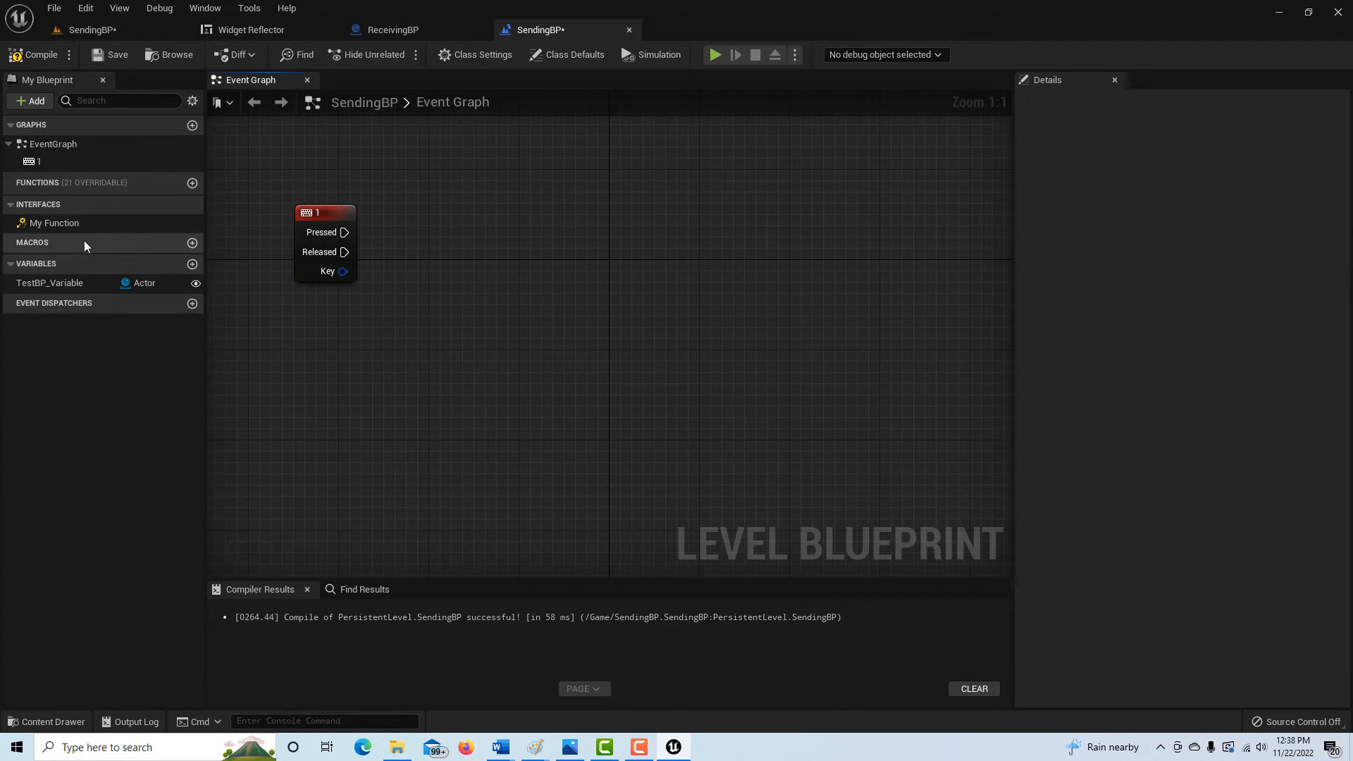
pyautogui.moveTo(407, 275)
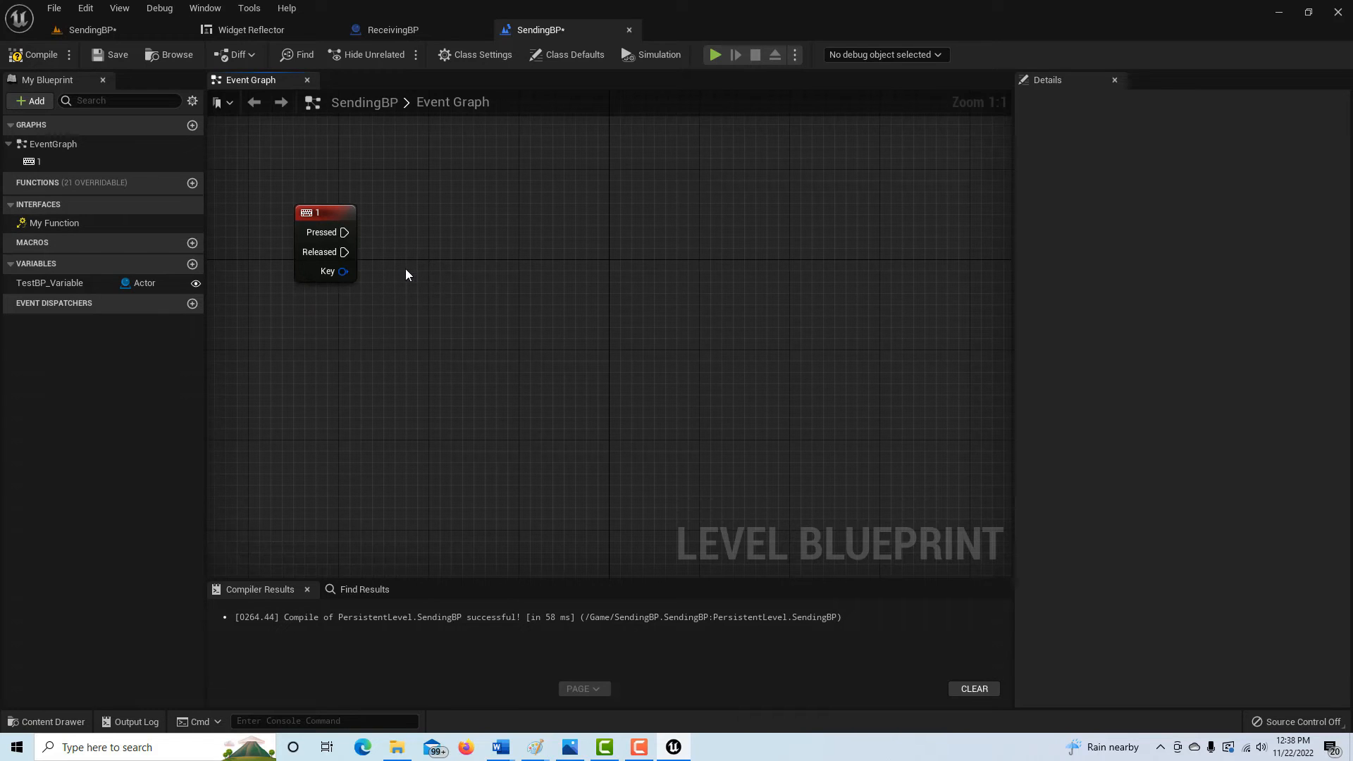
pyautogui.moveTo(61, 284)
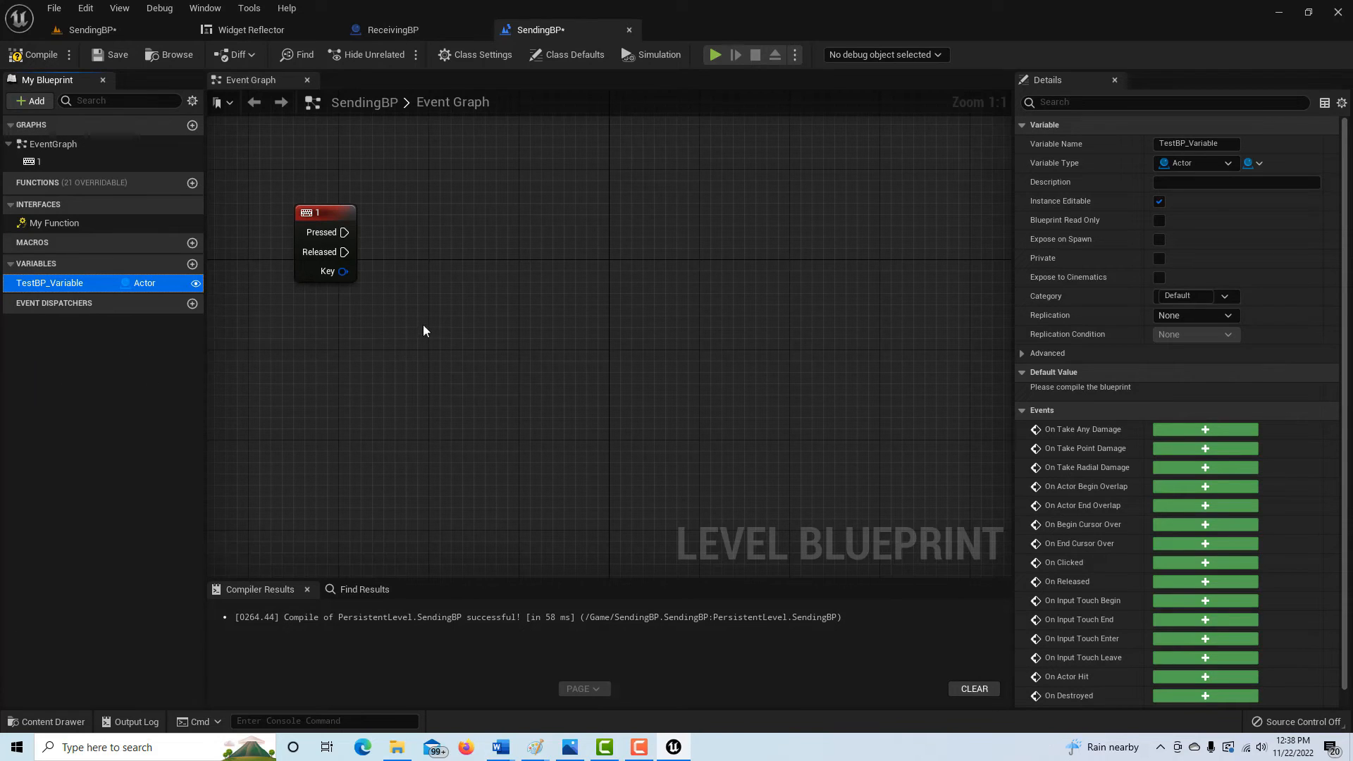
pyautogui.moveTo(486, 214)
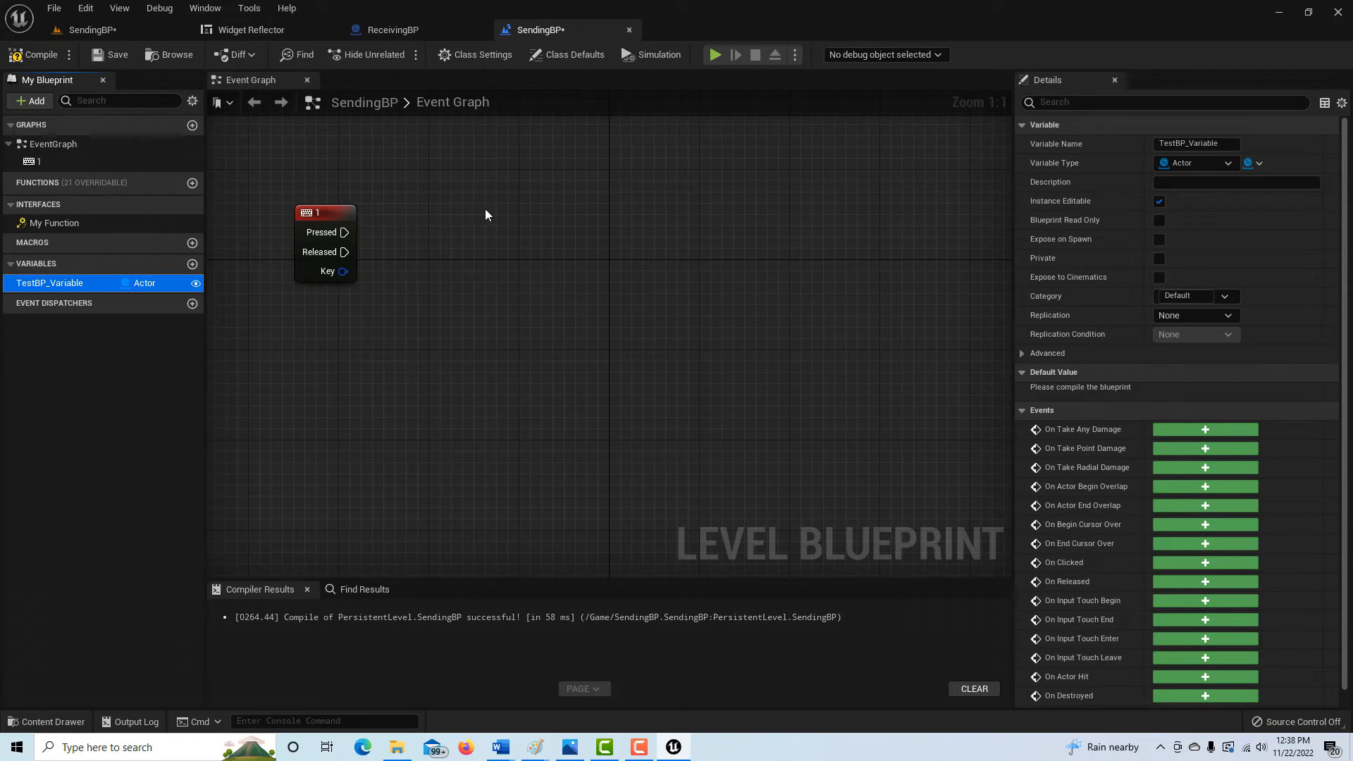
pyautogui.moveTo(482, 218)
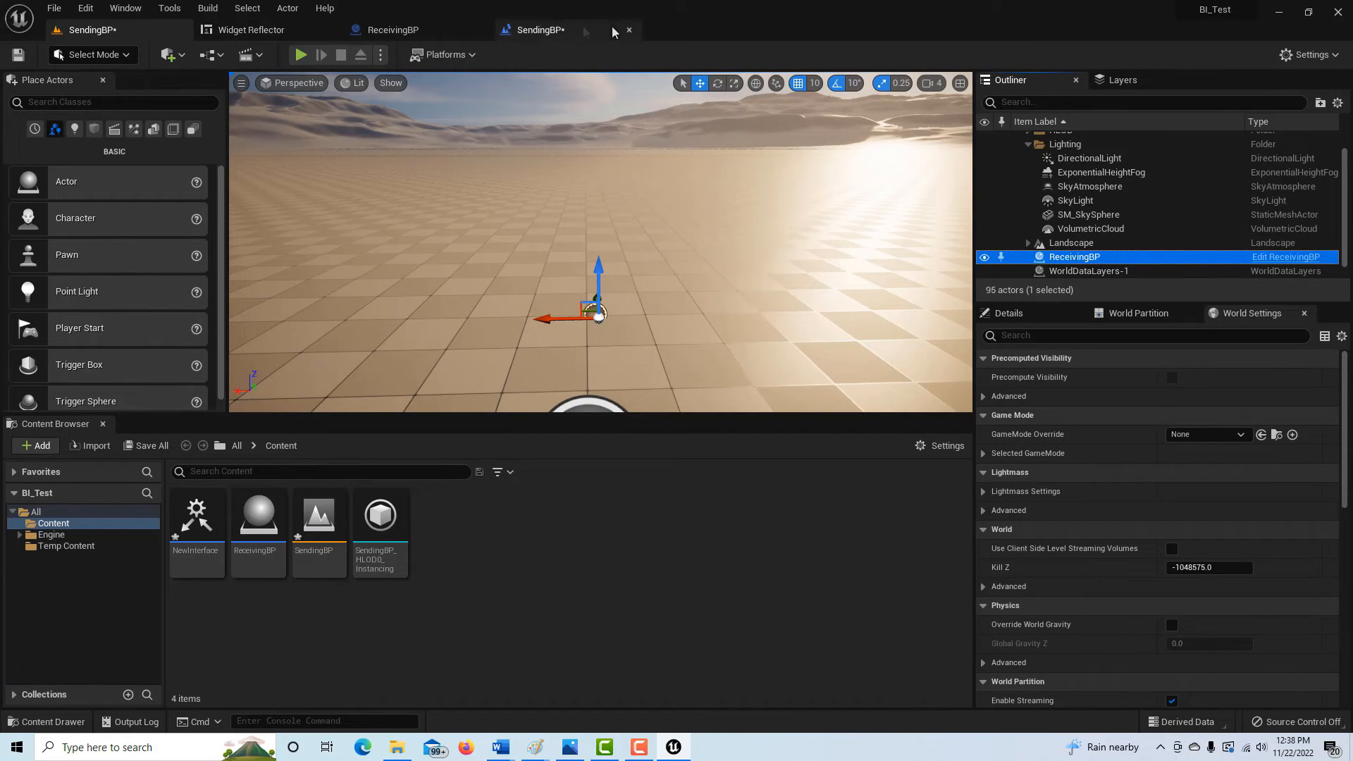
# Add a ReceivingBP actor reference node in SendingBP and position it below the key 1 event
pyautogui.click(538, 30)
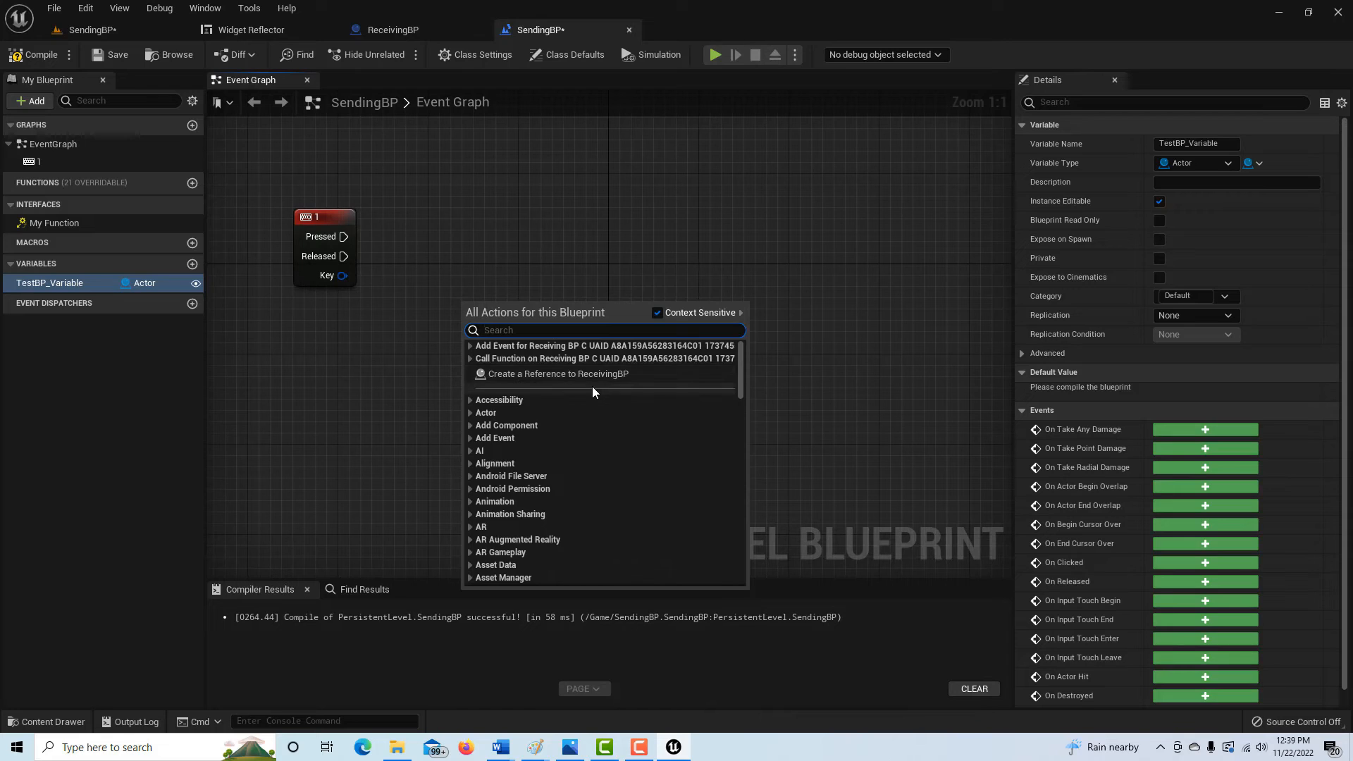
pyautogui.moveTo(585, 381)
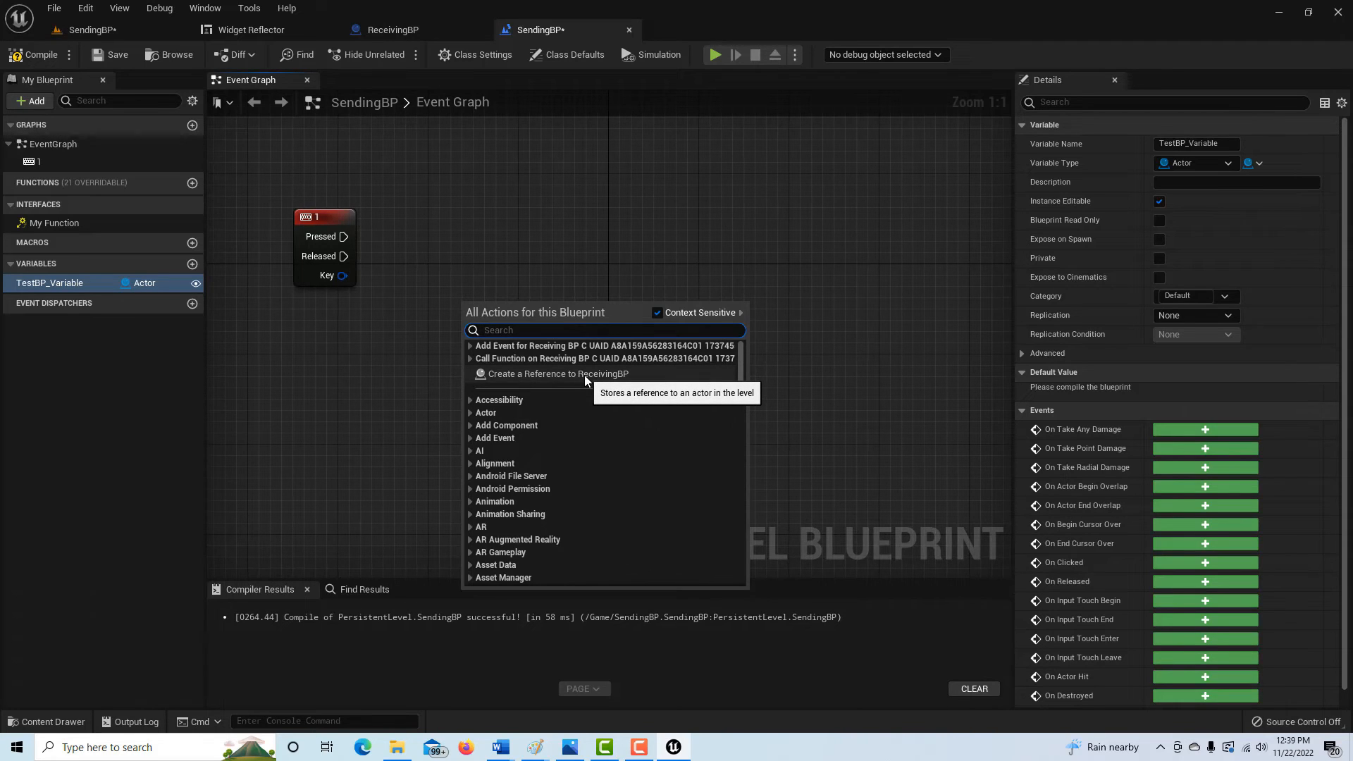
pyautogui.click(560, 373)
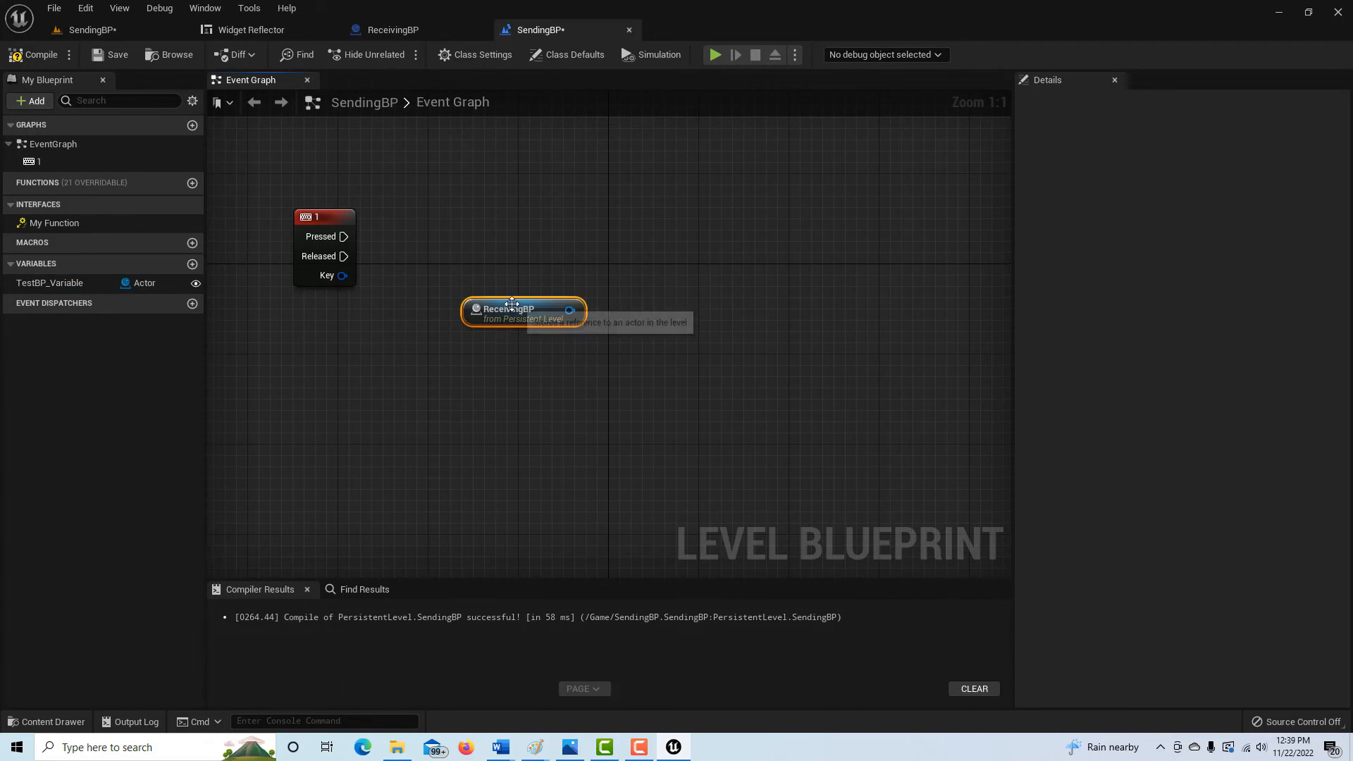
pyautogui.moveTo(521, 310); pyautogui.dragTo(309, 380)
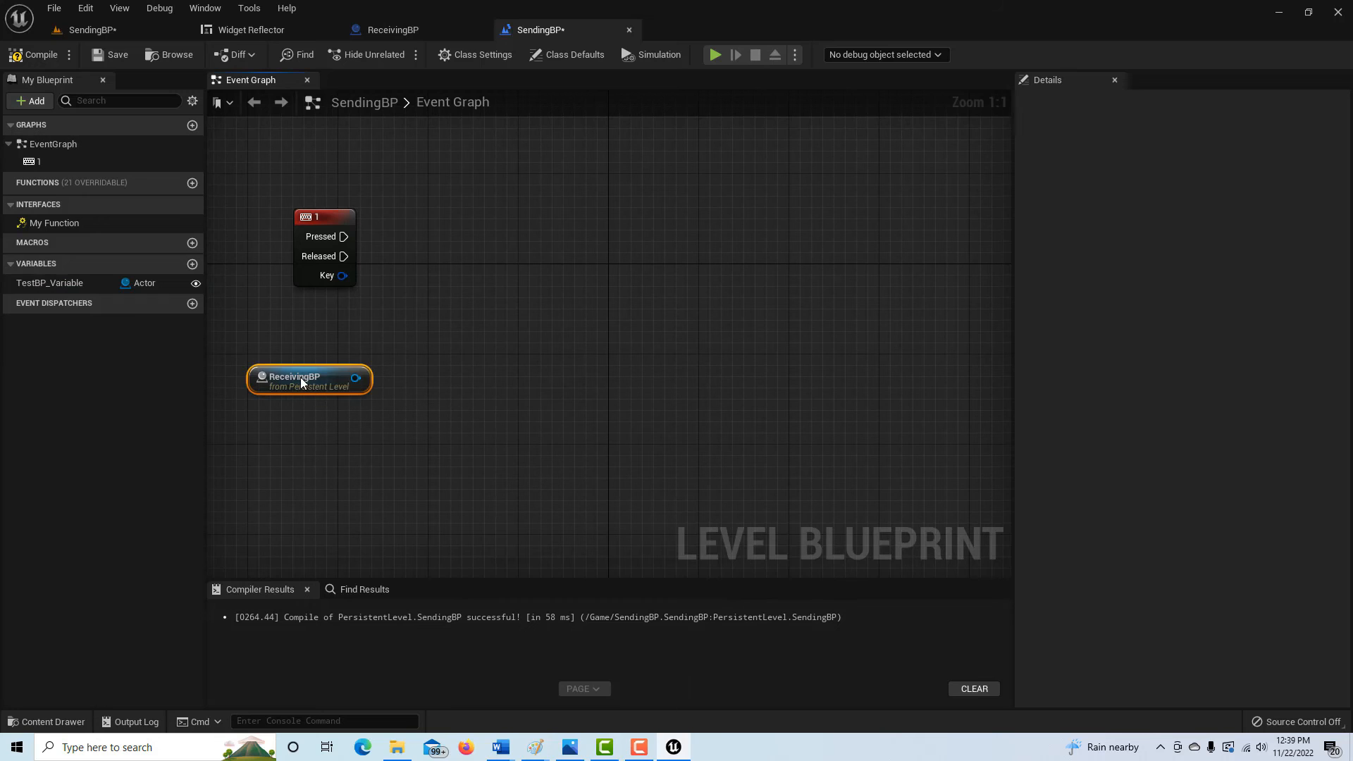
pyautogui.moveTo(344, 237)
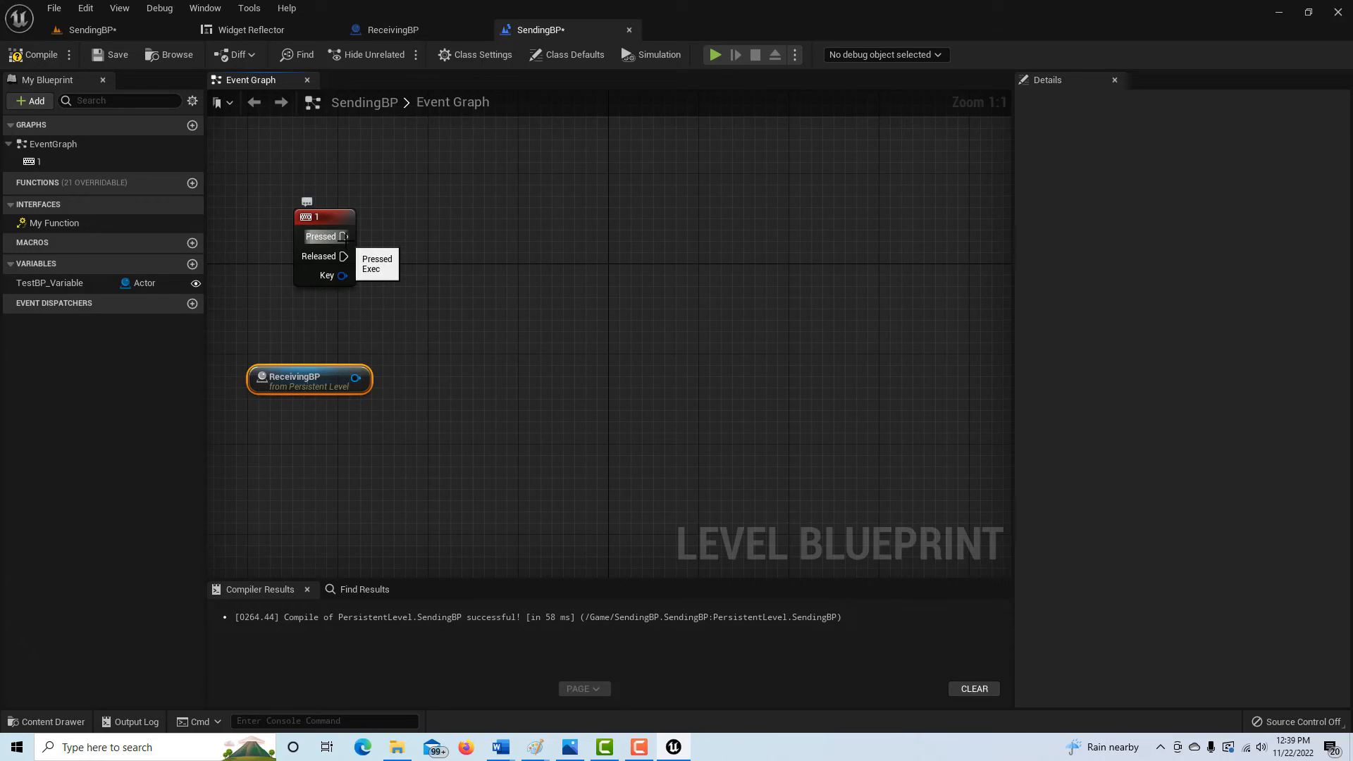
# Add a Set TestBP_Variable node fed by the ReceivingBP reference
pyautogui.click(50, 283)
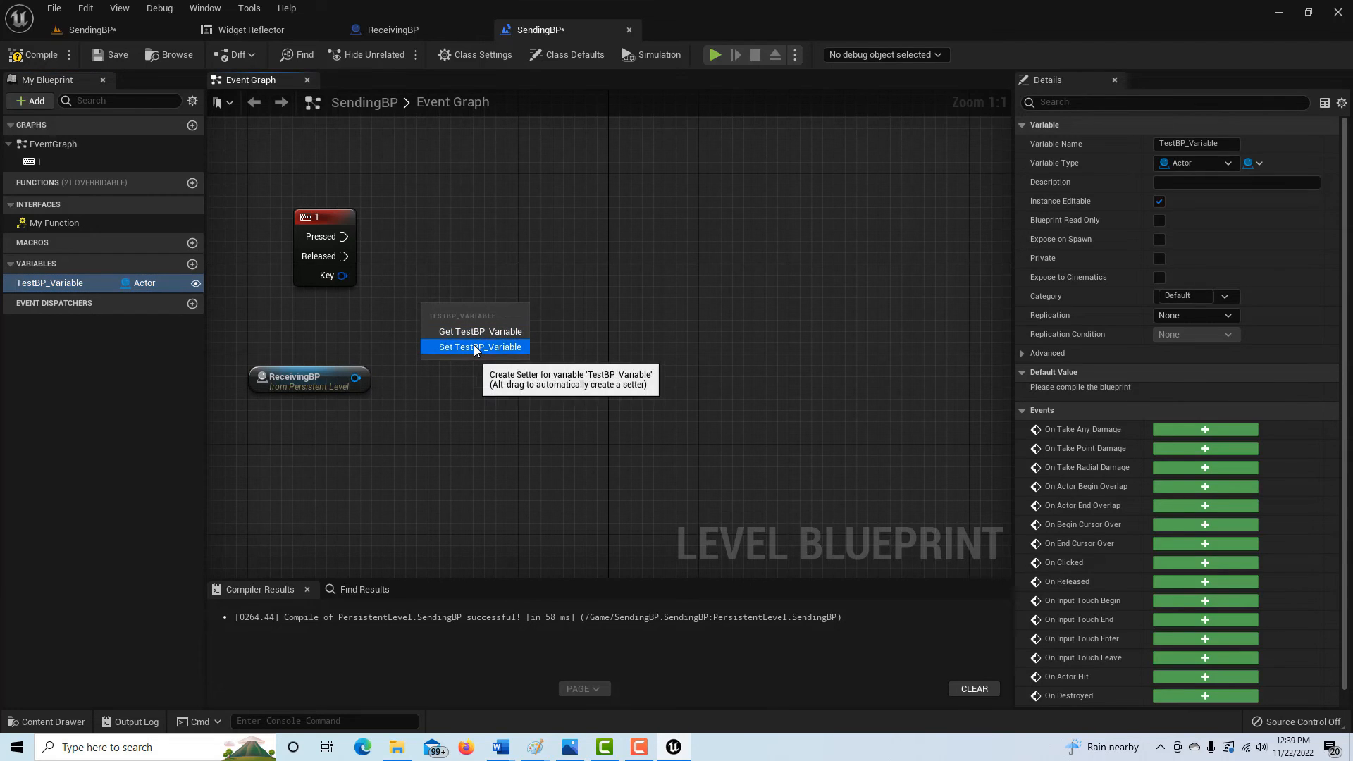
pyautogui.click(475, 347)
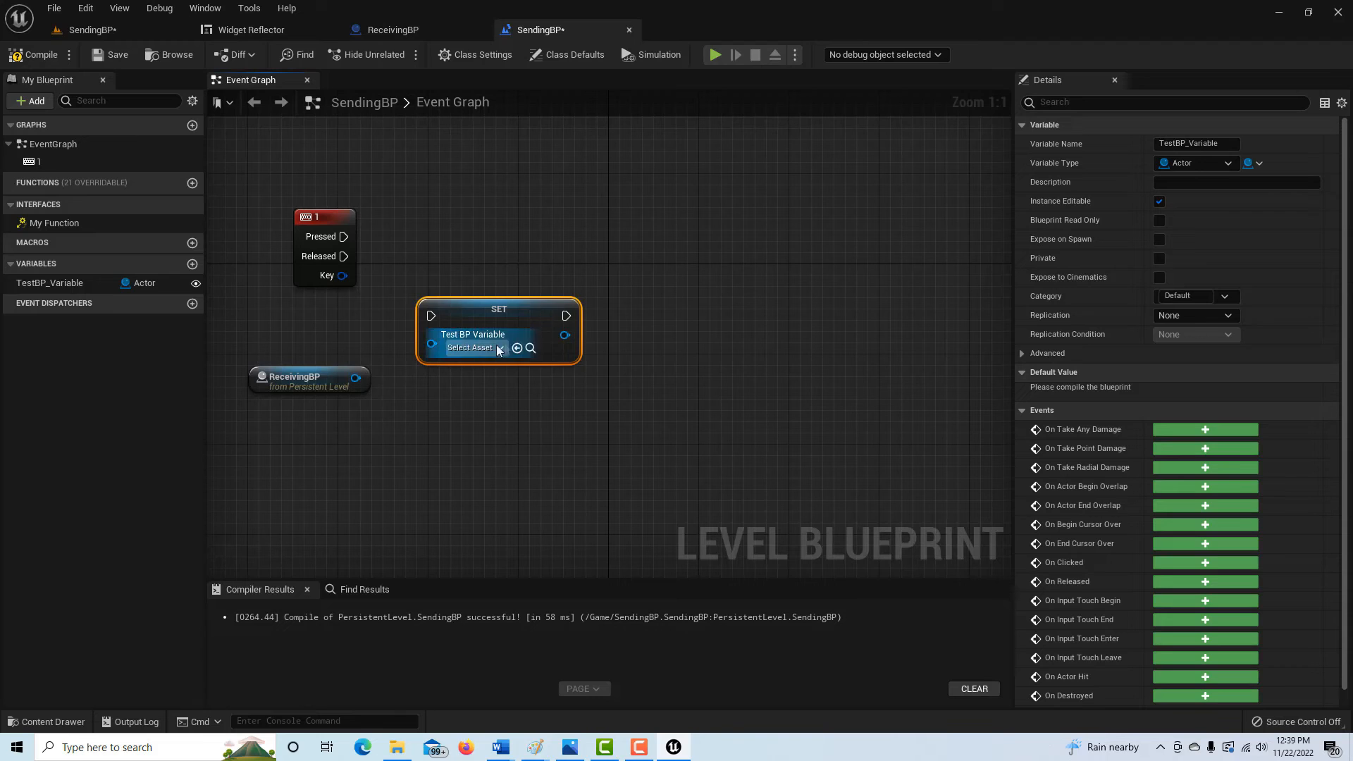
pyautogui.moveTo(37, 55)
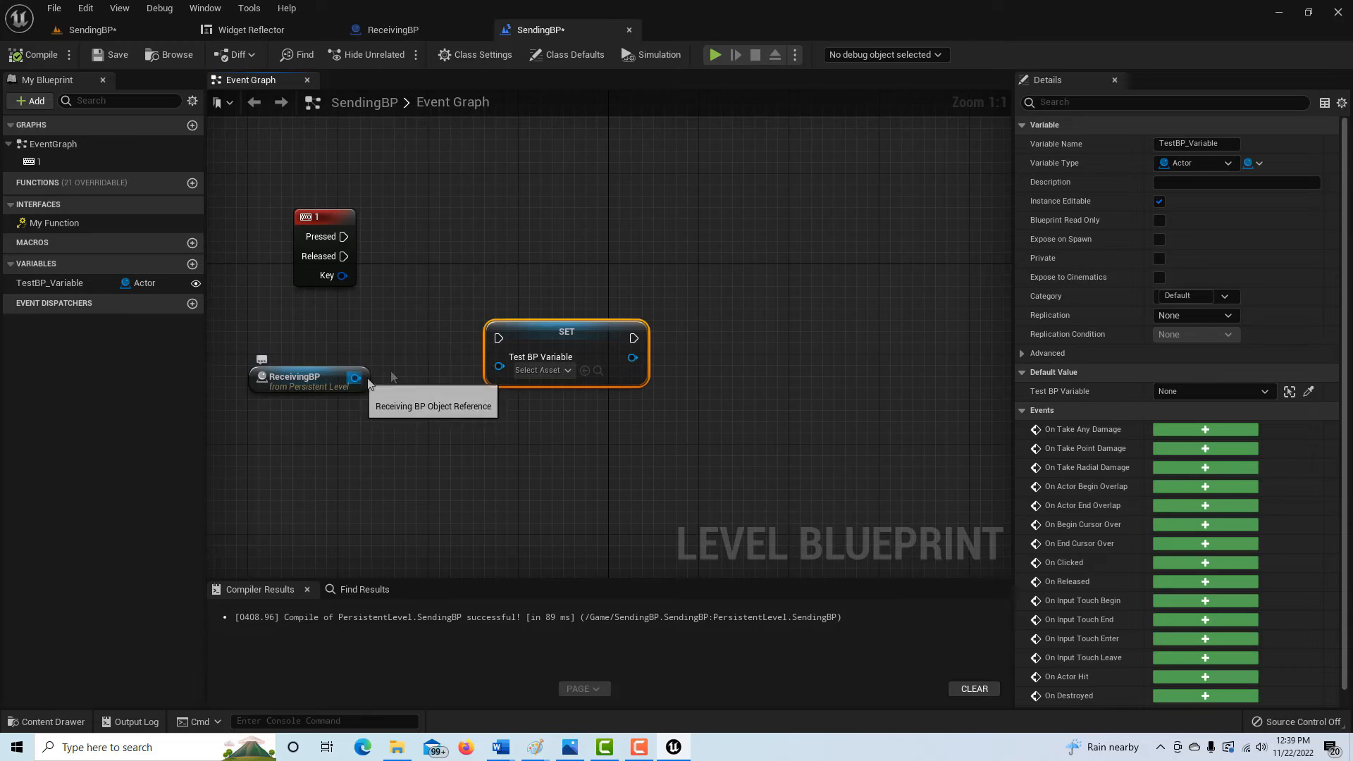
pyautogui.moveTo(354, 378); pyautogui.dragTo(497, 357)
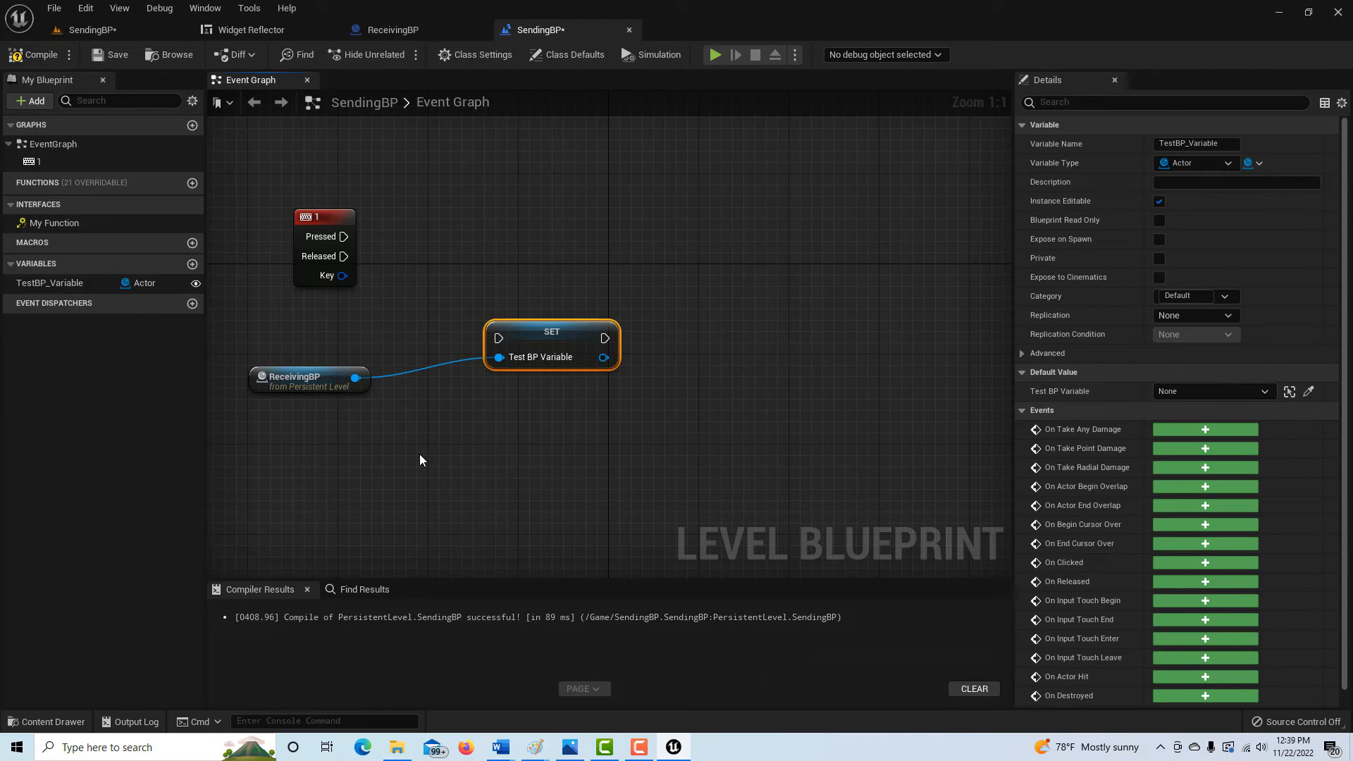
pyautogui.moveTo(313, 249)
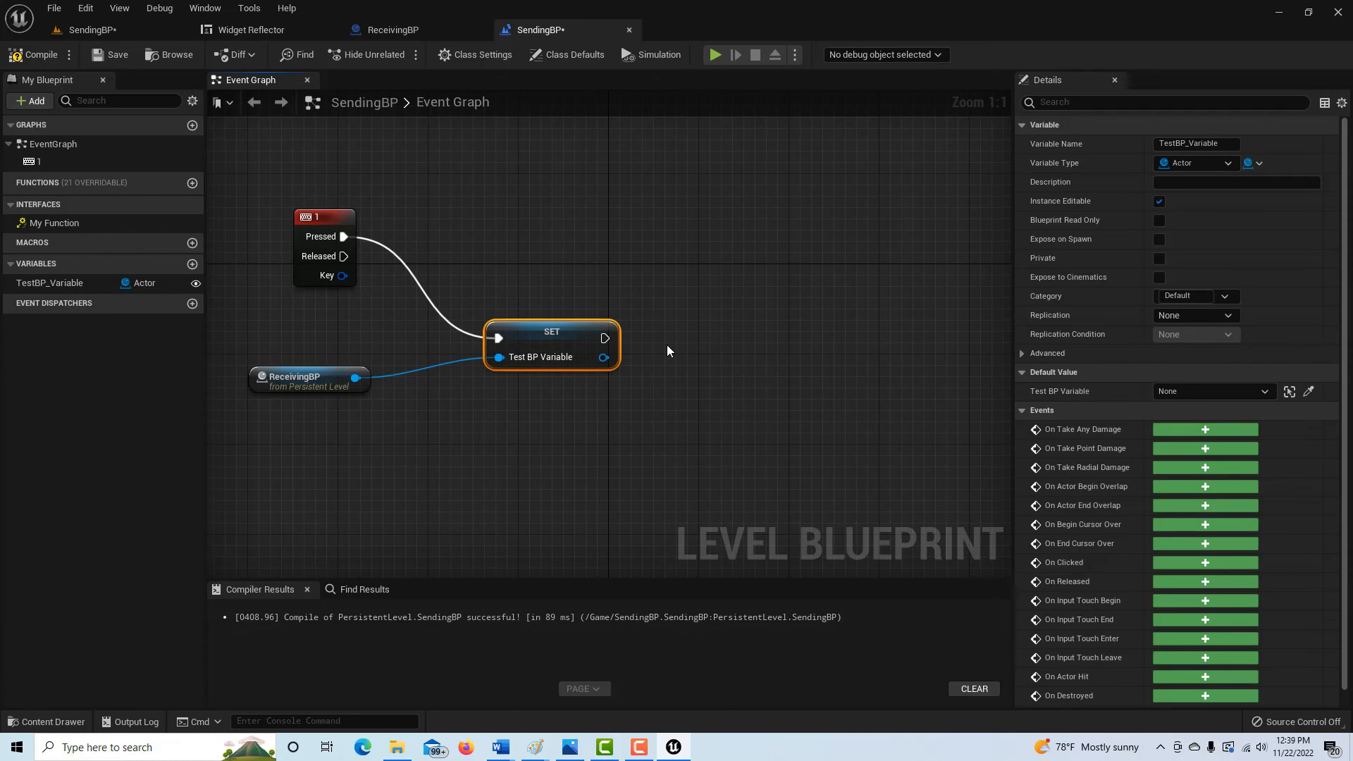
pyautogui.moveTo(605, 337)
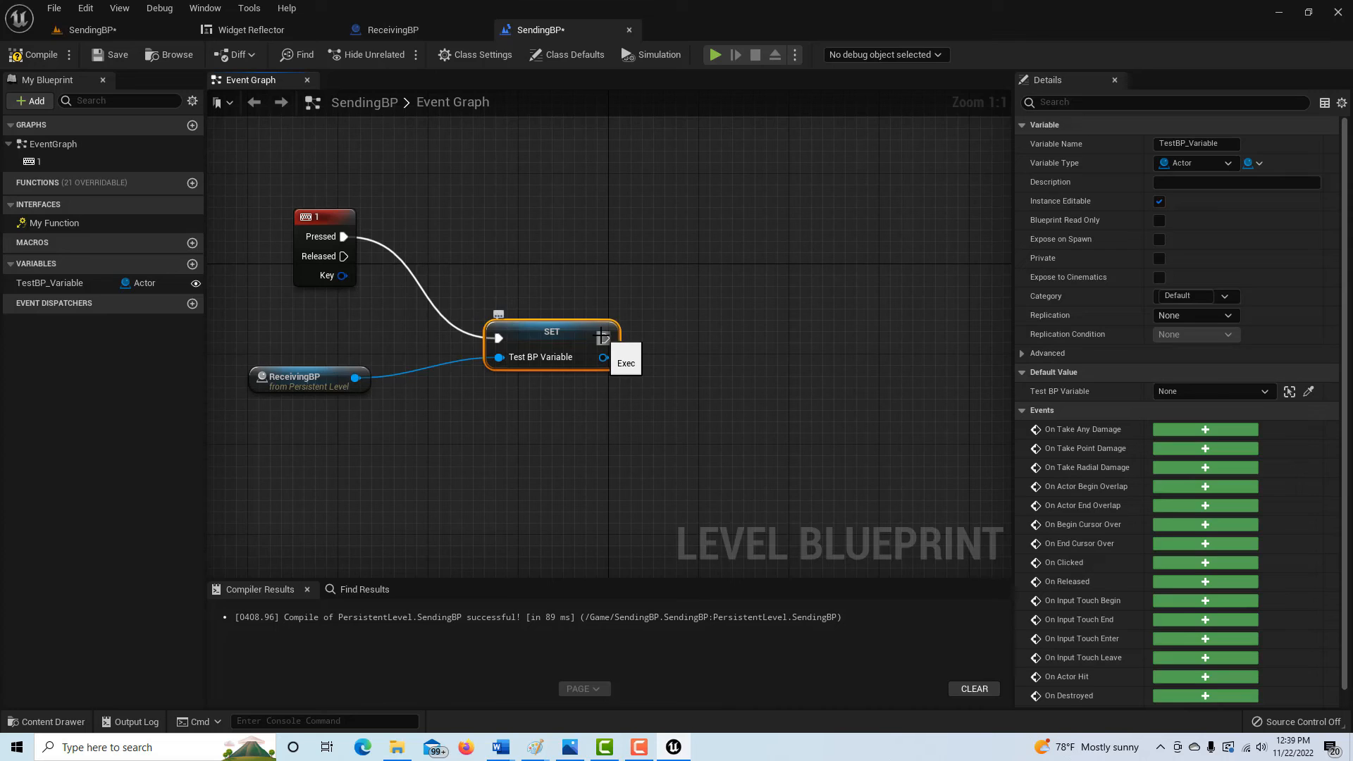
# Chain a My Function (Message) interface call after the setter and save the level blueprint
pyautogui.moveTo(606, 336); pyautogui.dragTo(728, 344)
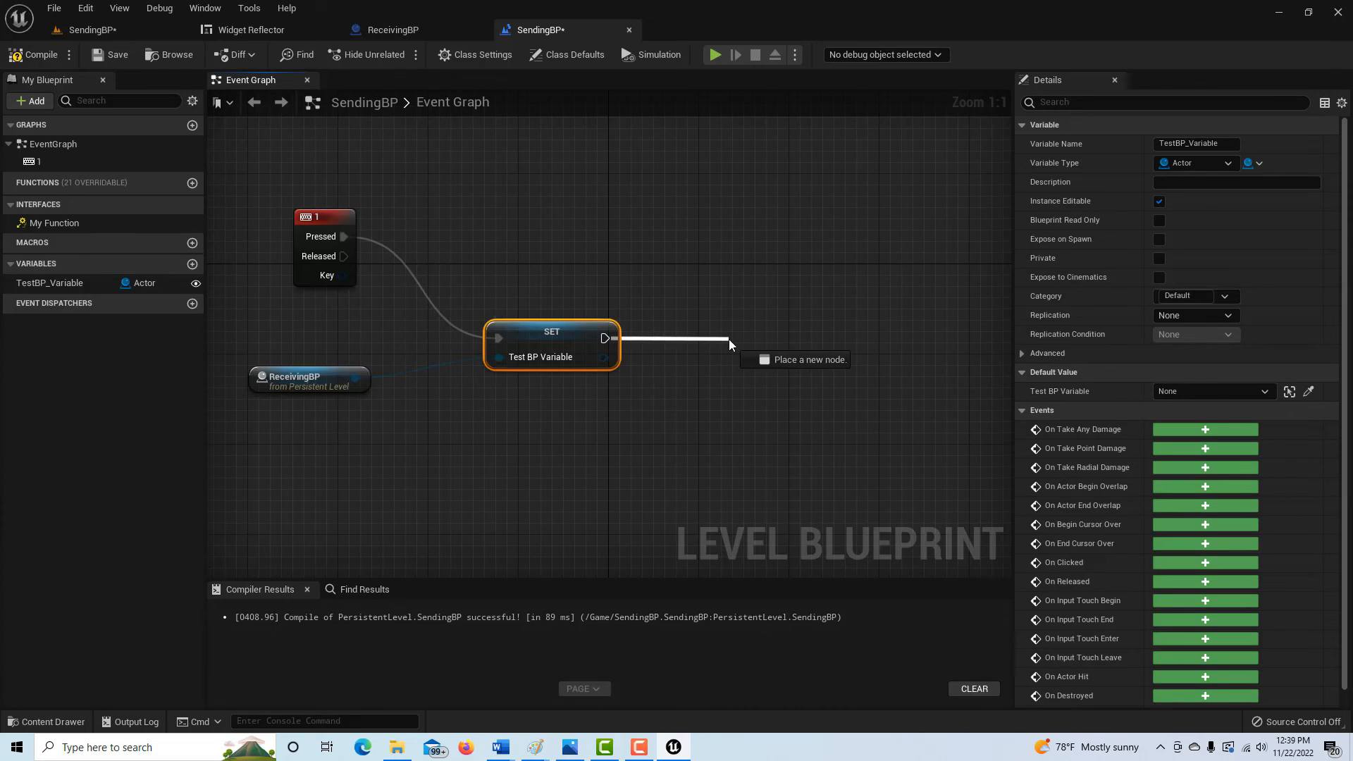
pyautogui.click(729, 341)
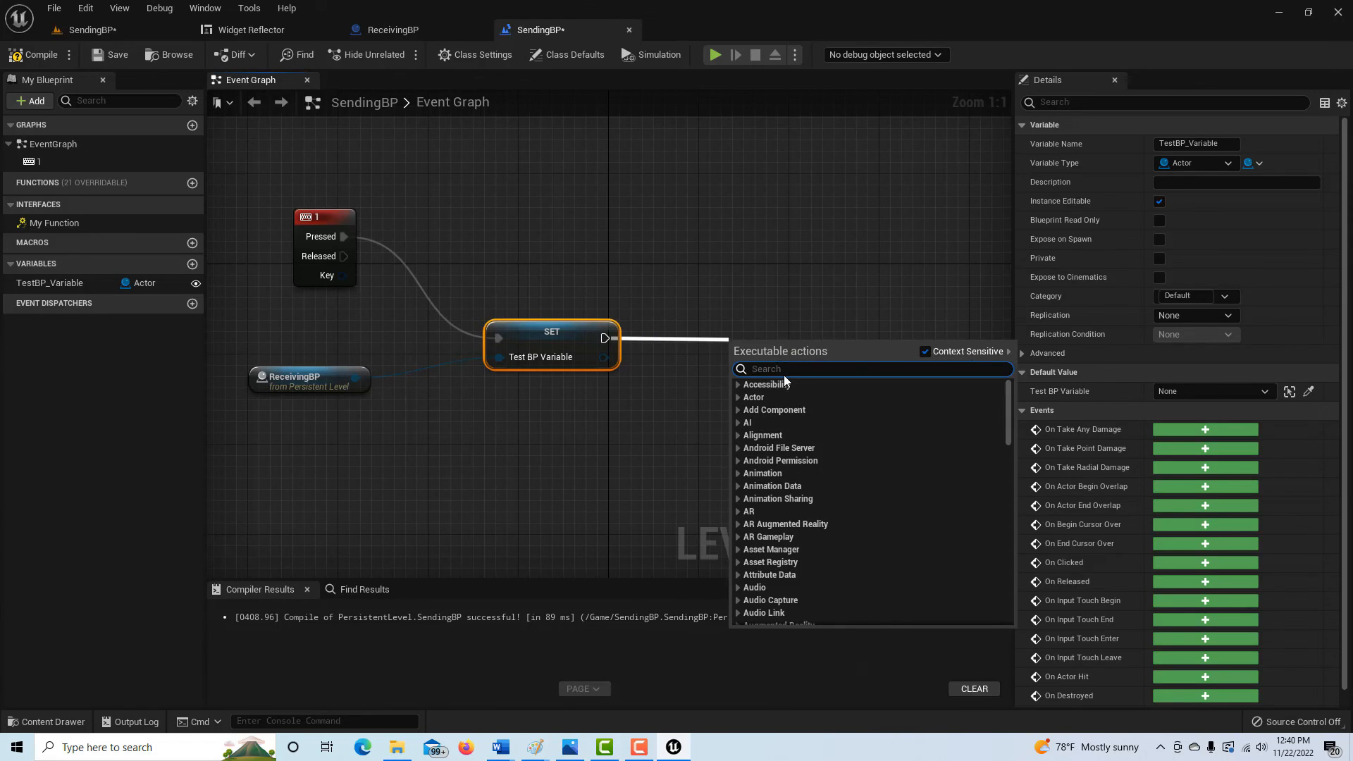
pyautogui.write('my')
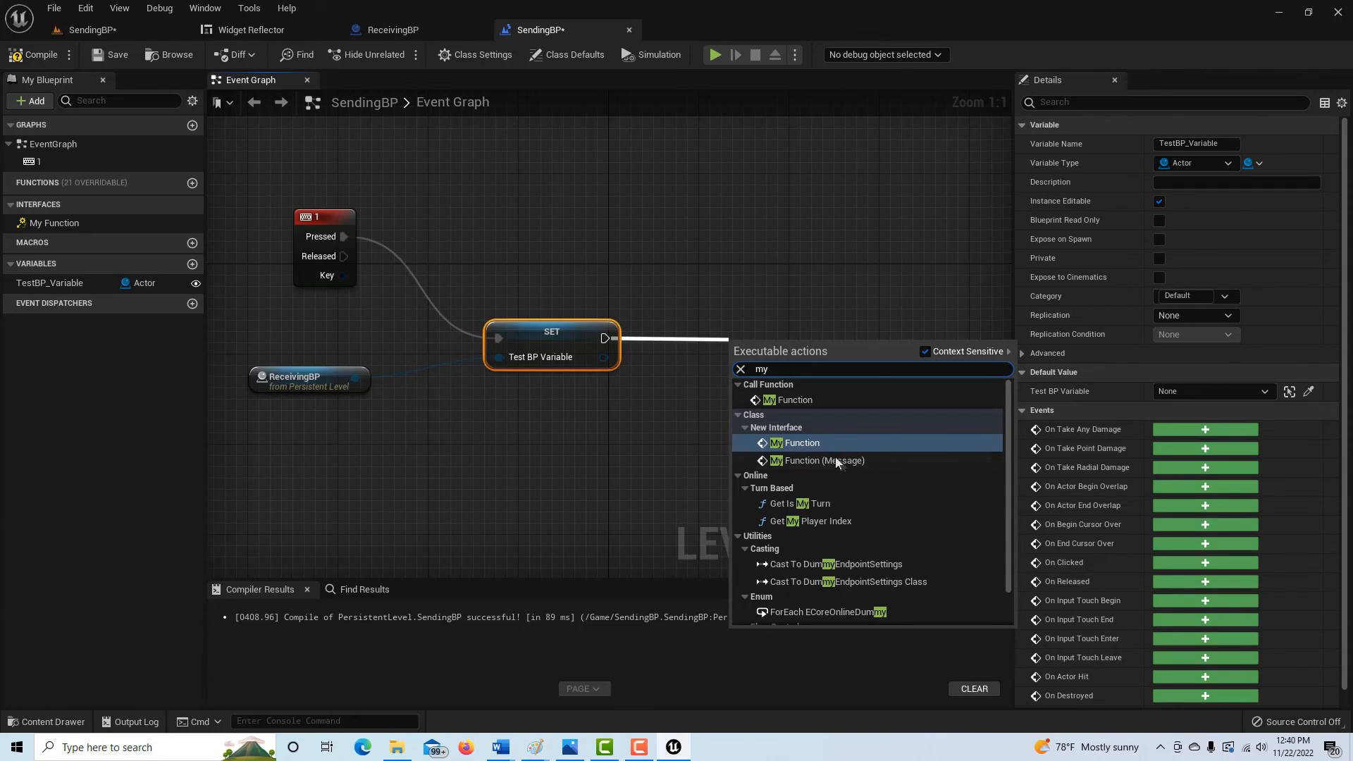
pyautogui.moveTo(820, 459)
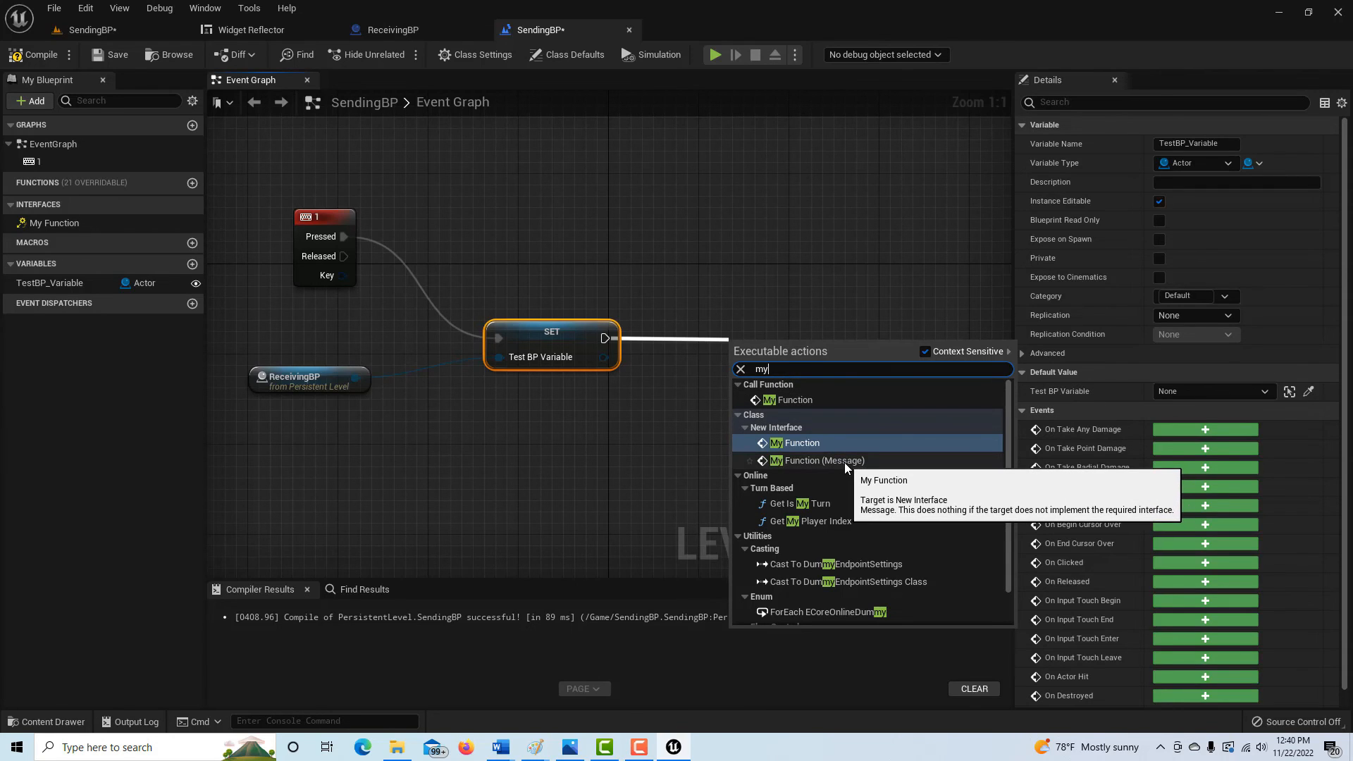
pyautogui.click(789, 443)
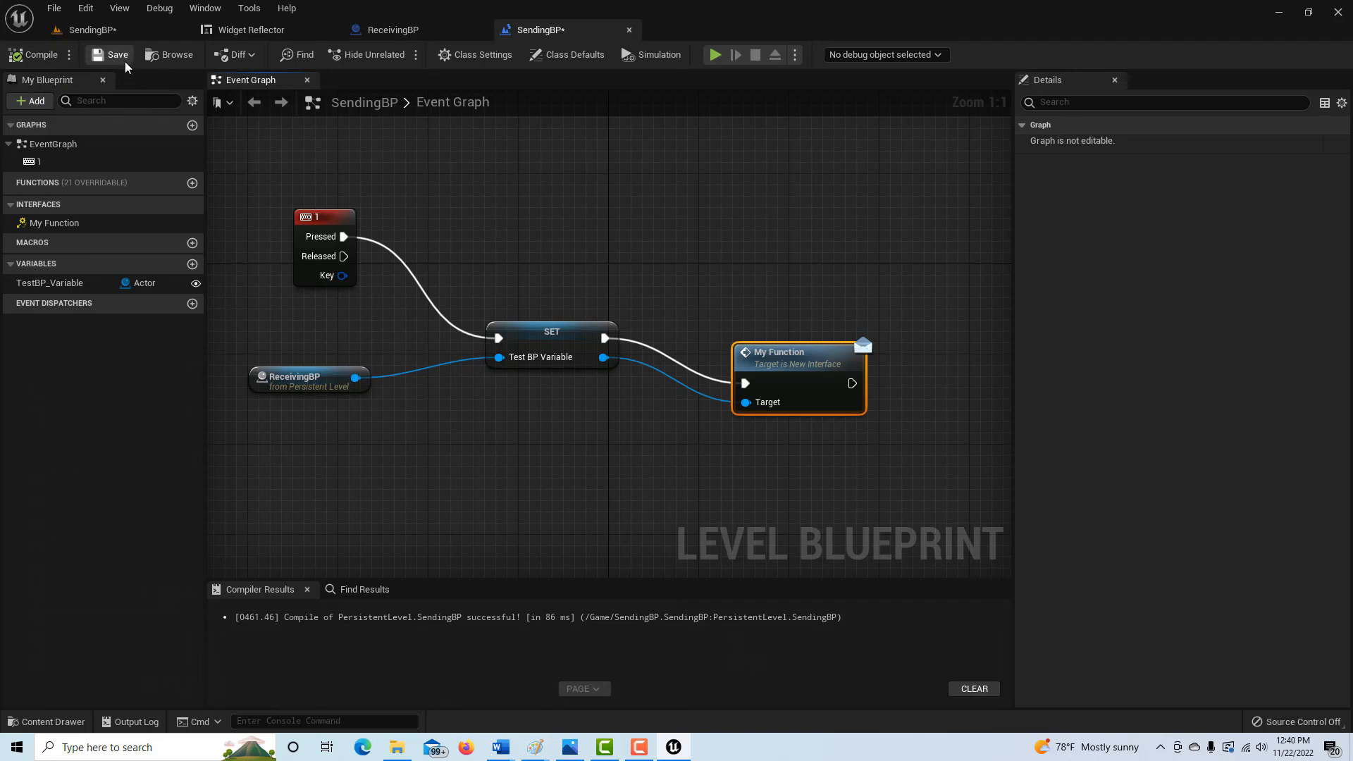
pyautogui.click(110, 55)
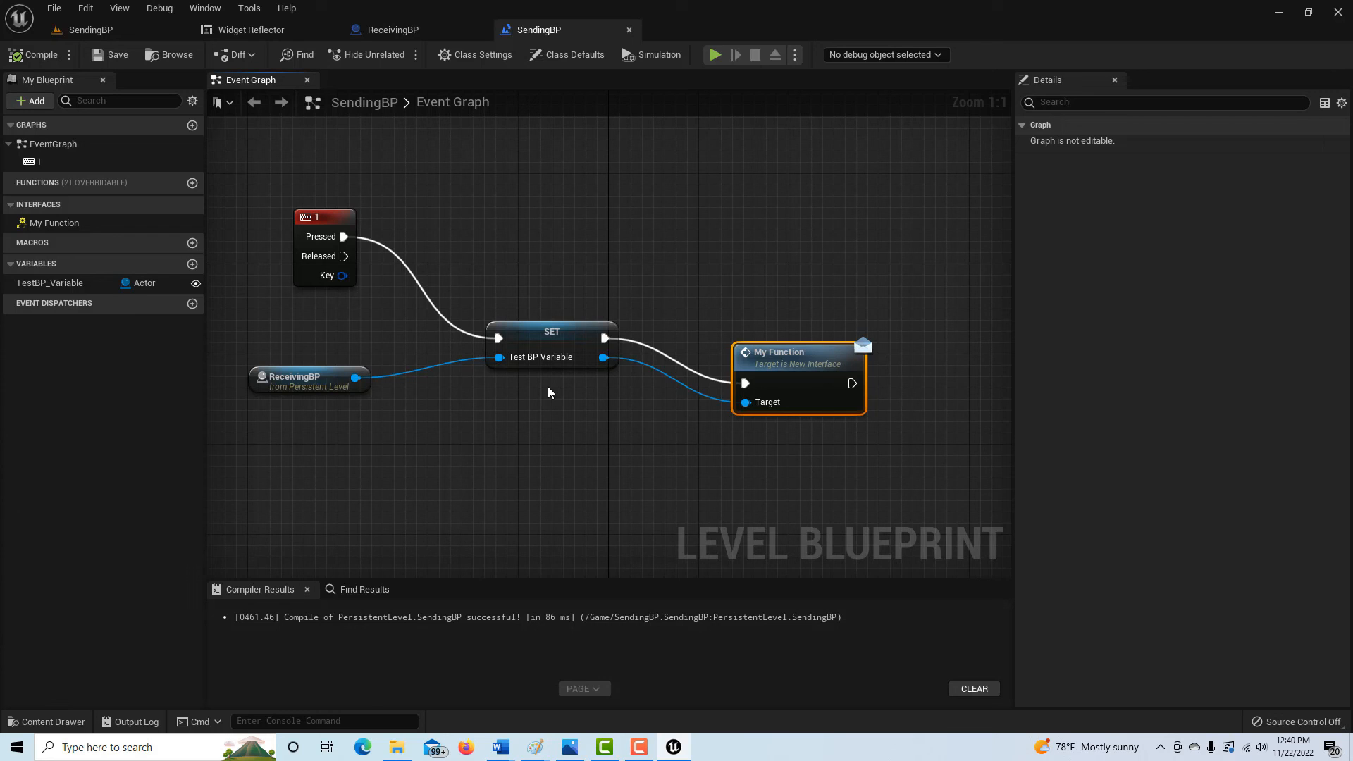
pyautogui.moveTo(90, 30)
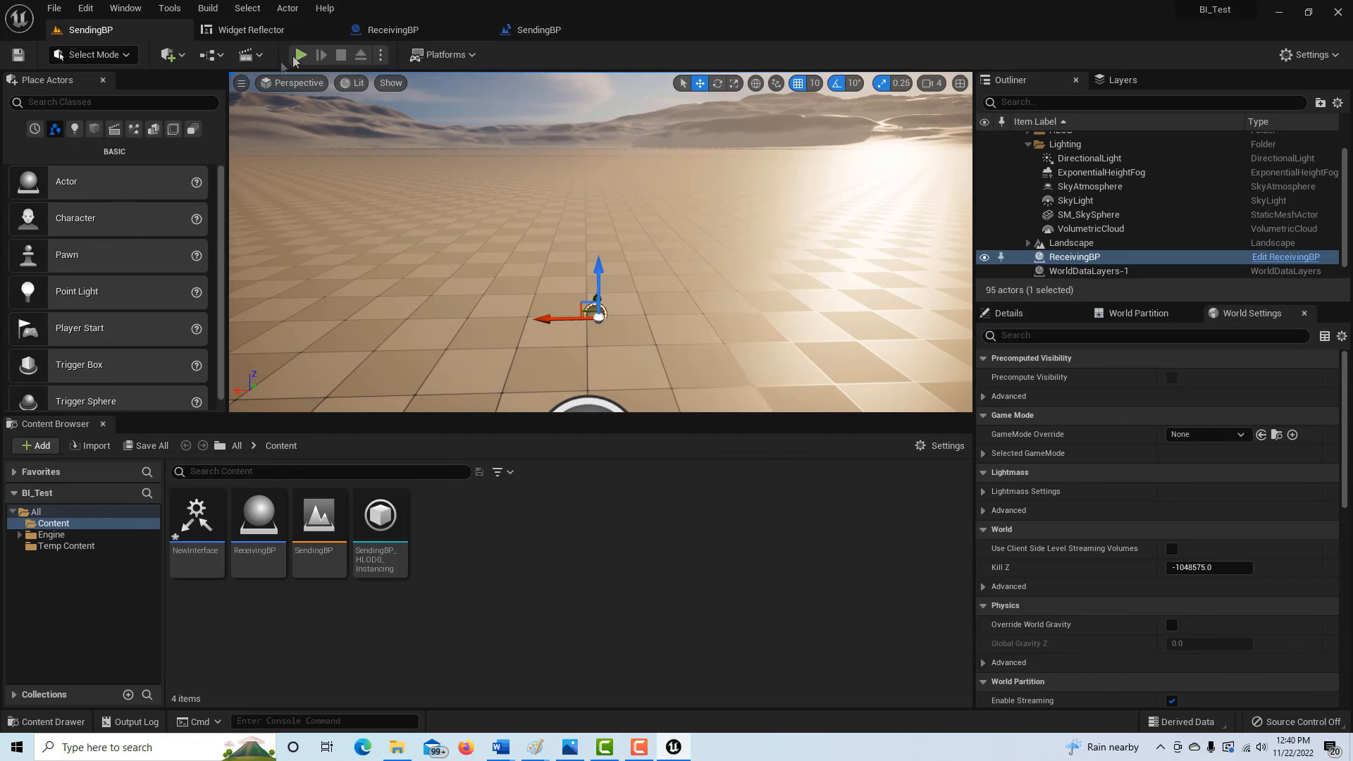
# Launch Play-in-Editor and give the running game viewport input focus
pyautogui.click(301, 55)
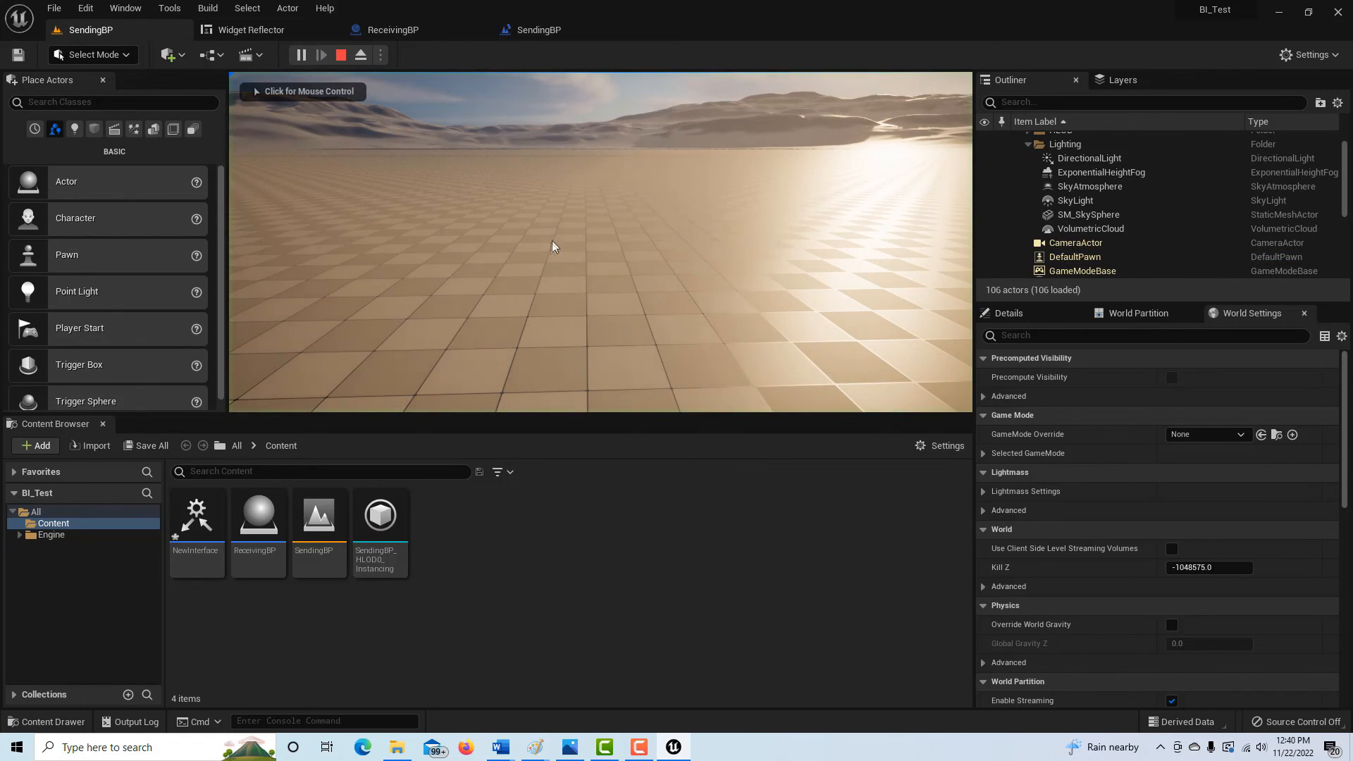
pyautogui.click(552, 245)
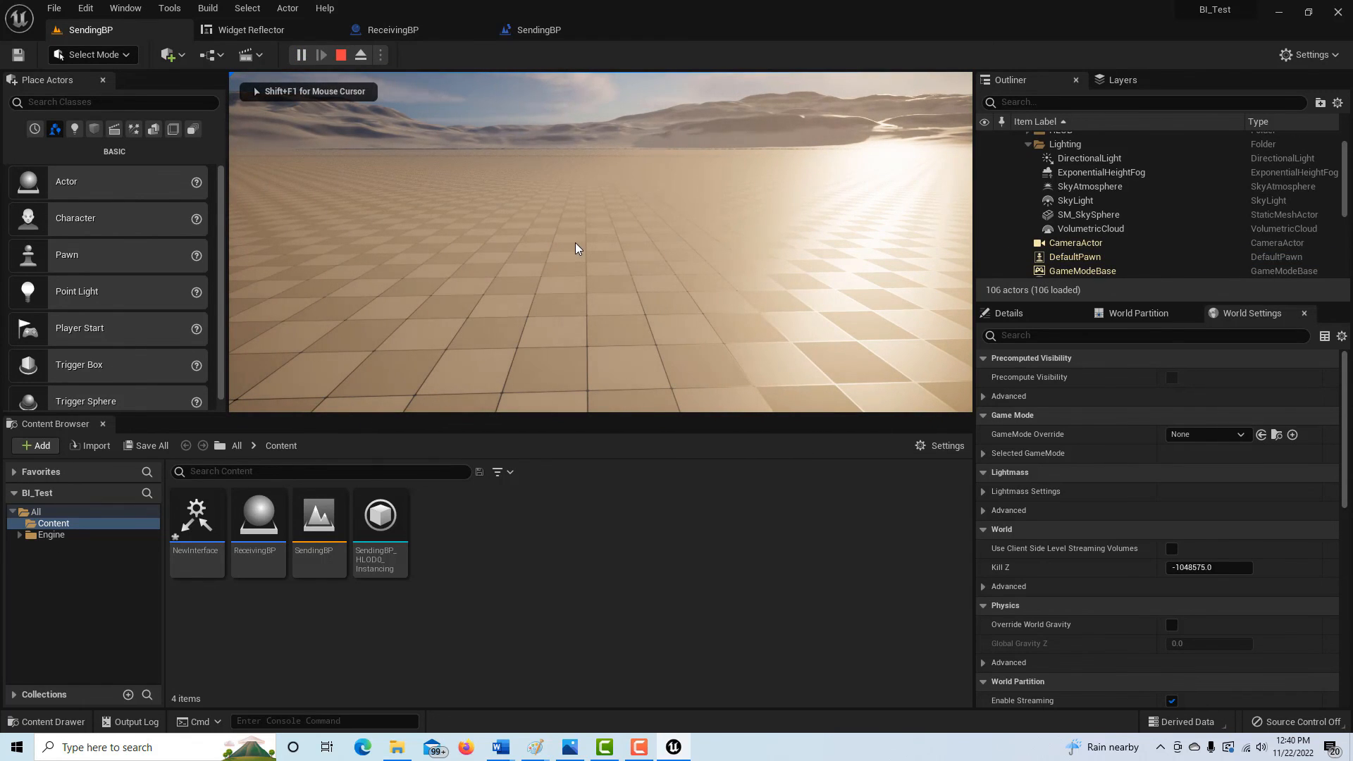